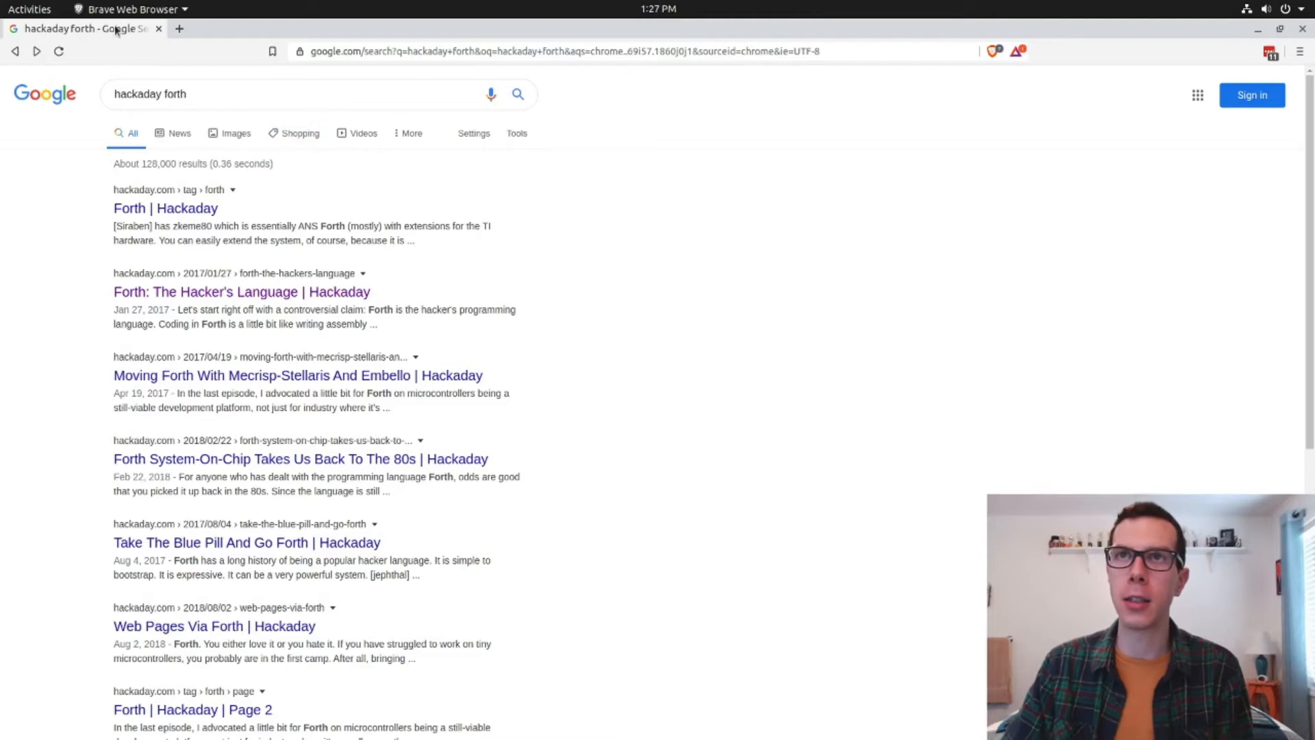
mouse_move(328, 207)
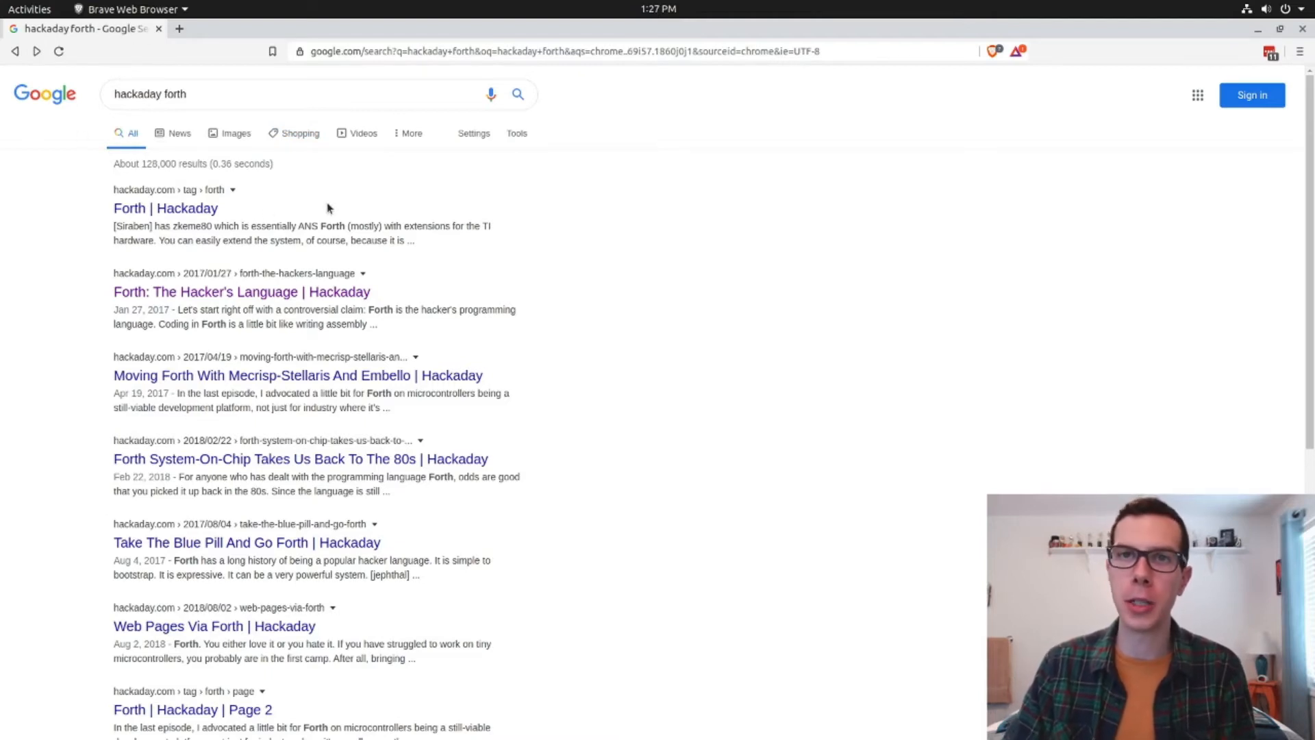
mouse_move(176, 292)
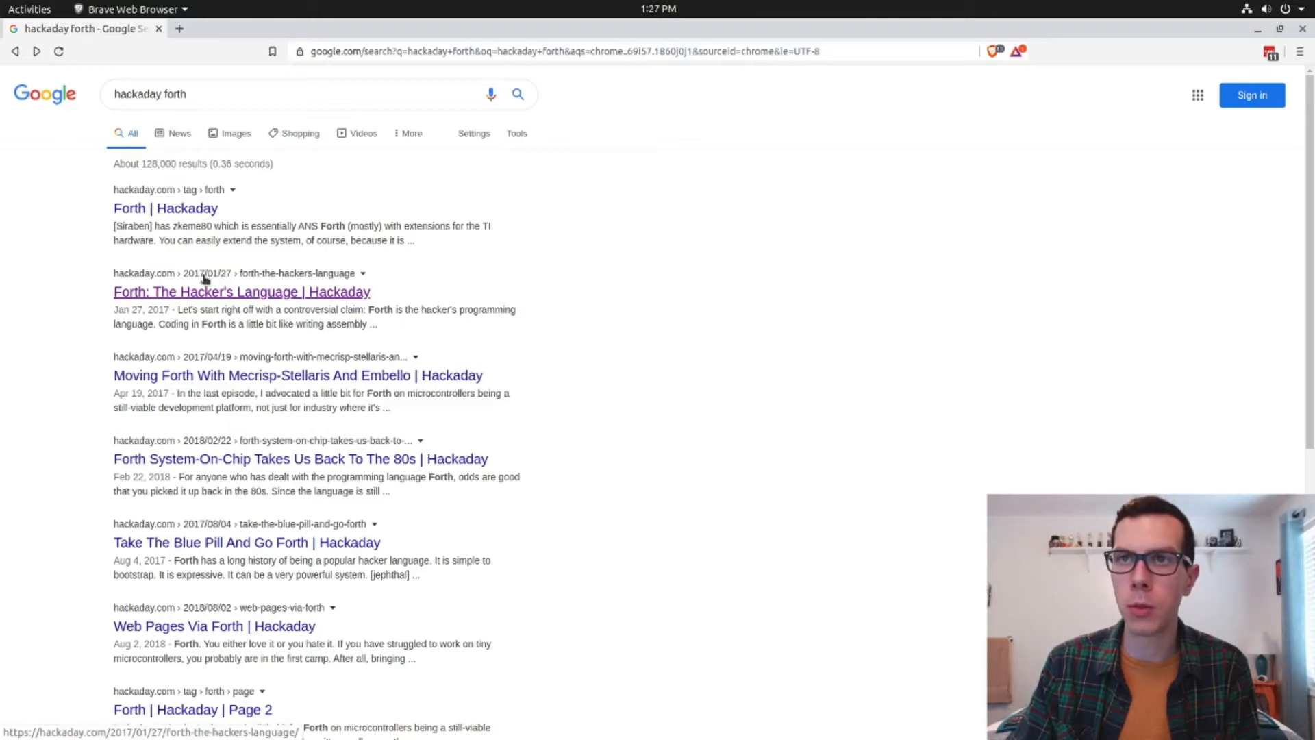
mouse_move(101, 304)
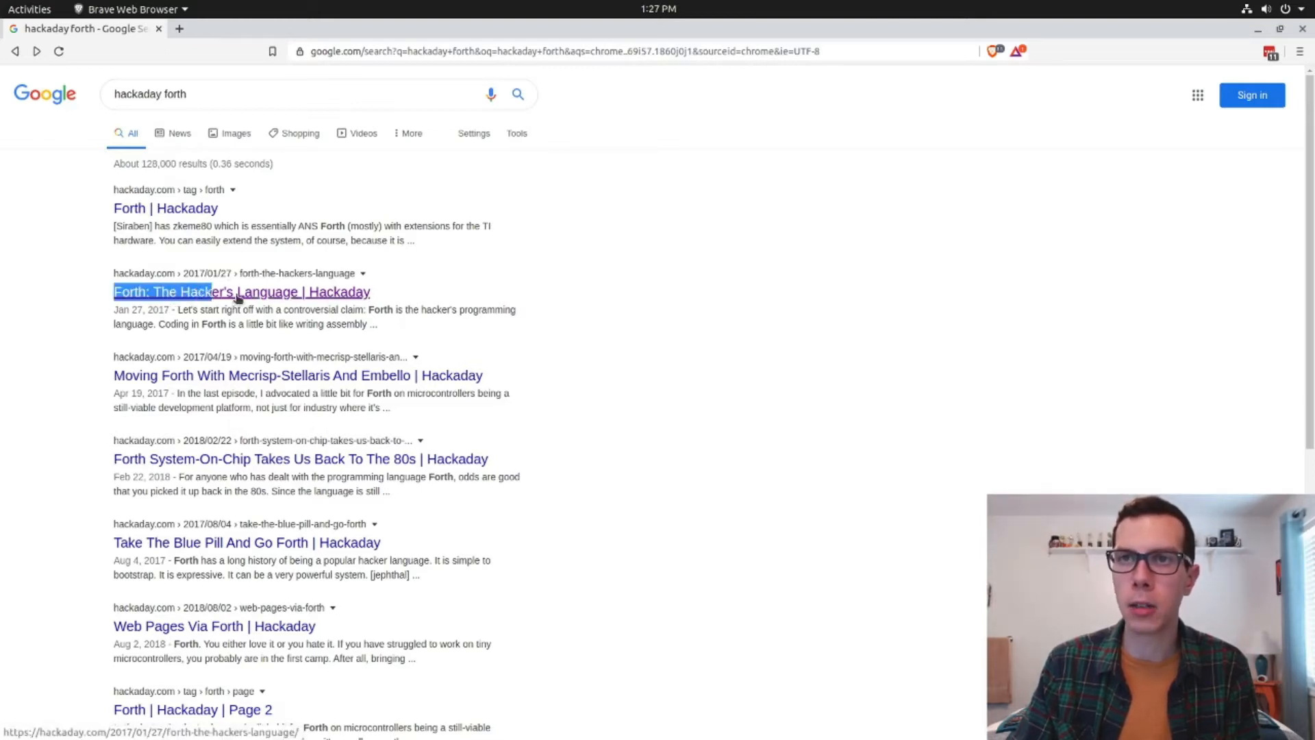
Open the 'Forth: The Hacker's Language' article and scroll to its Python comparison paragraphs.
left_click(241, 291)
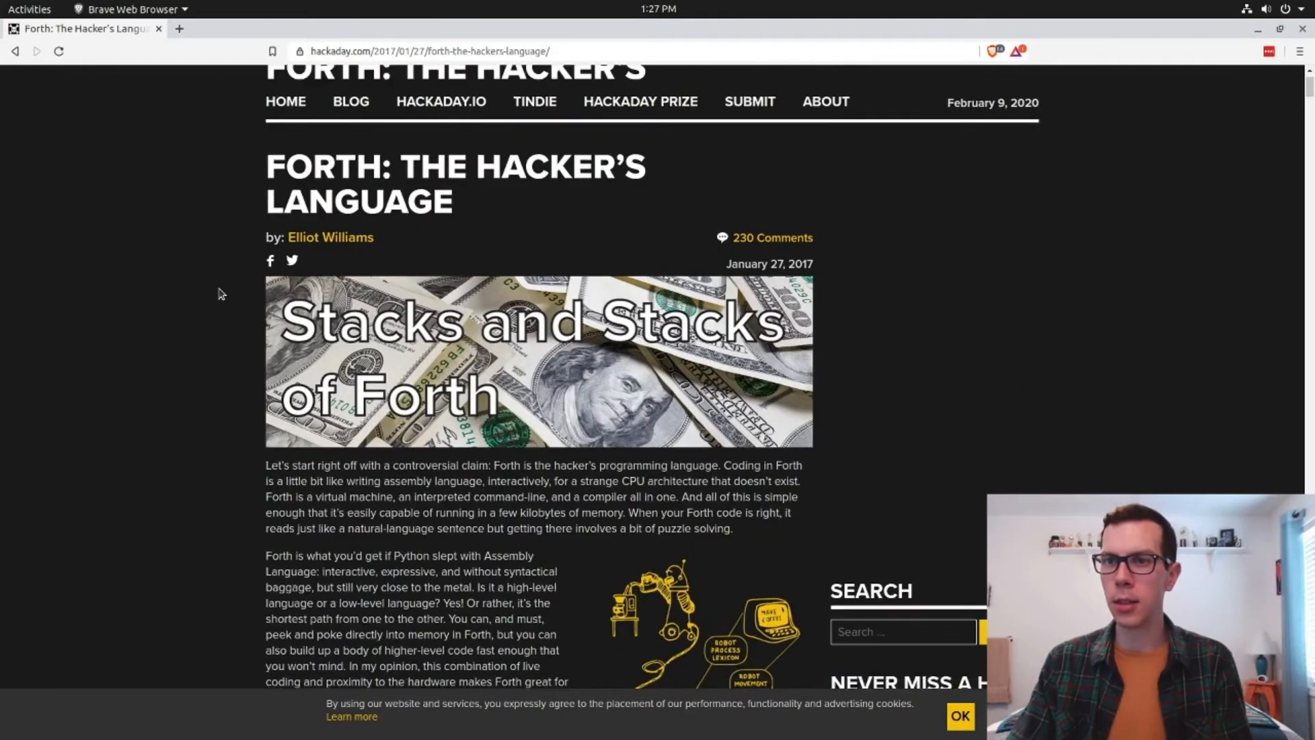
scroll("down", 3)
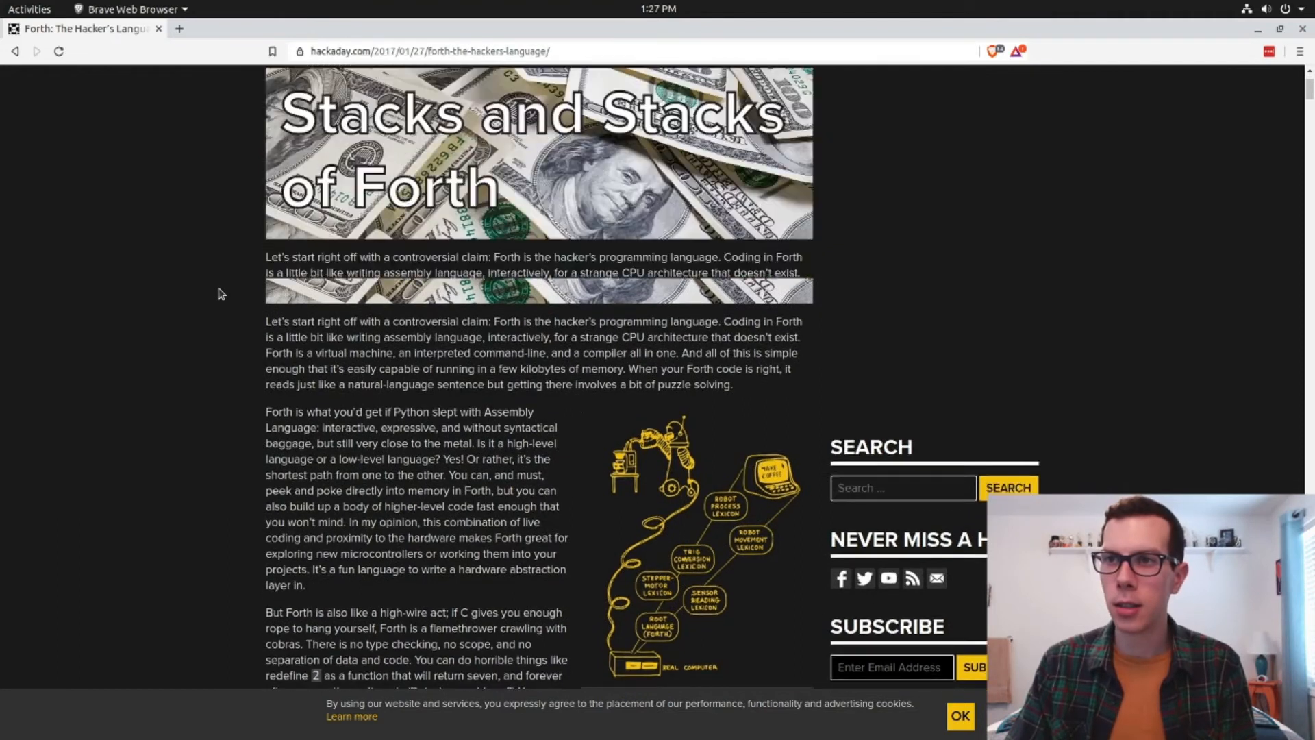
scroll("down", 3)
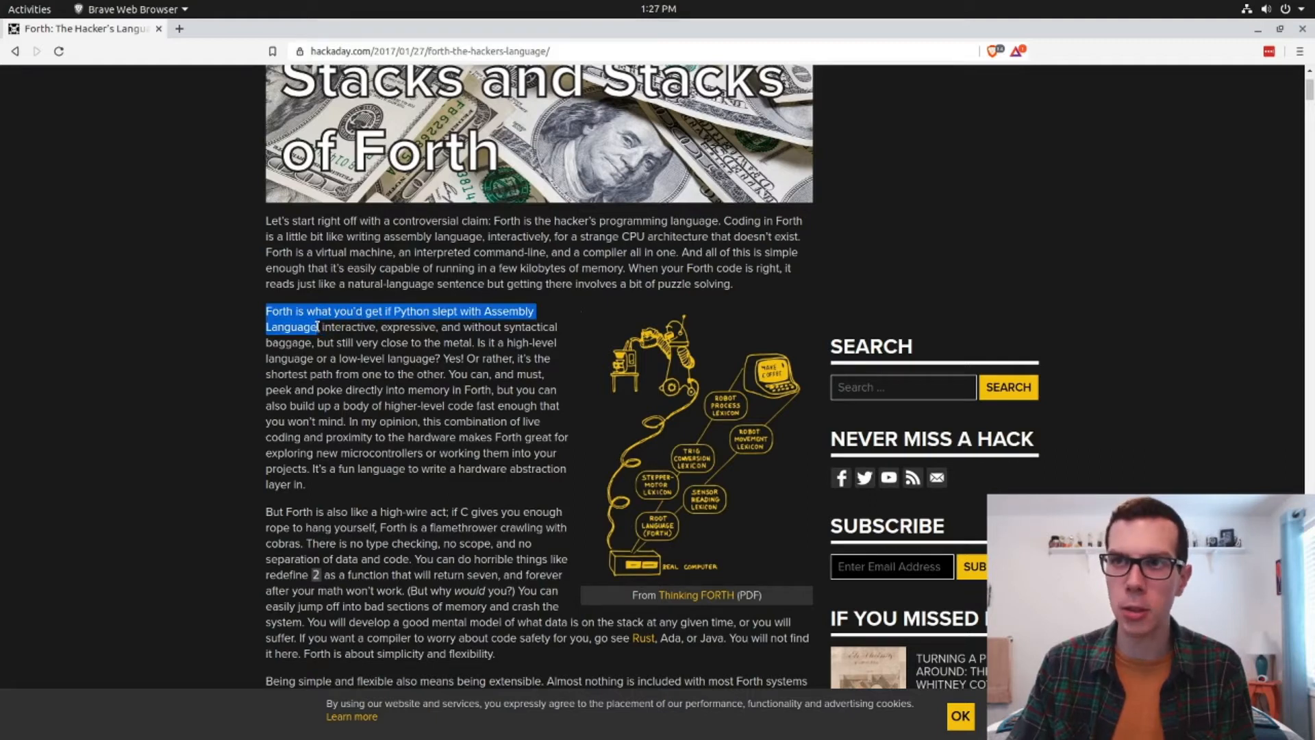
left_click(319, 326)
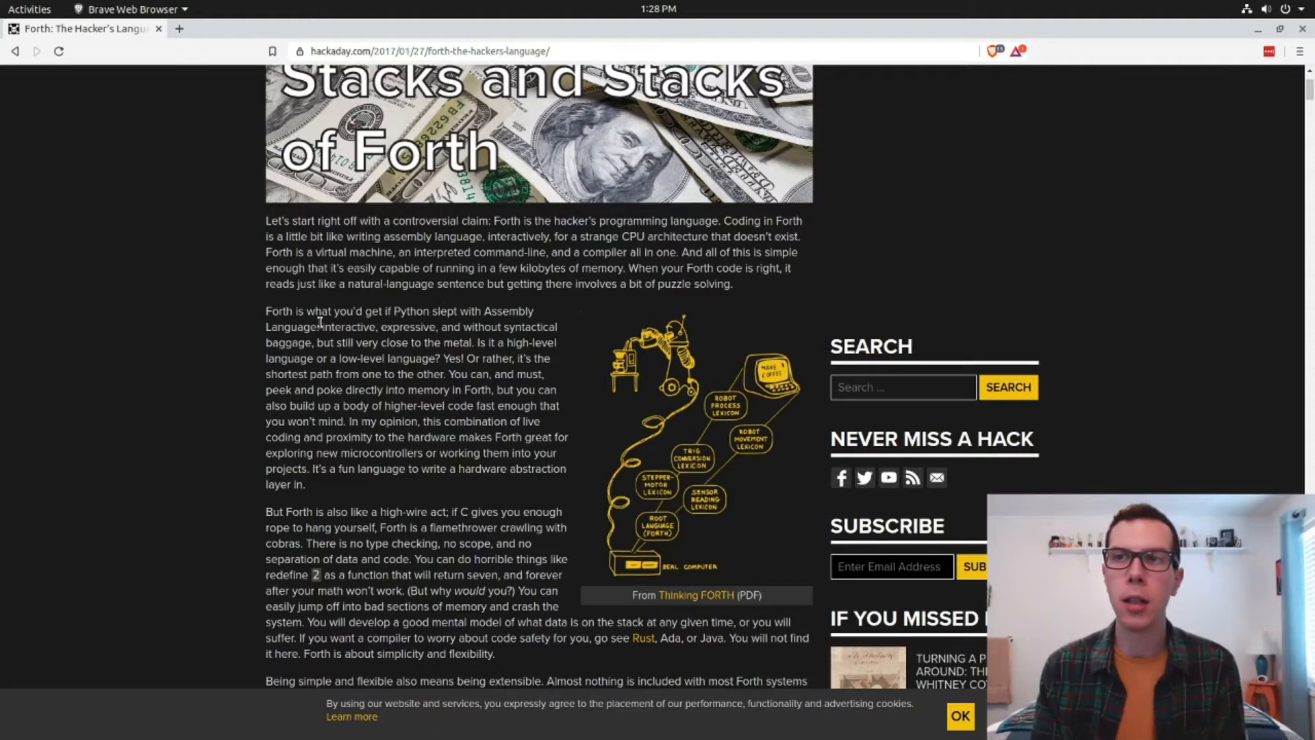
mouse_move(306, 303)
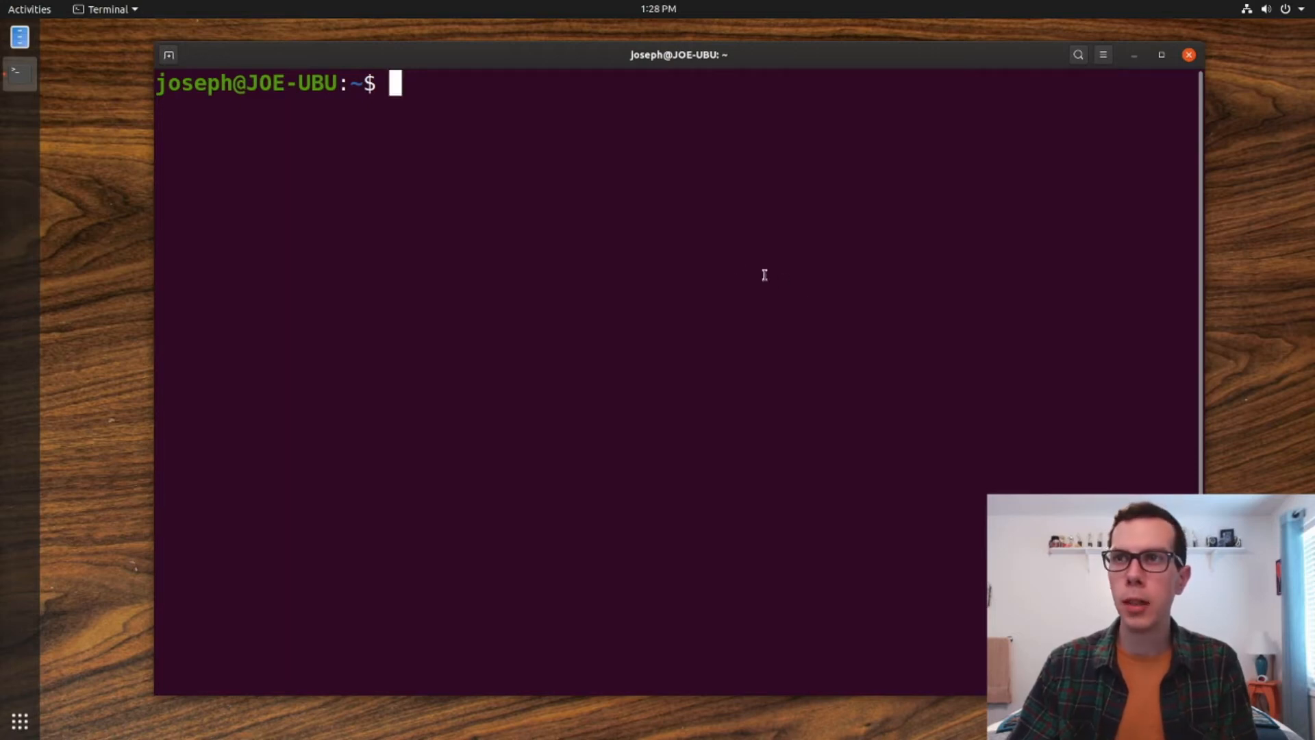
mouse_move(736, 266)
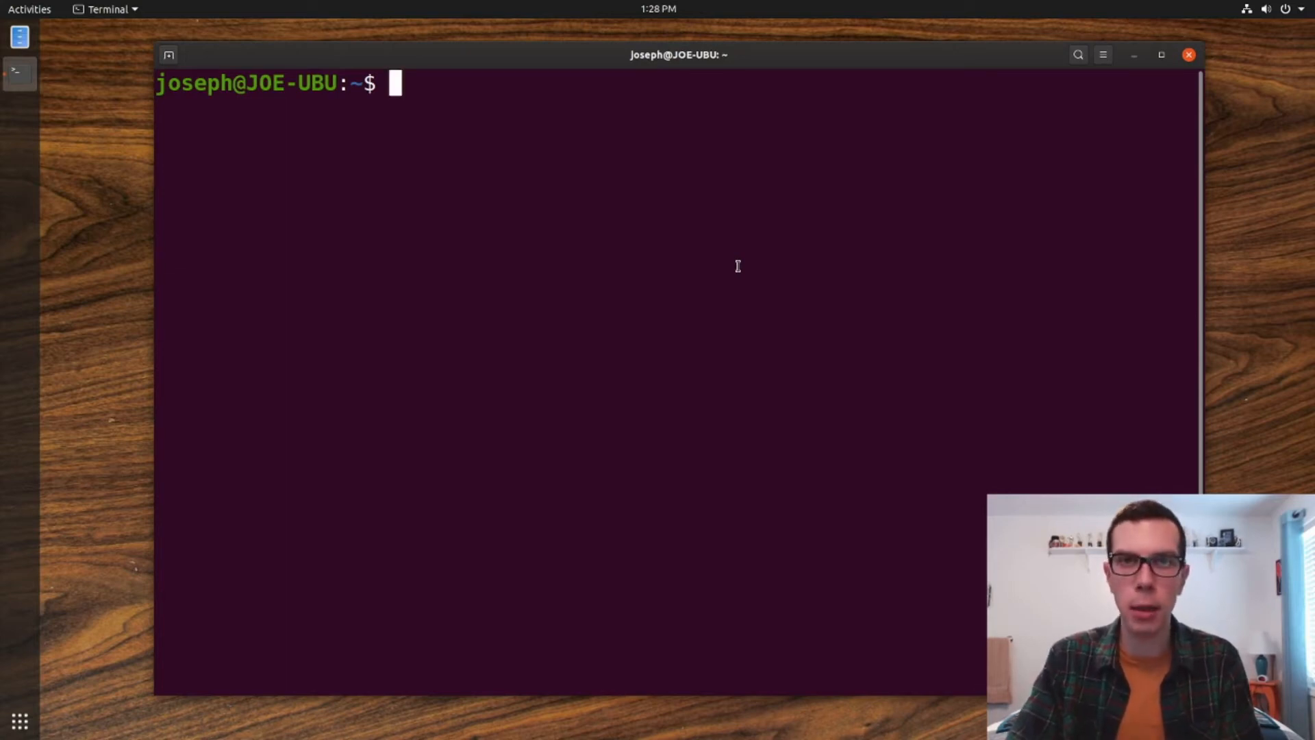
Run gforth at the bash prompt to show the Gforth 0.7.3 banner.
type("gforth")
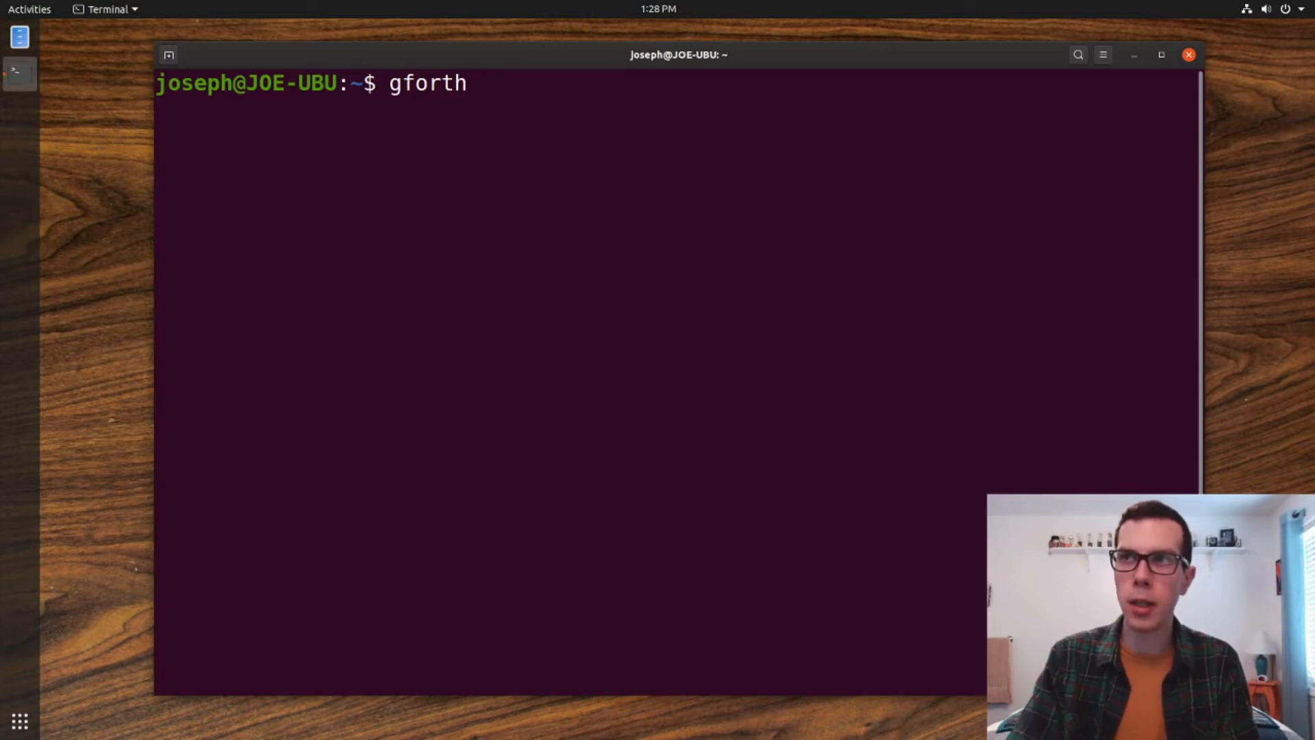
key("Return")
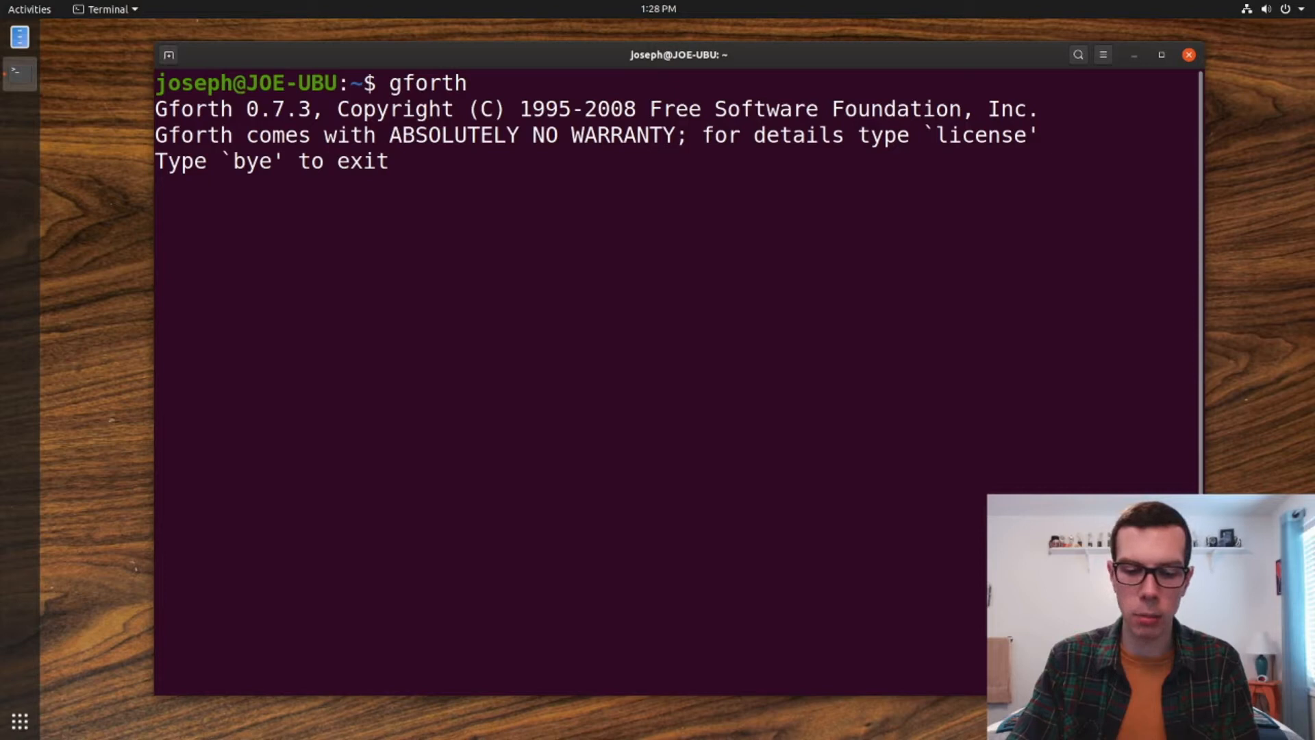
Enter 5 at the Gforth prompt, exit with bye, and enter clear at the shell.
key("Return")
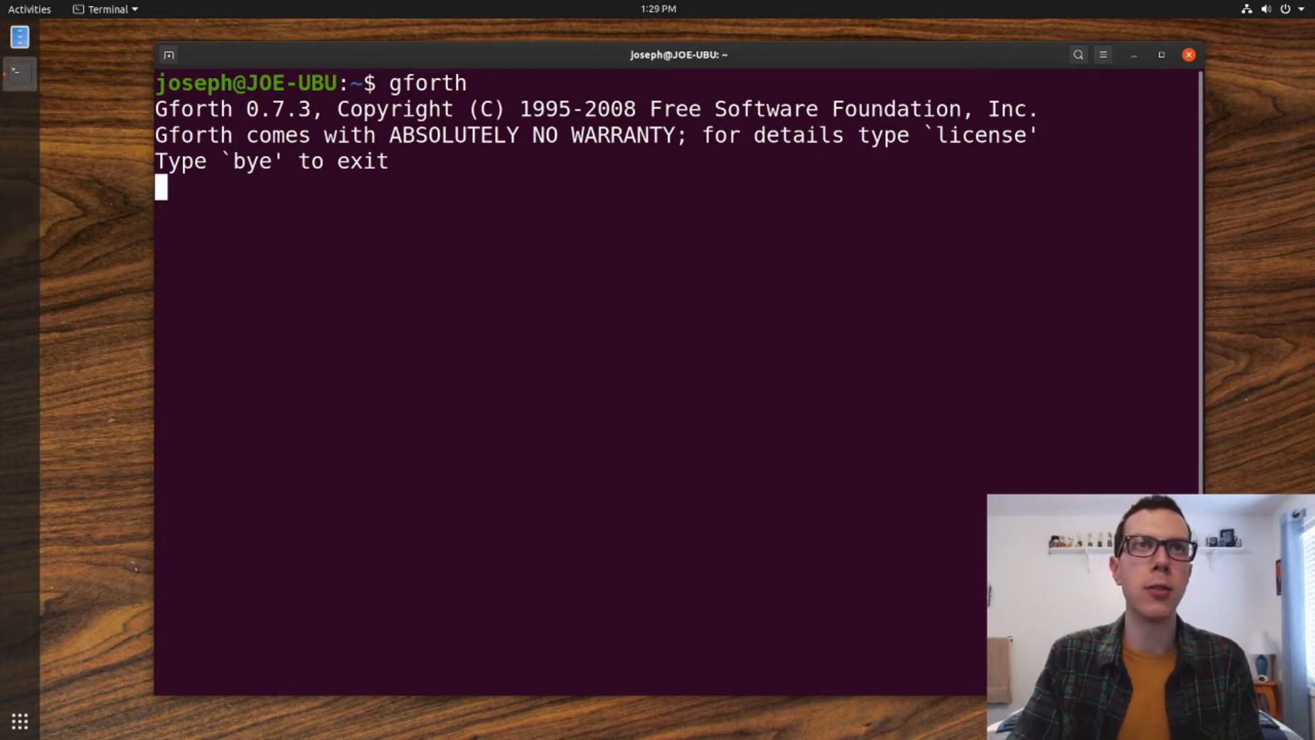
type("5")
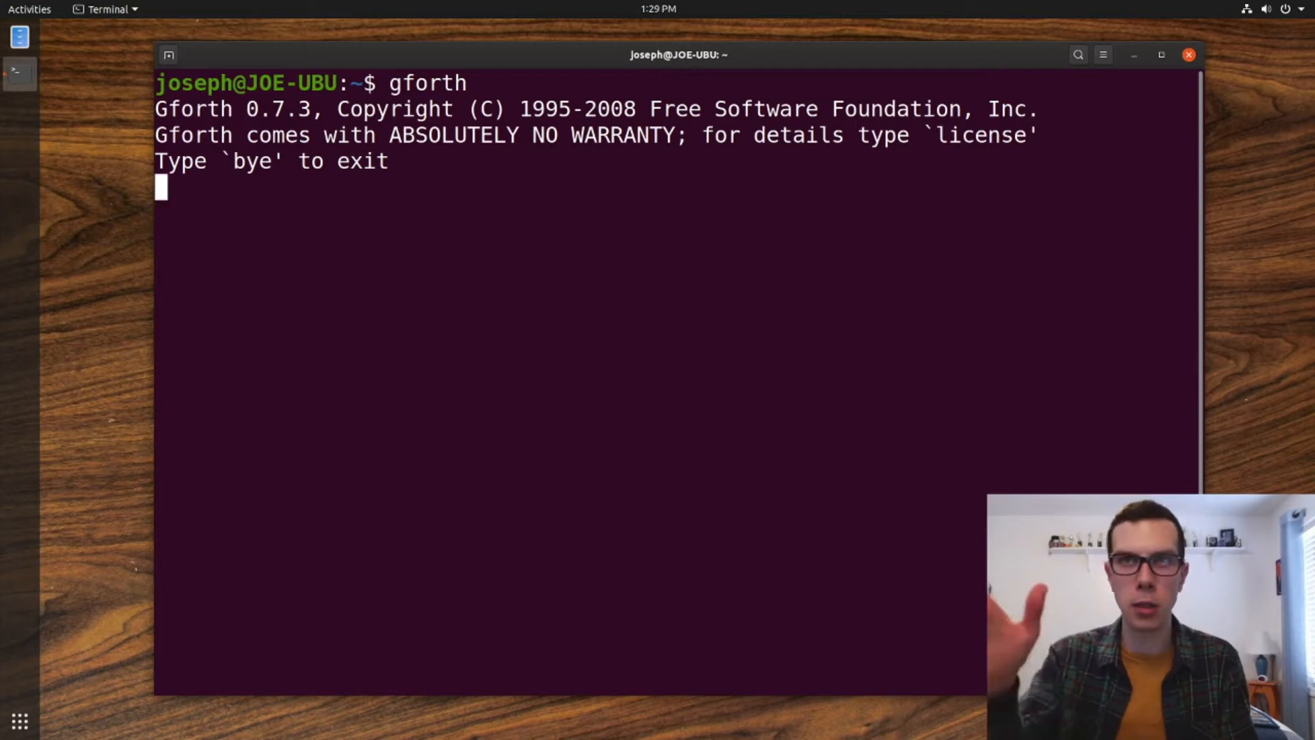
type("bye")
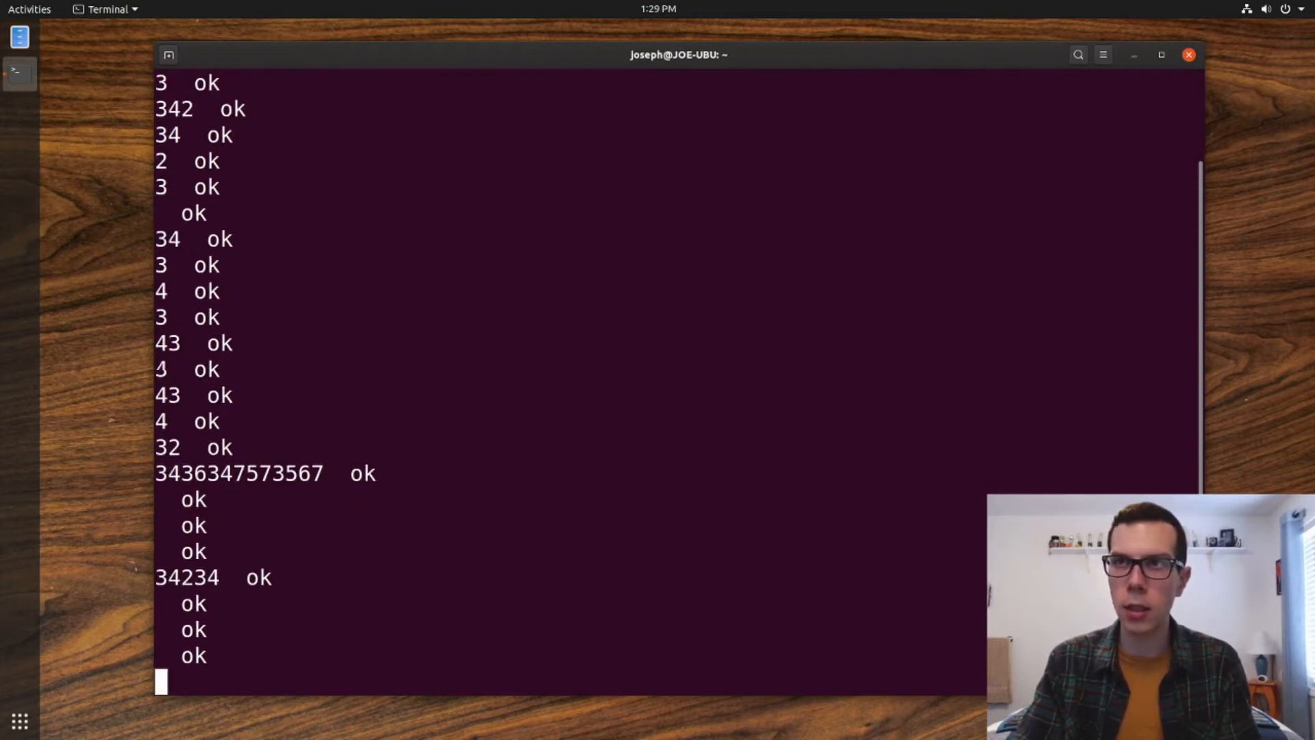
scroll("up", 3)
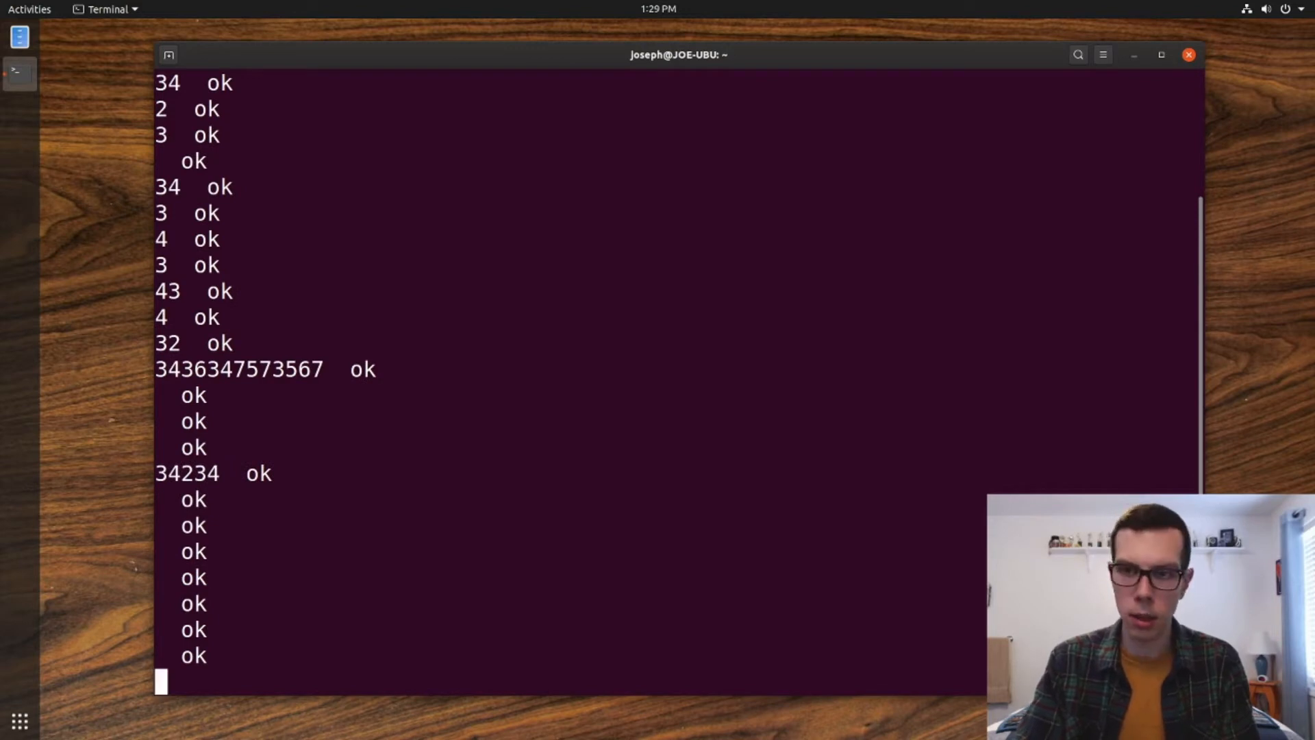
type("bye")
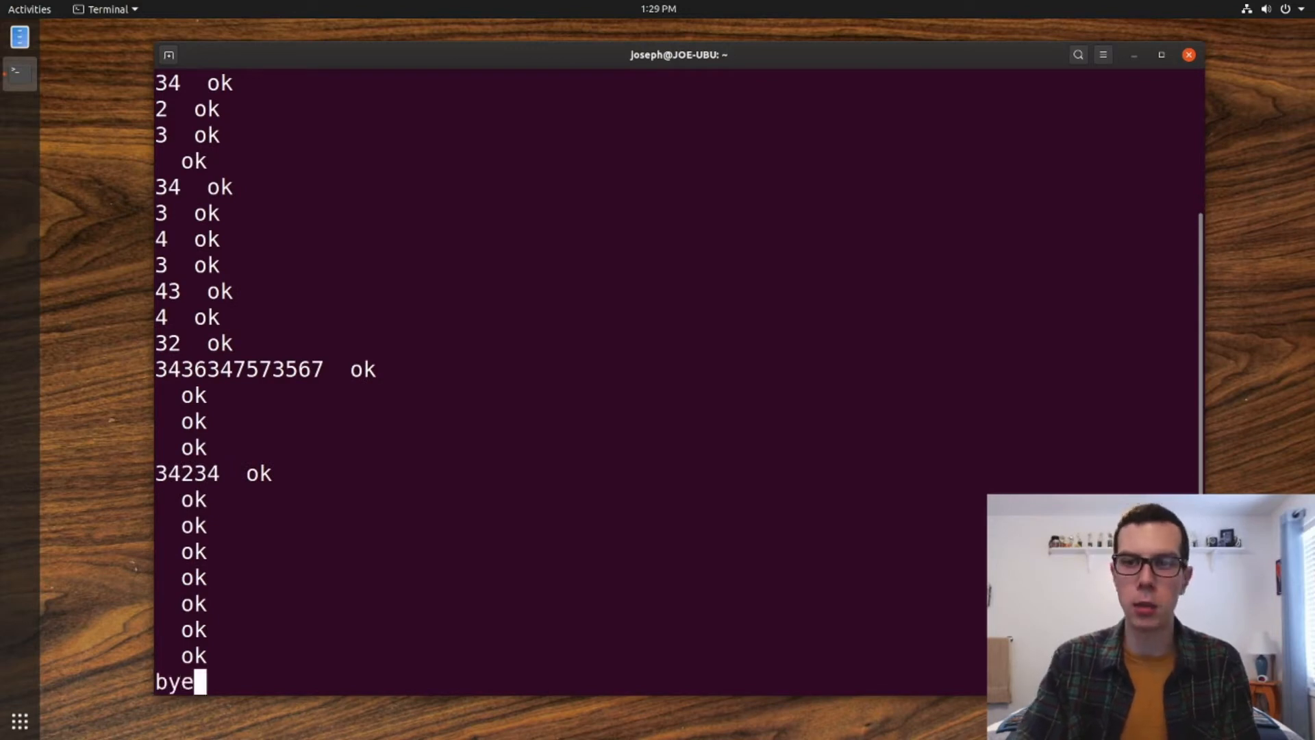
type("clear")
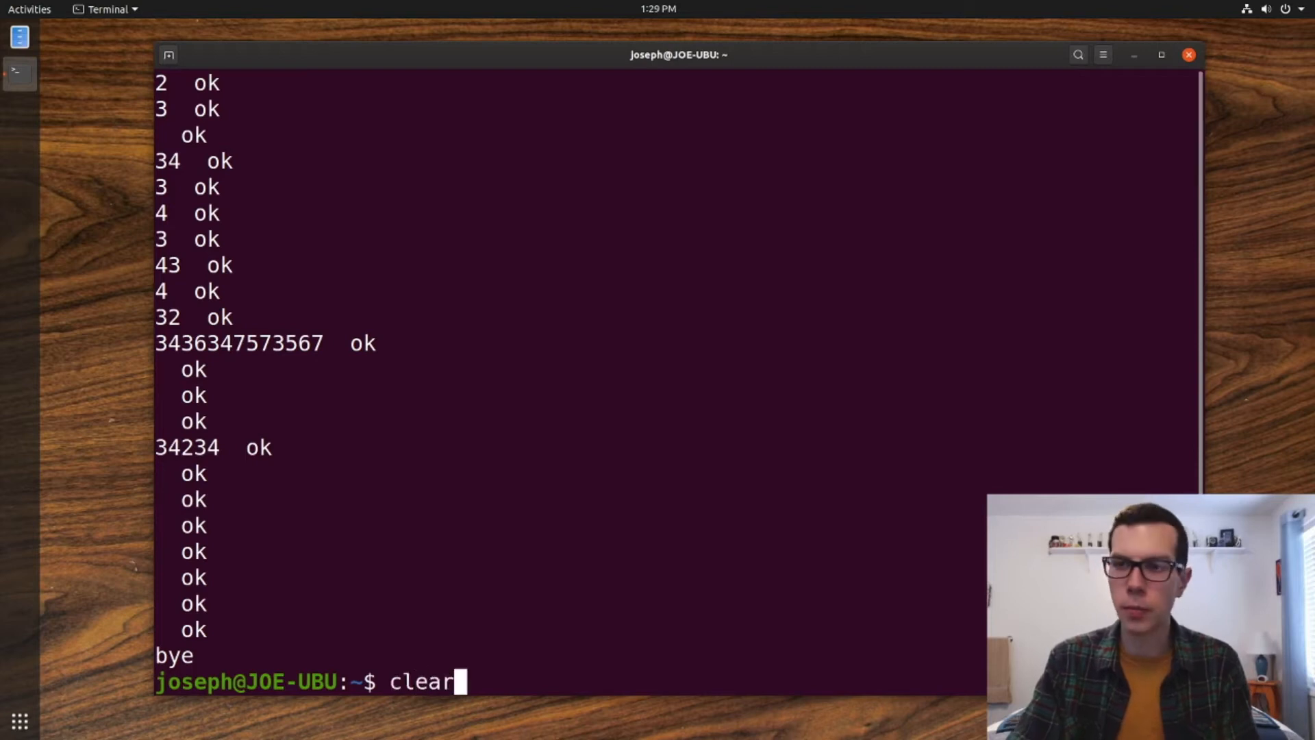
Run clear to empty the Terminal screen, leaving only a shell prompt.
key("Return")
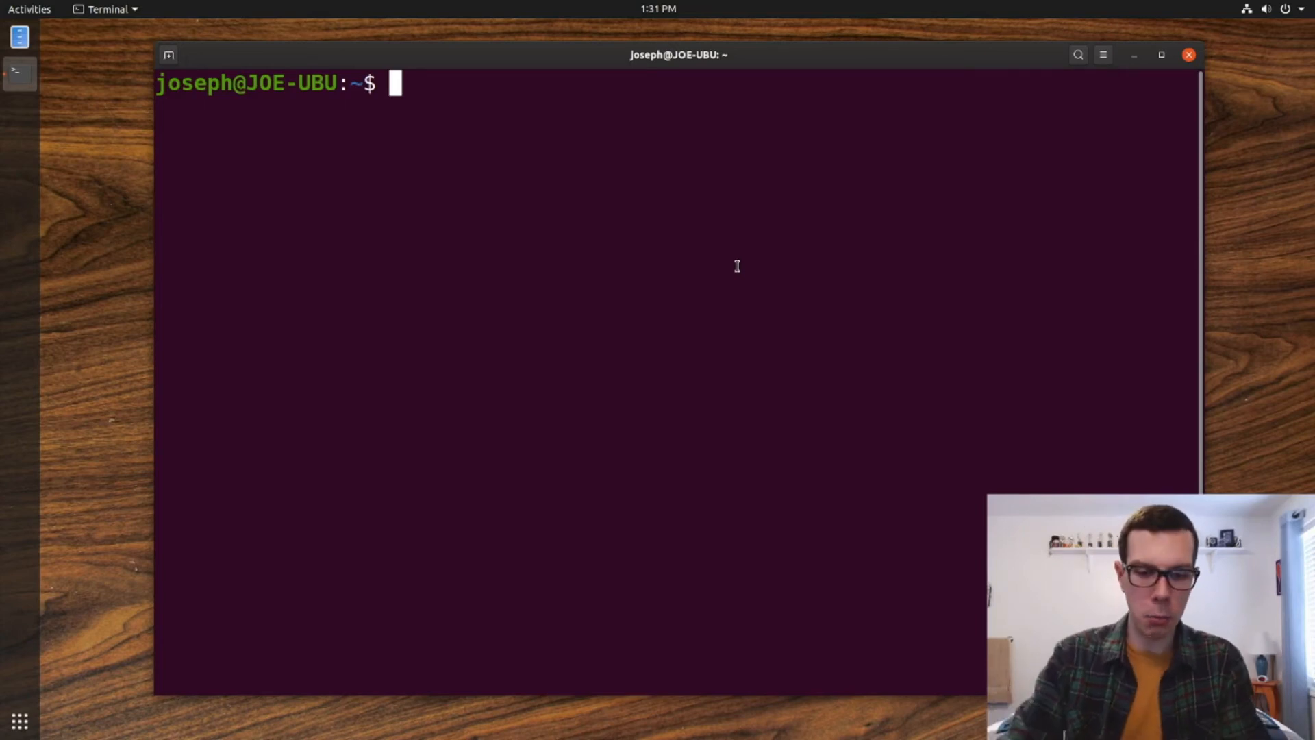
Push and print 5, print again for Stack underflow, then push 5 again.
type("5")
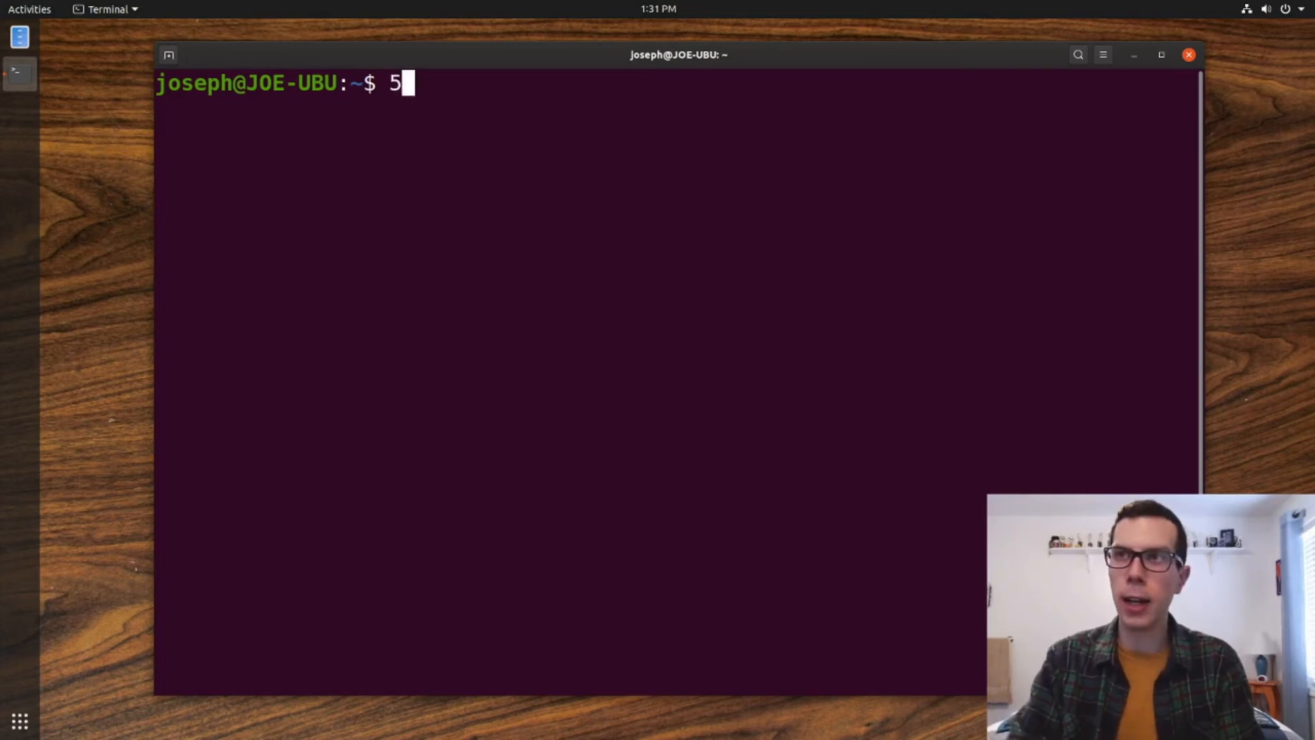
key("Return")
type("gforth")
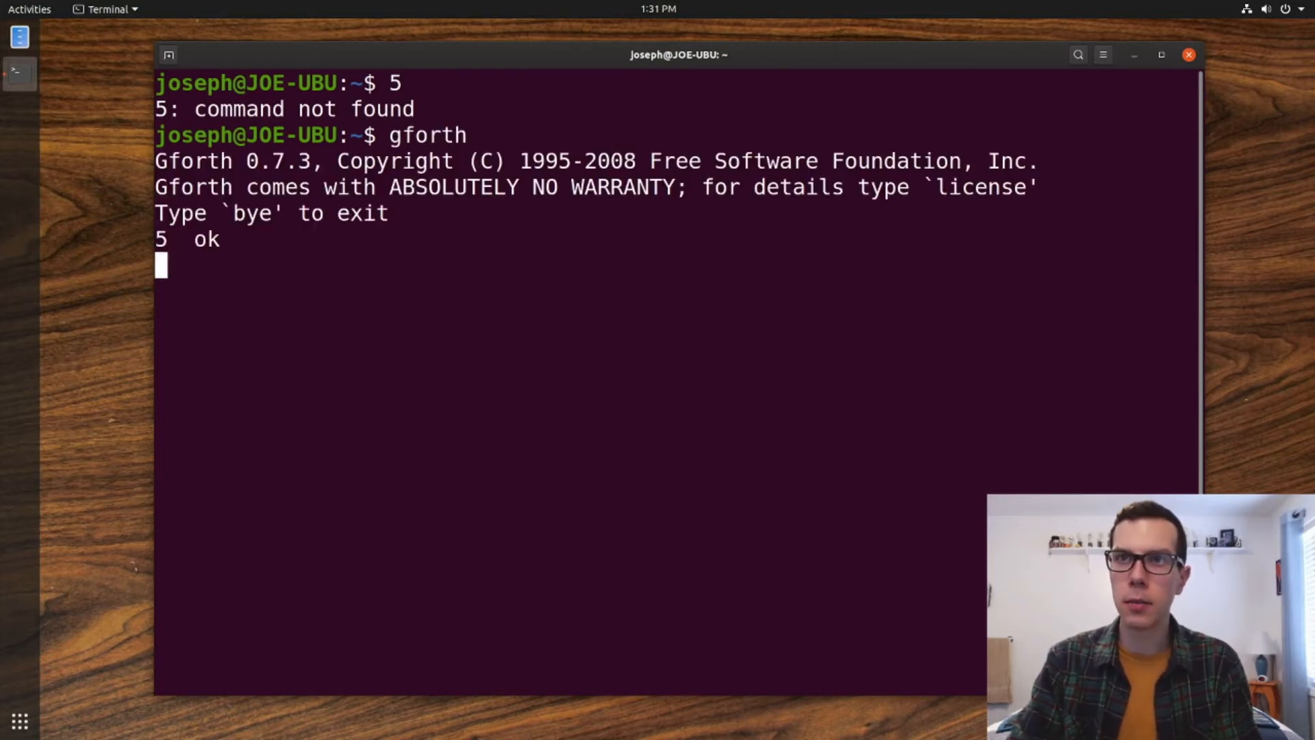
type(".s")
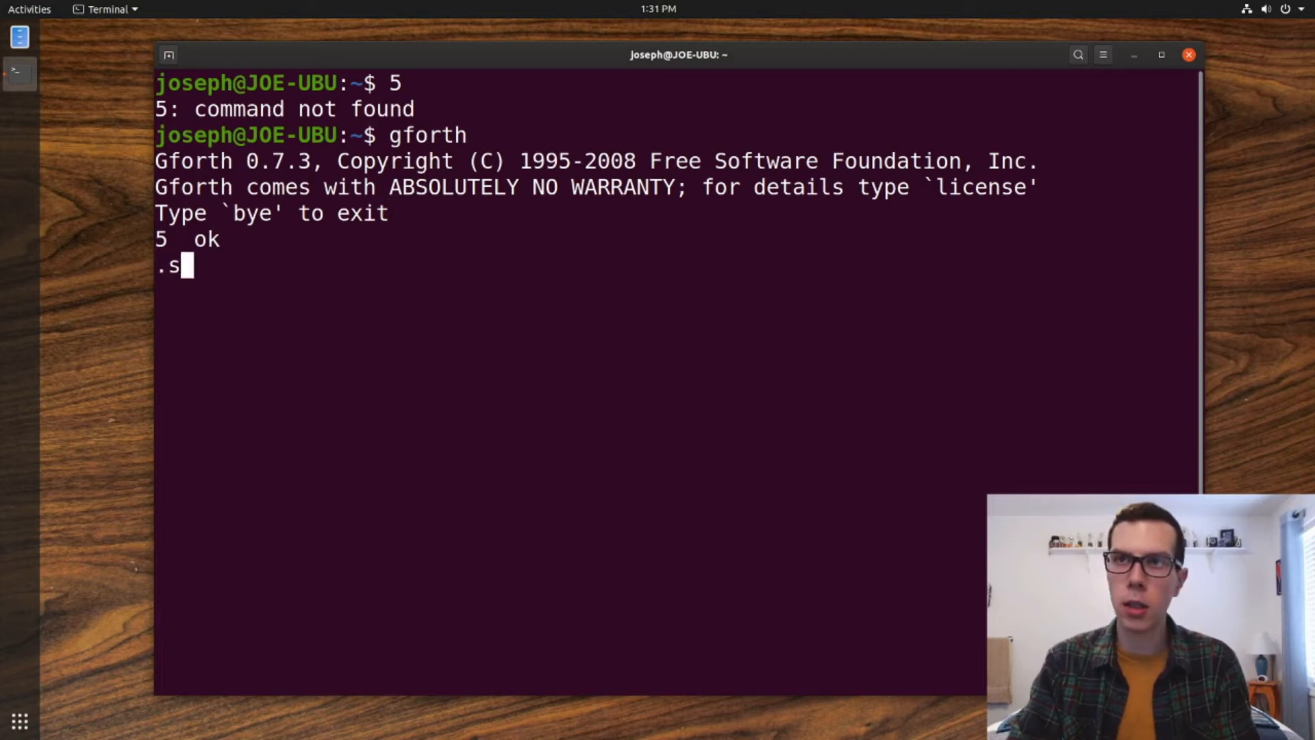
key("backspace")
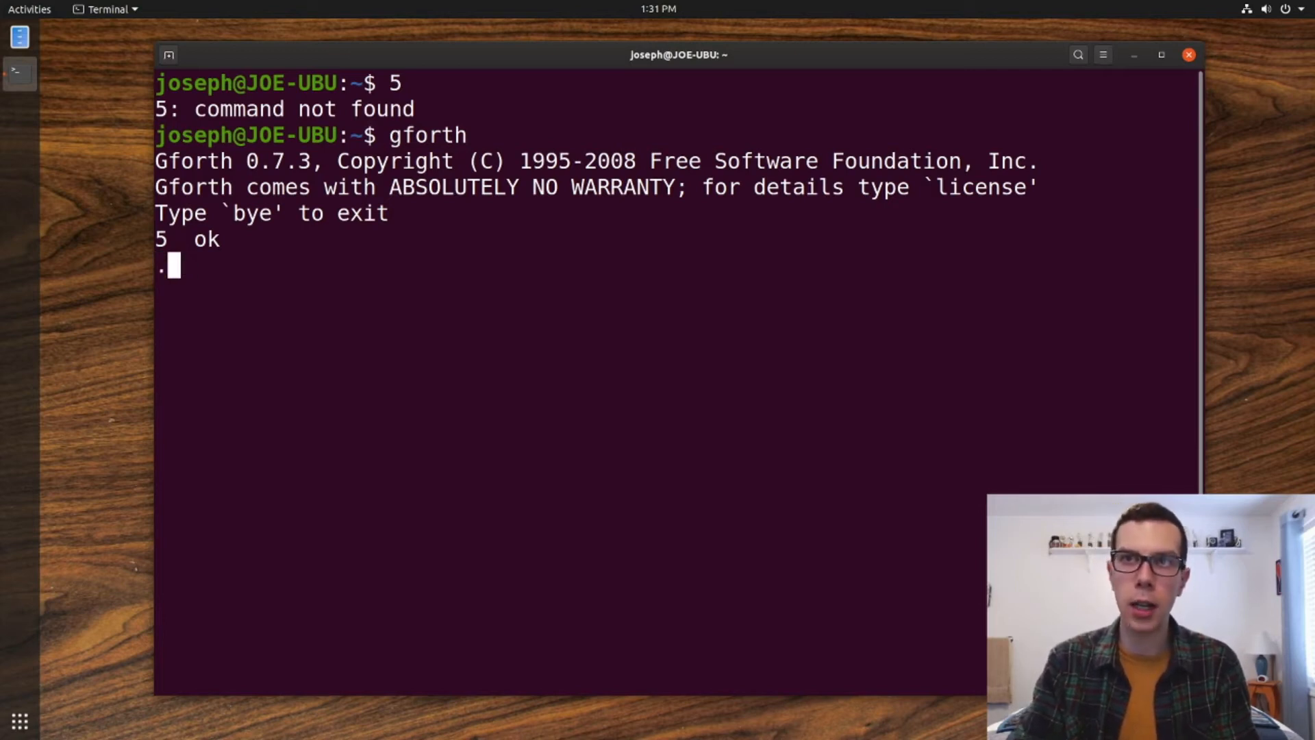
key("Return")
type(".")
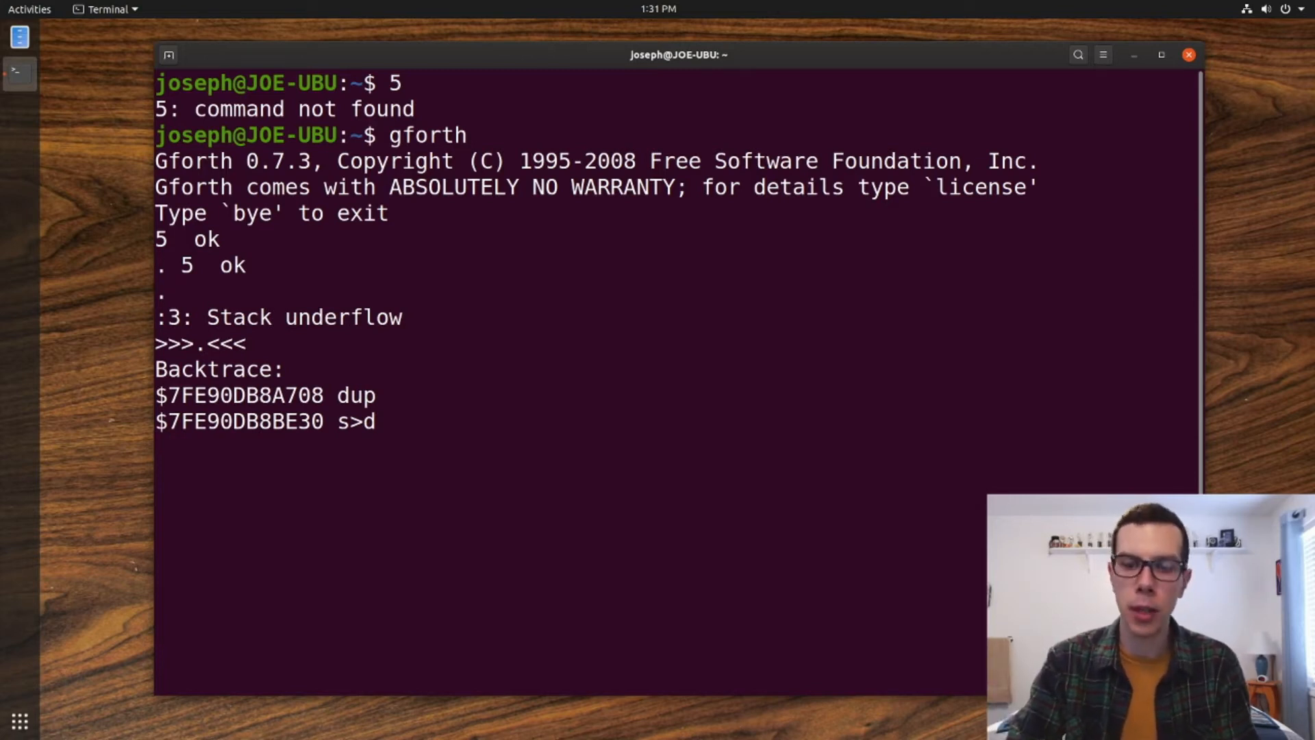
key("Return")
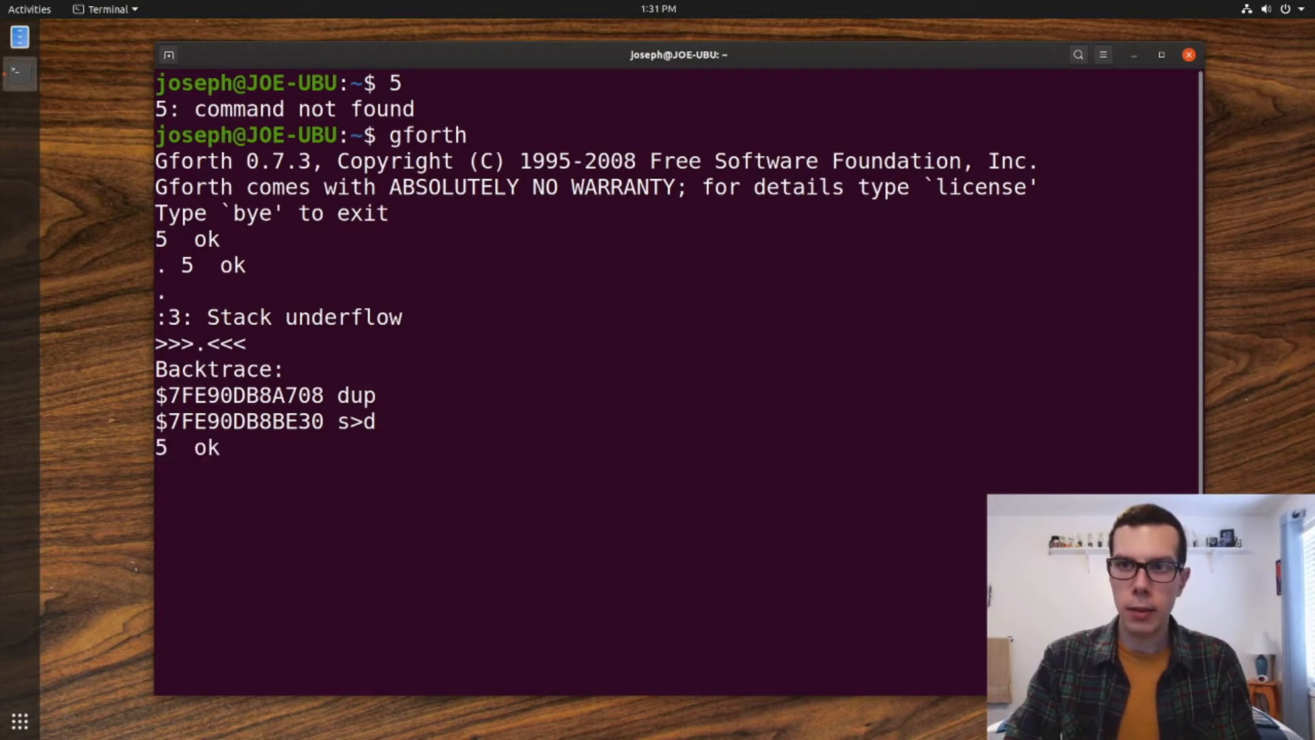
Push 2, show the stack, and add 5 and 2 to get 7.
type("2")
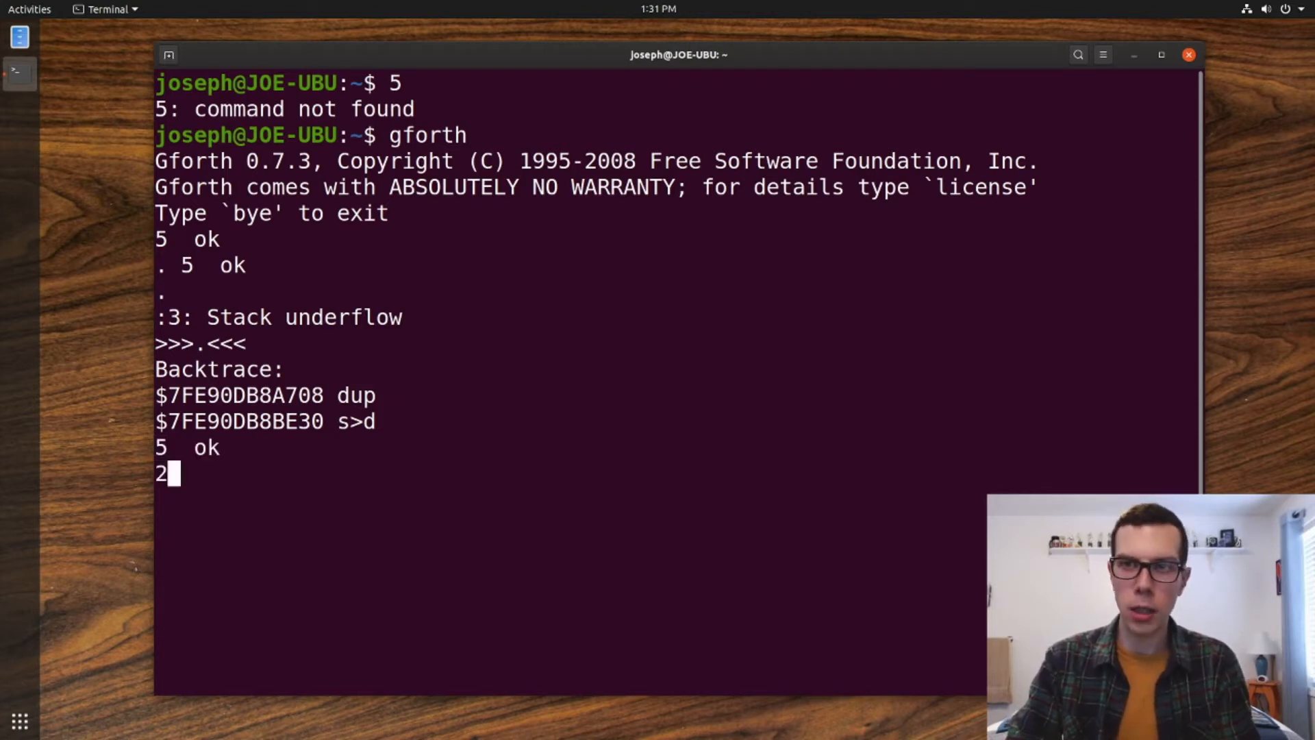
key("Return")
type(".s")
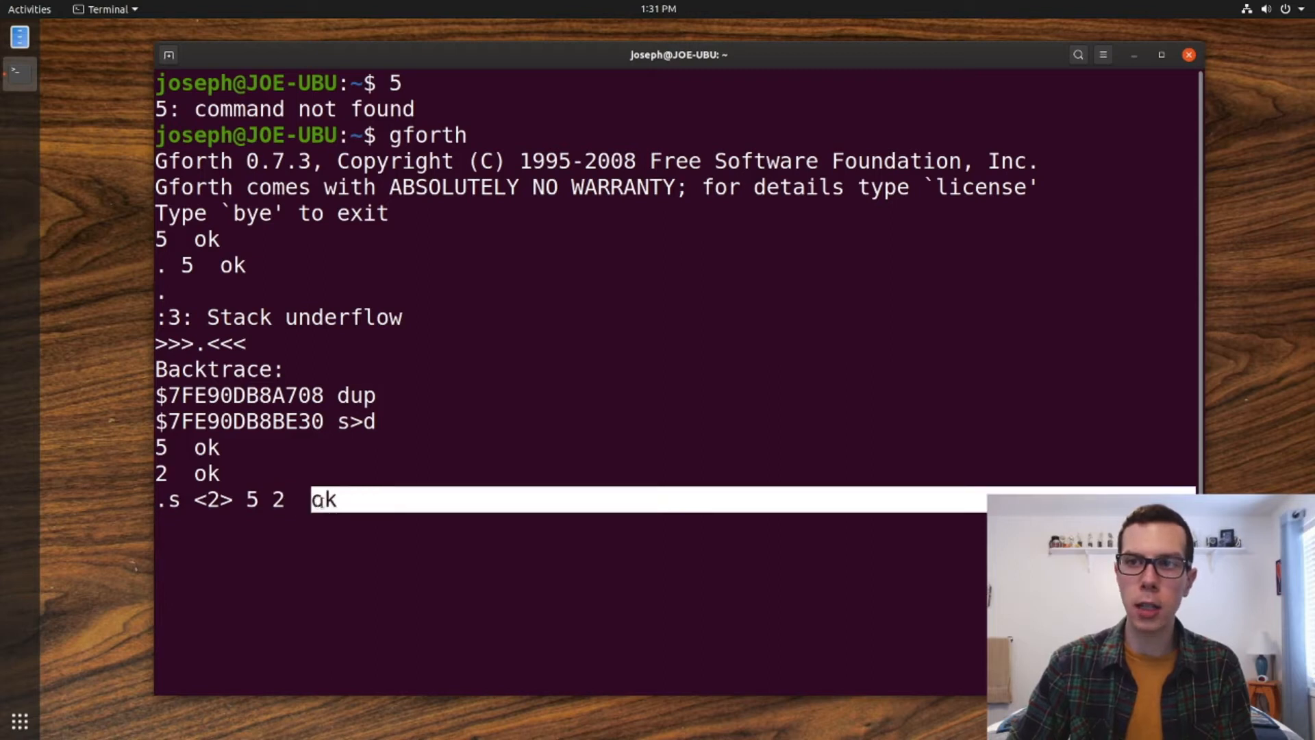
key("Return")
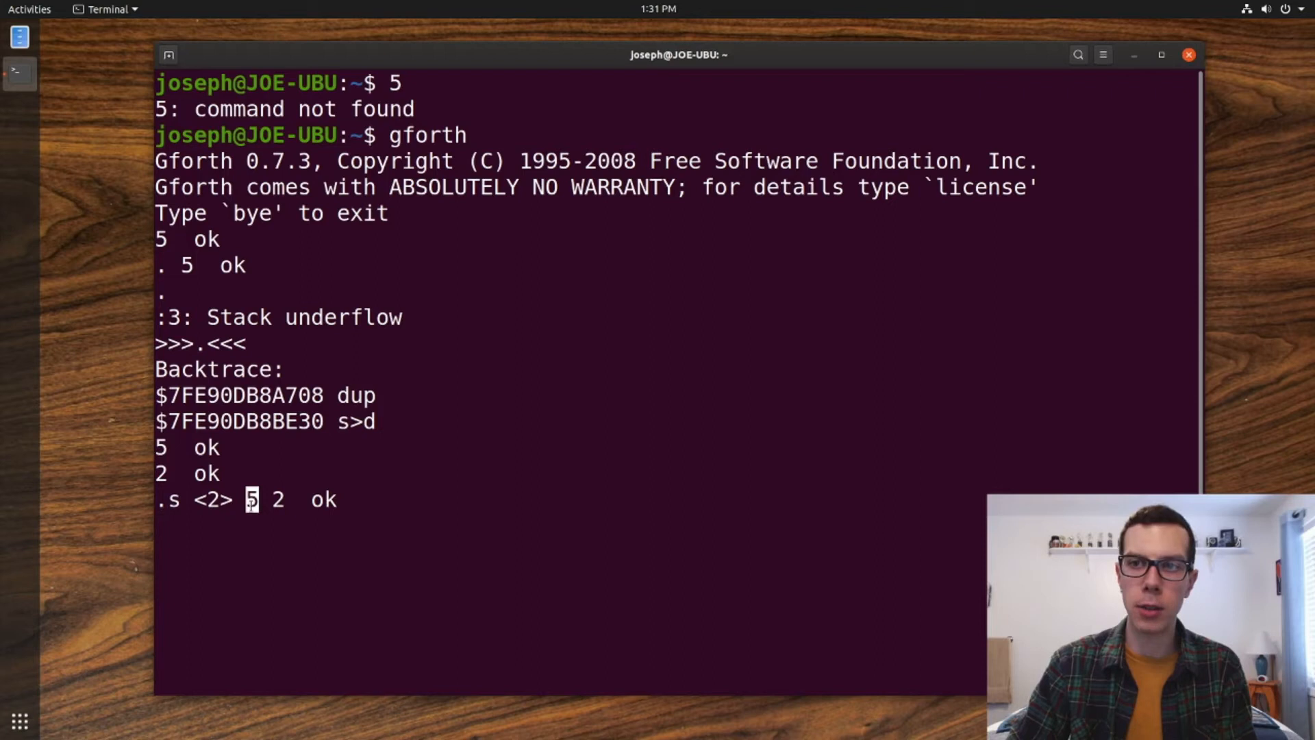
key("Return")
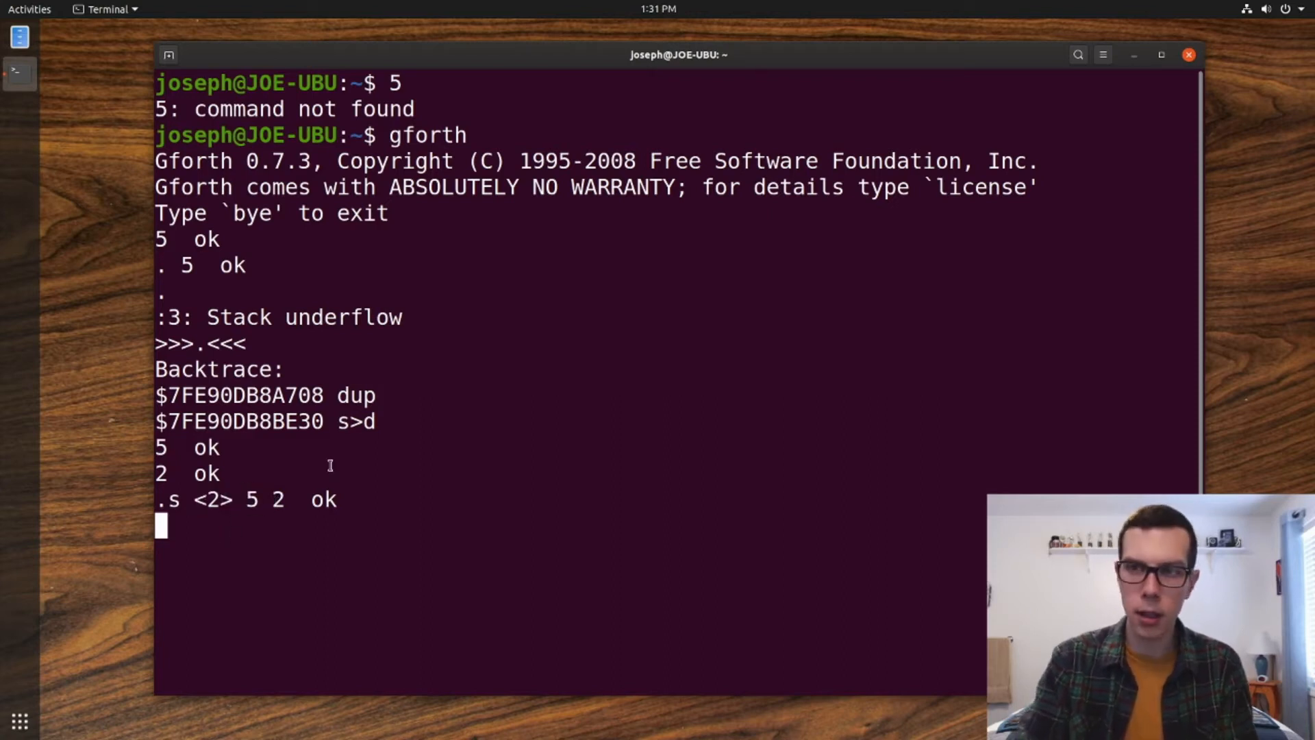
type("+")
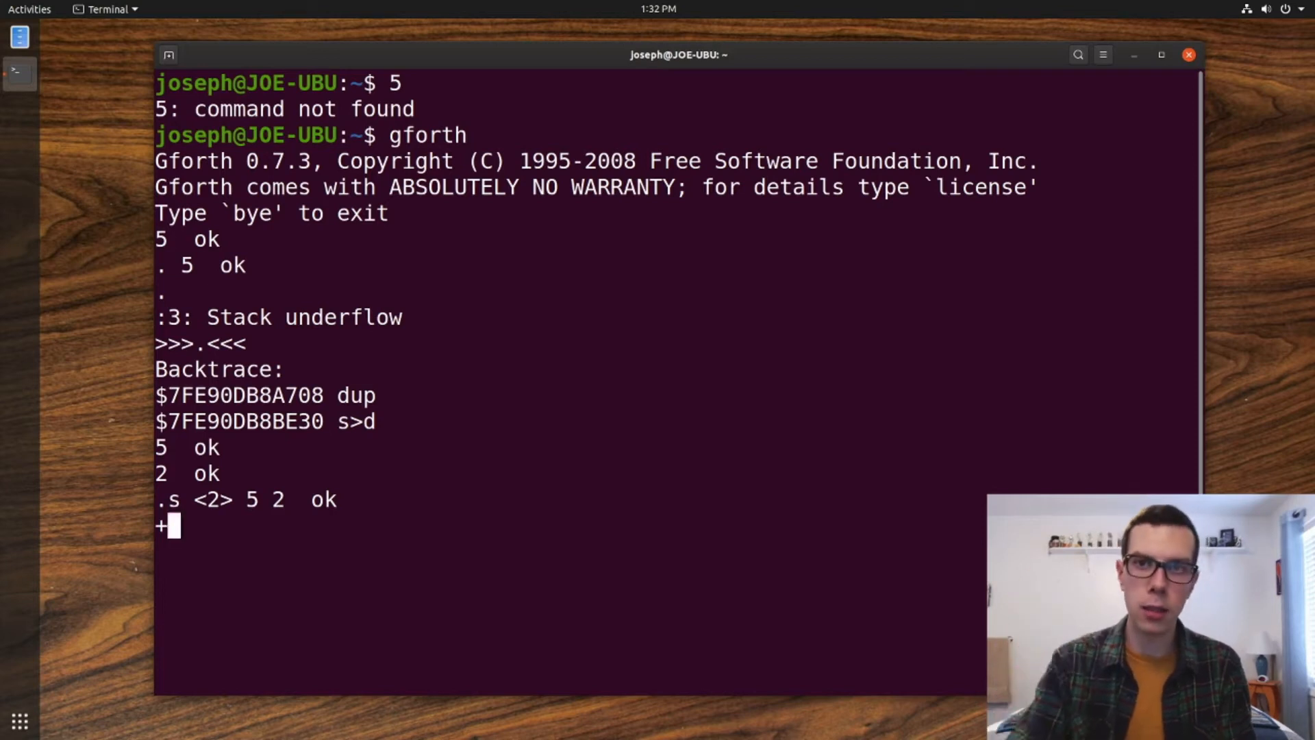
key("Return")
type(".s")
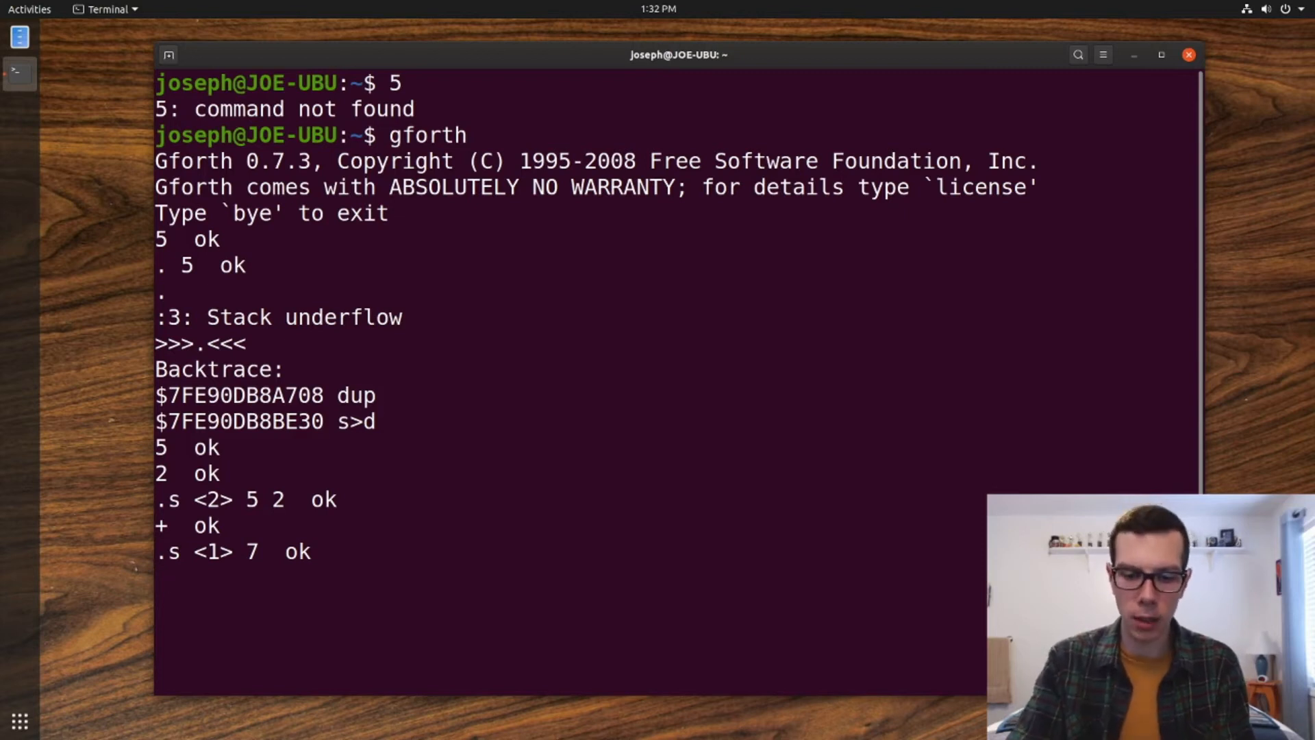
Push 5 and 2 again and add them, leaving 7 7 on the stack.
type("2")
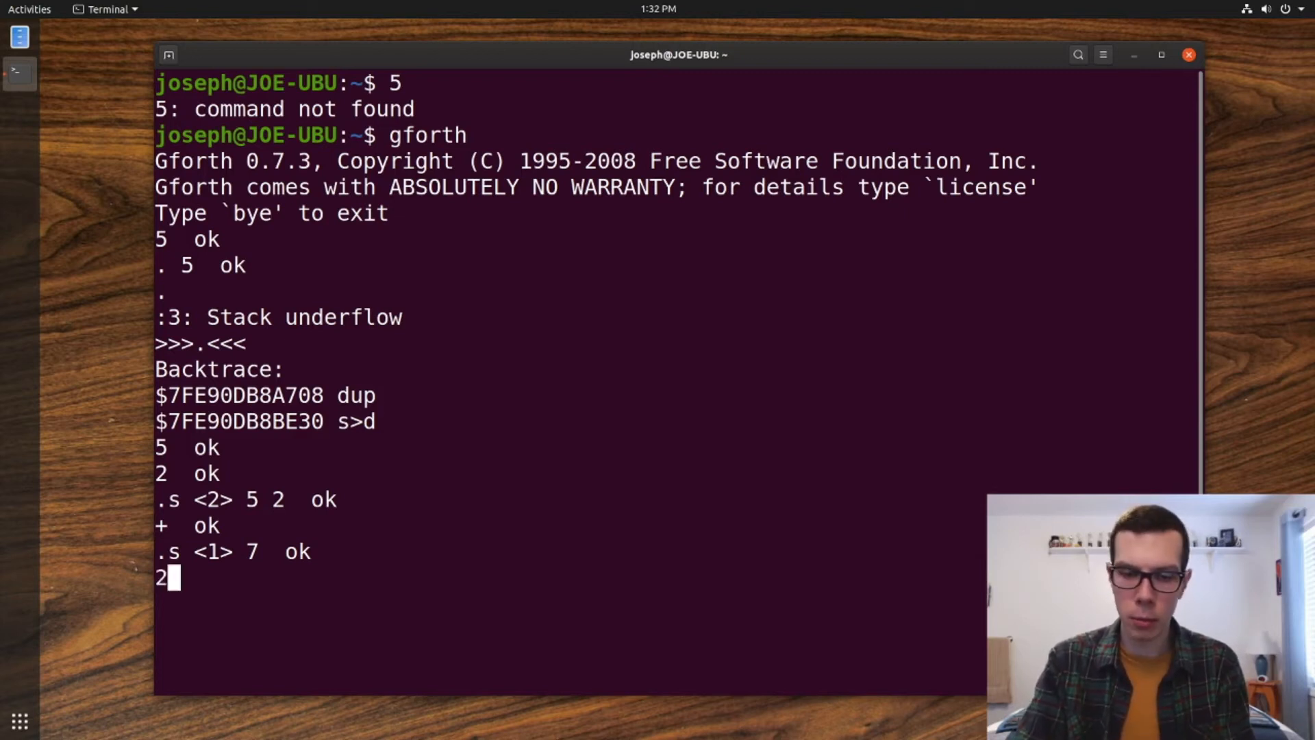
key("Return")
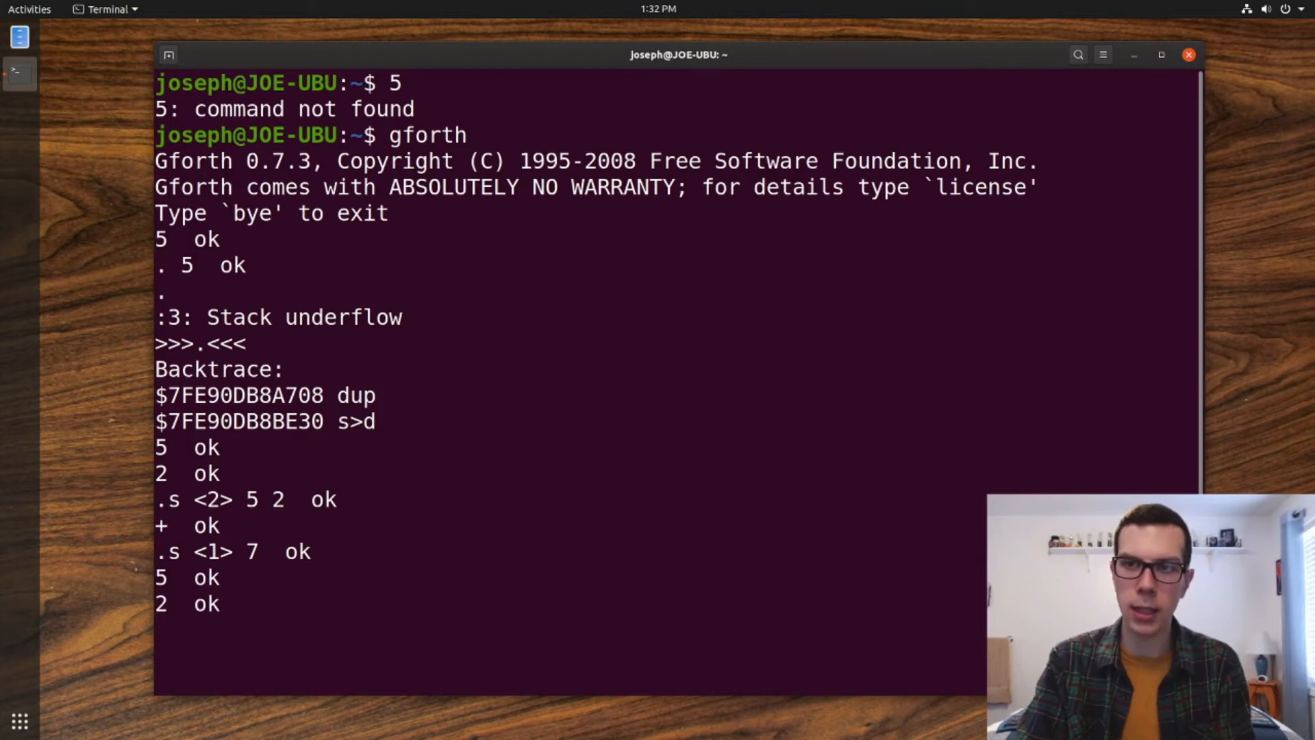
key("Return")
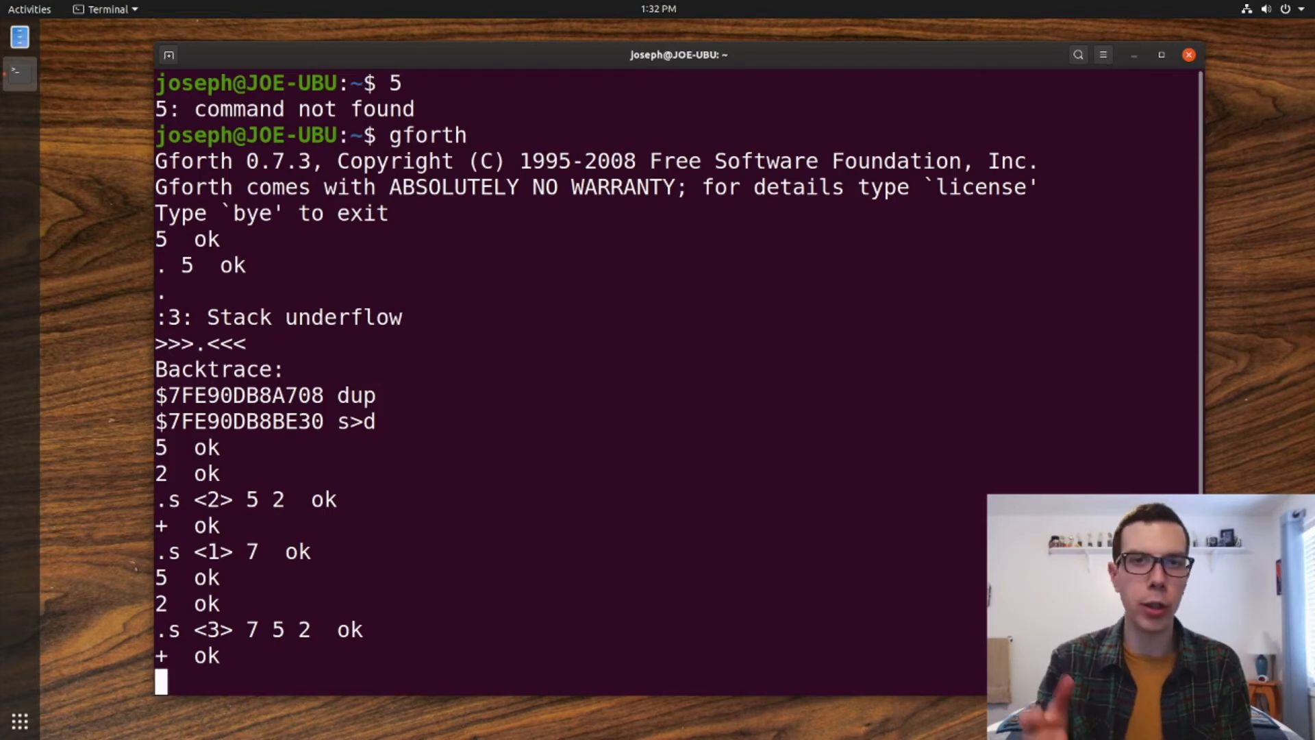
key("Return")
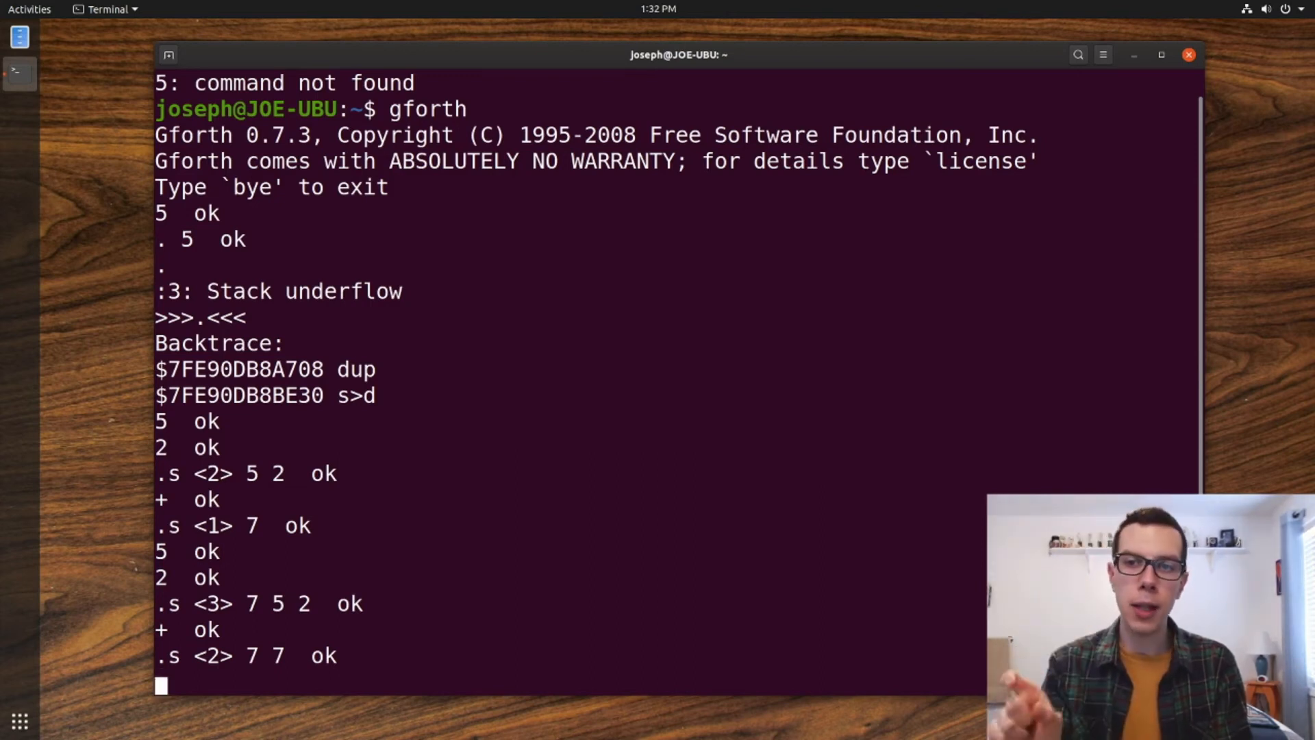
type("-")
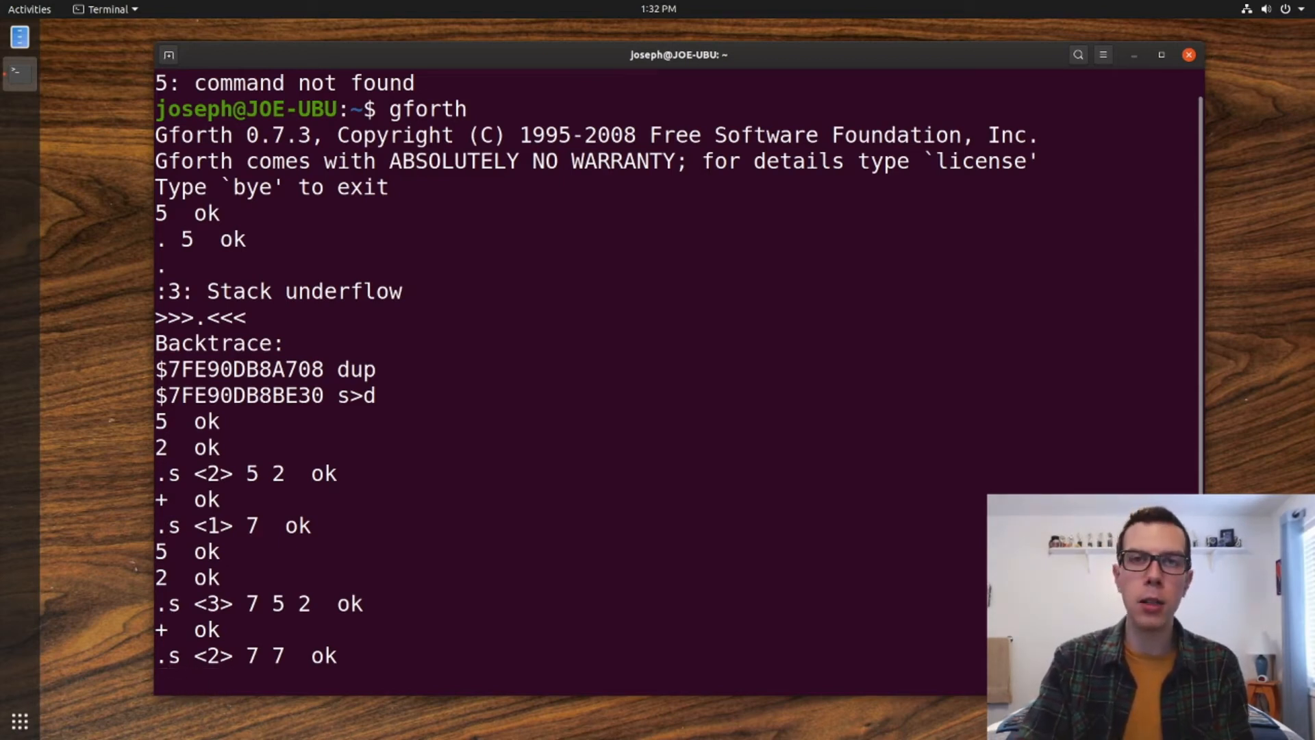
key("Return")
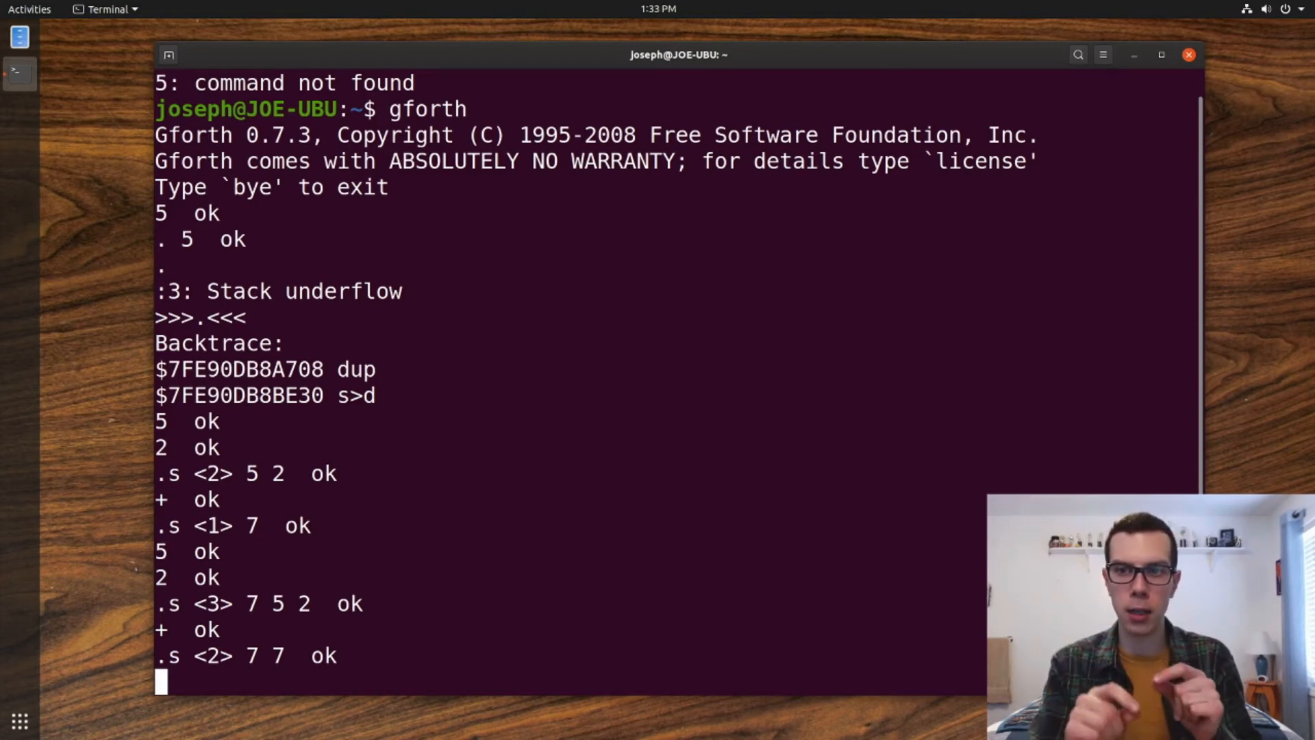
type("+")
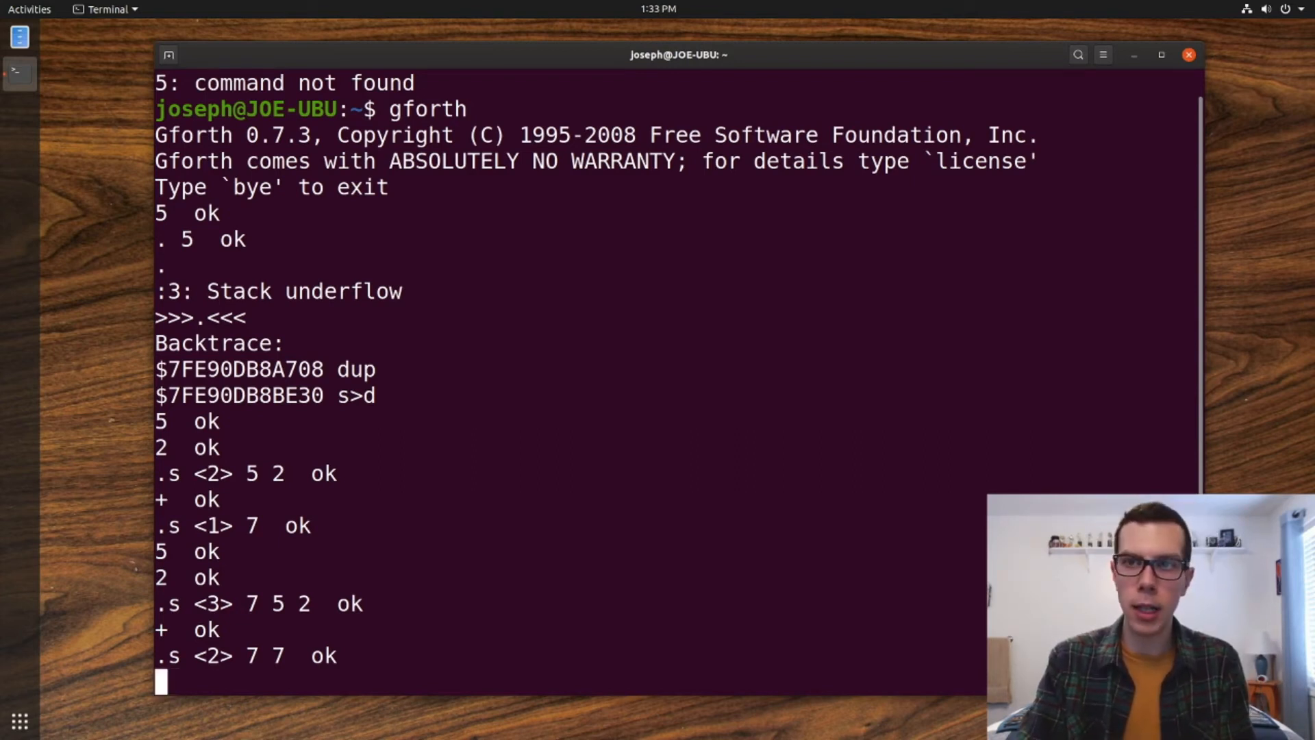
type("5")
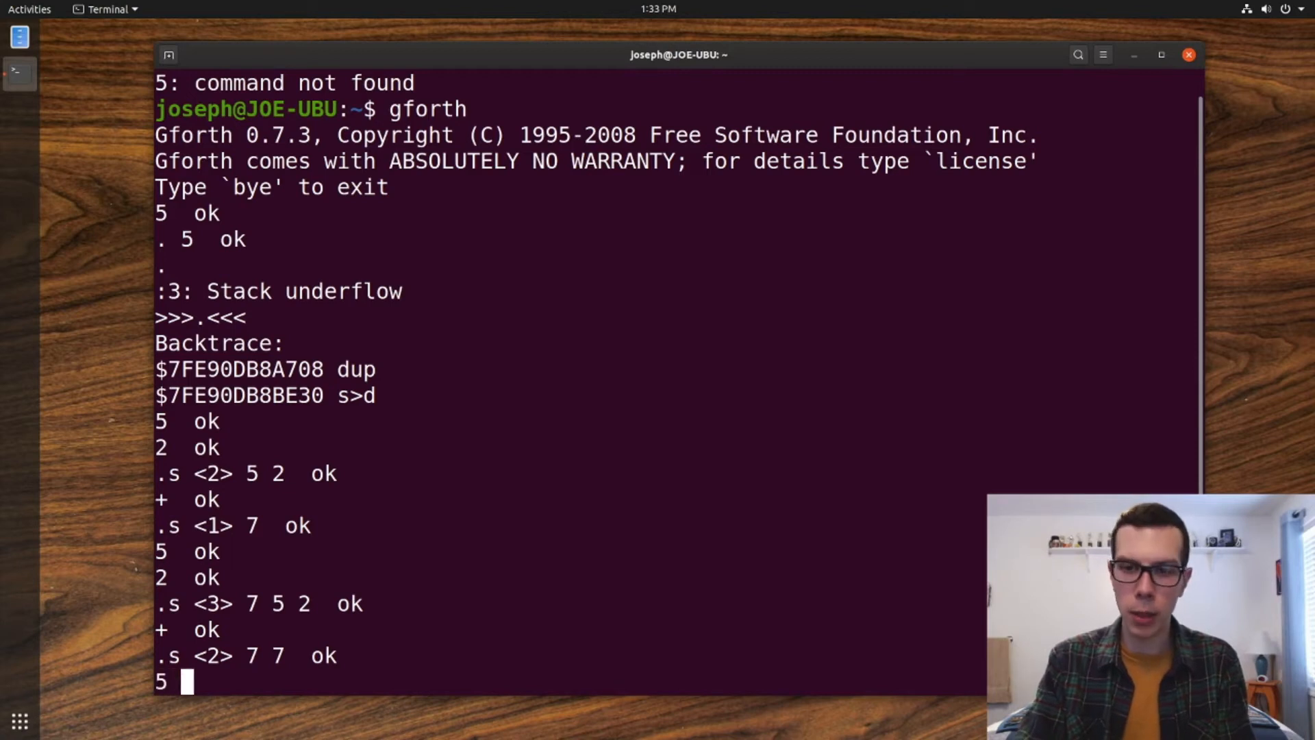
Discard the half-typed numbers and add 5 and 2 again, giving three 7s.
type("7")
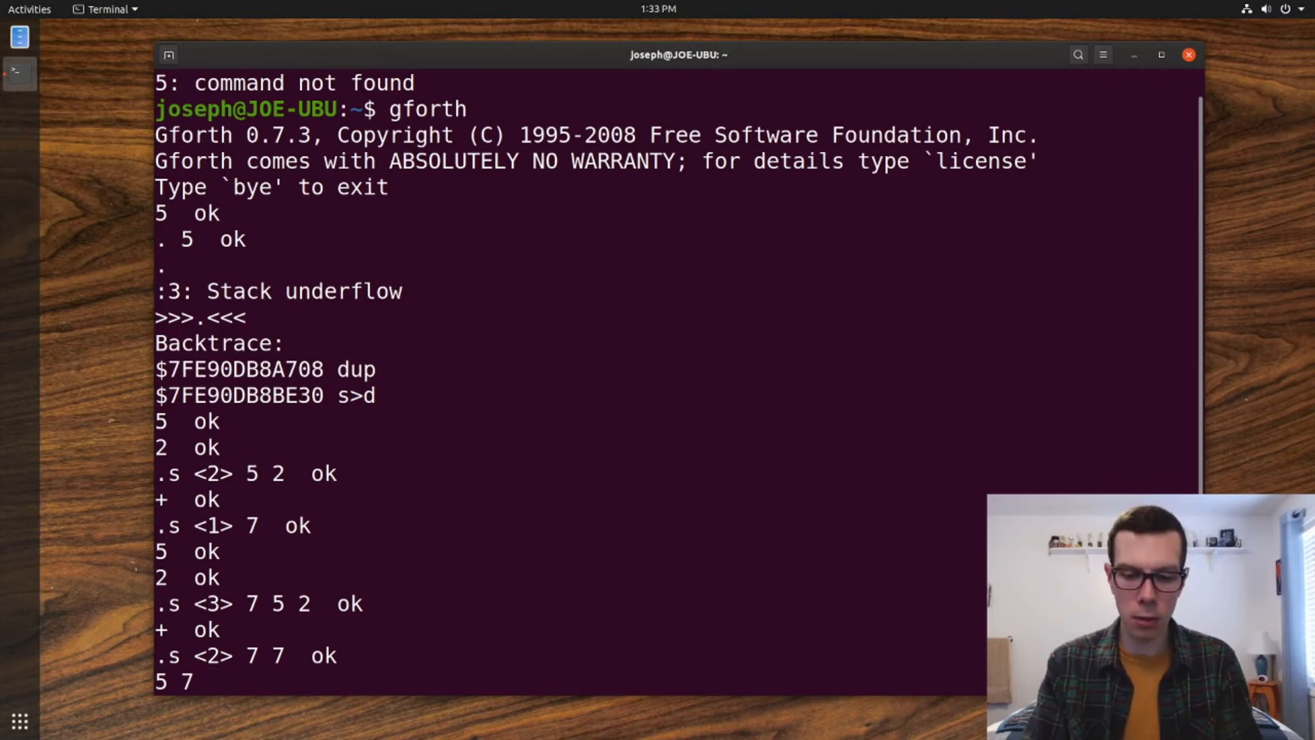
key("Return")
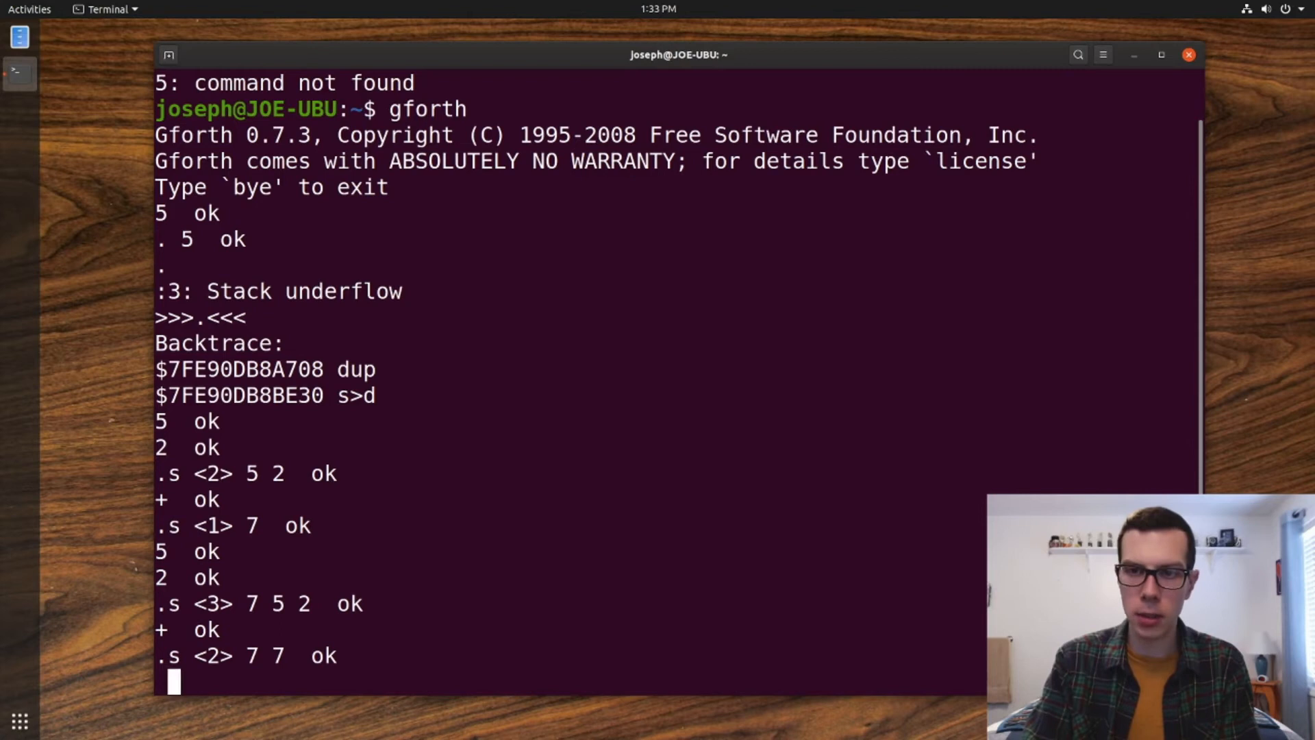
key("Return")
type("+")
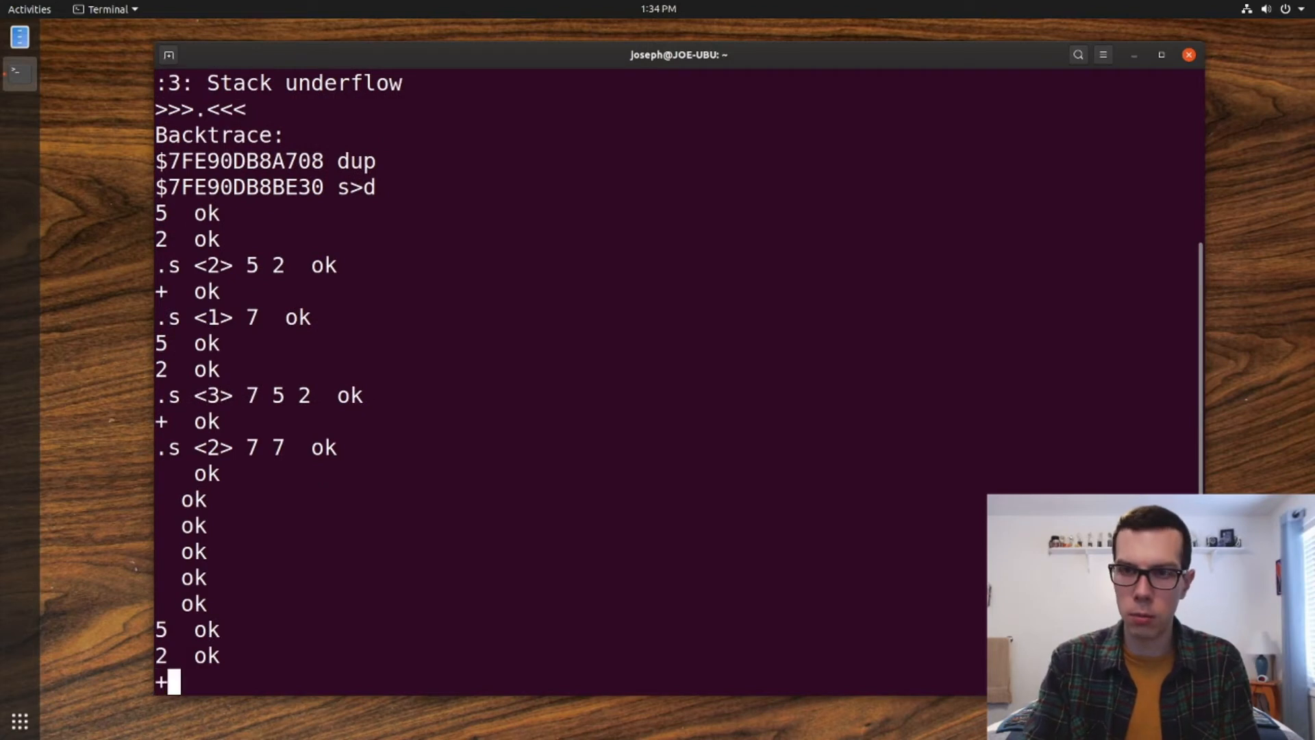
key("Return")
type(".s")
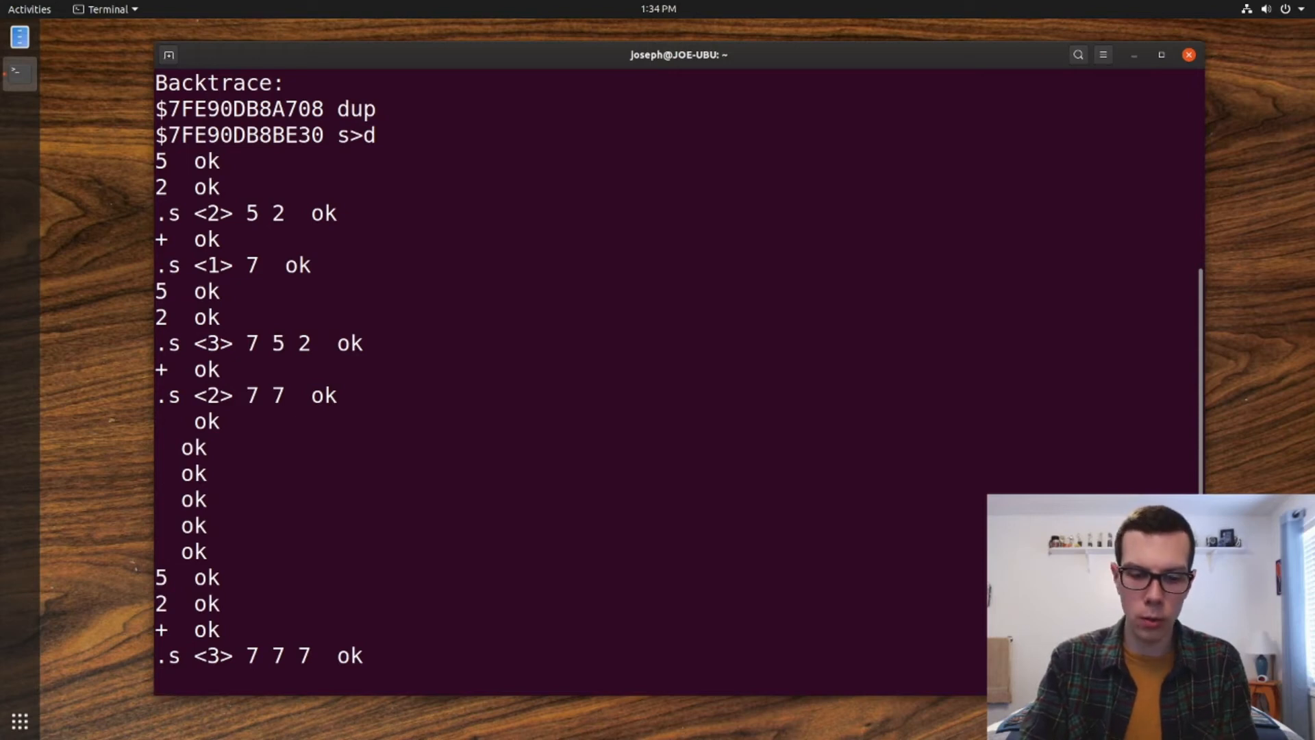
Evaluate 5 2 + on one line and show four 7s with .s.
type("5 2 +")
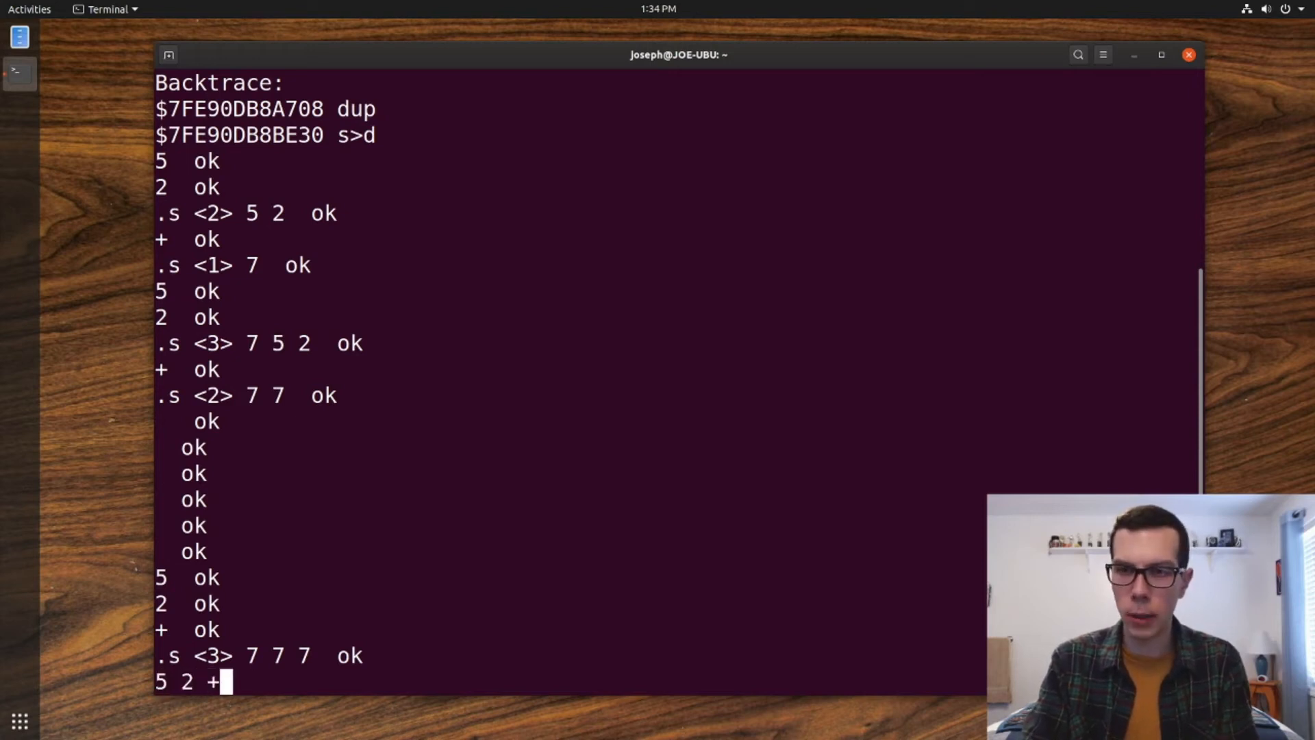
key("Return")
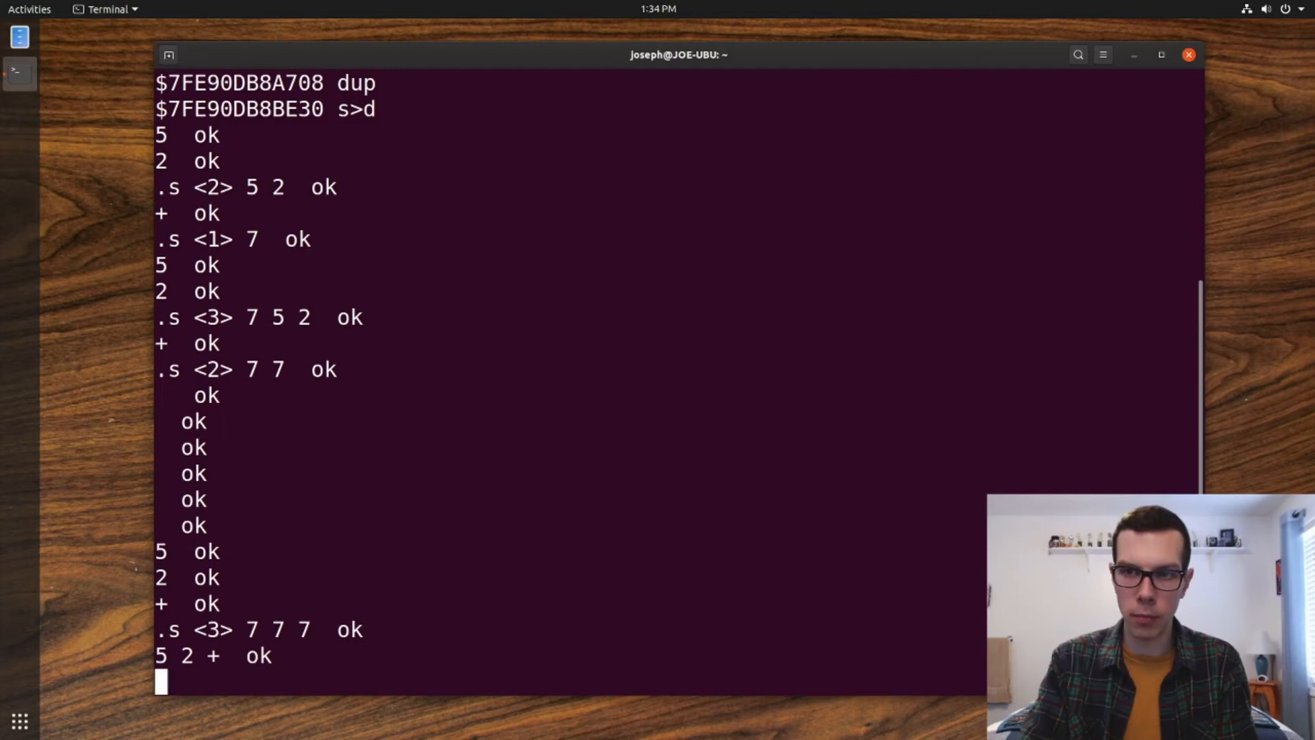
type(".s")
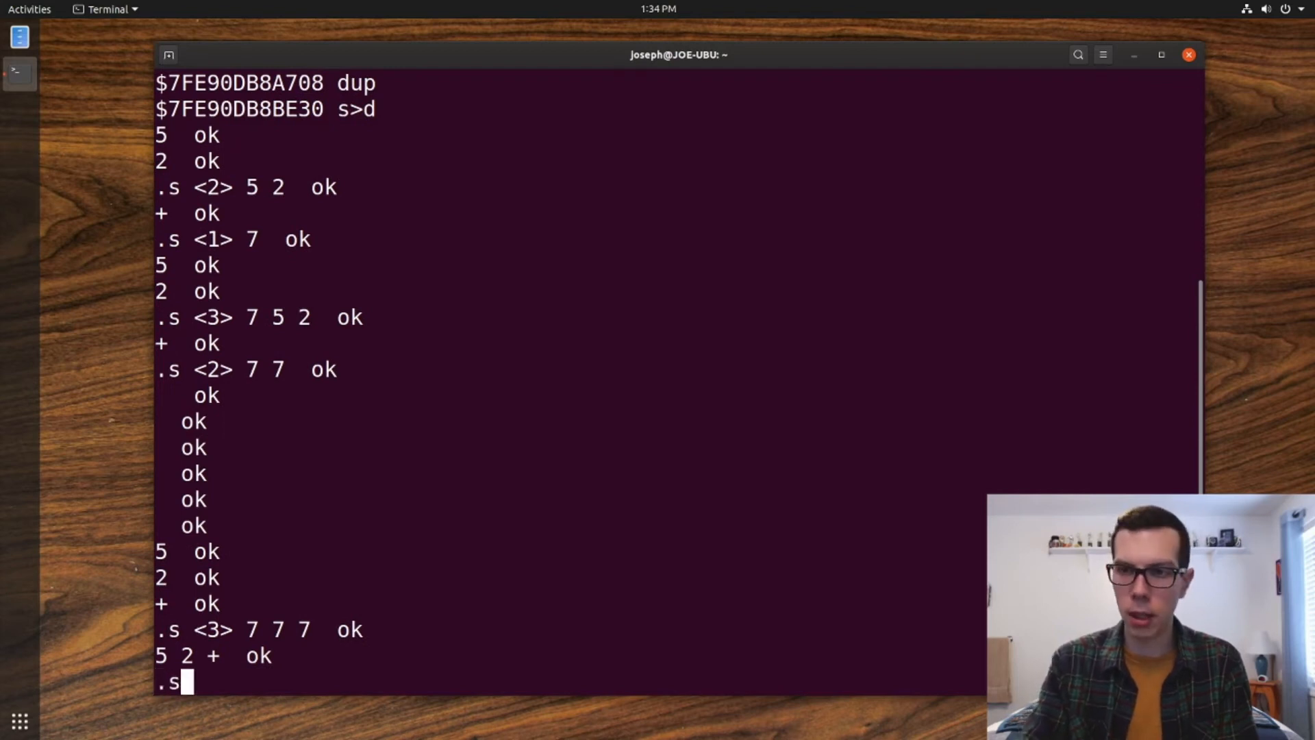
key("Return")
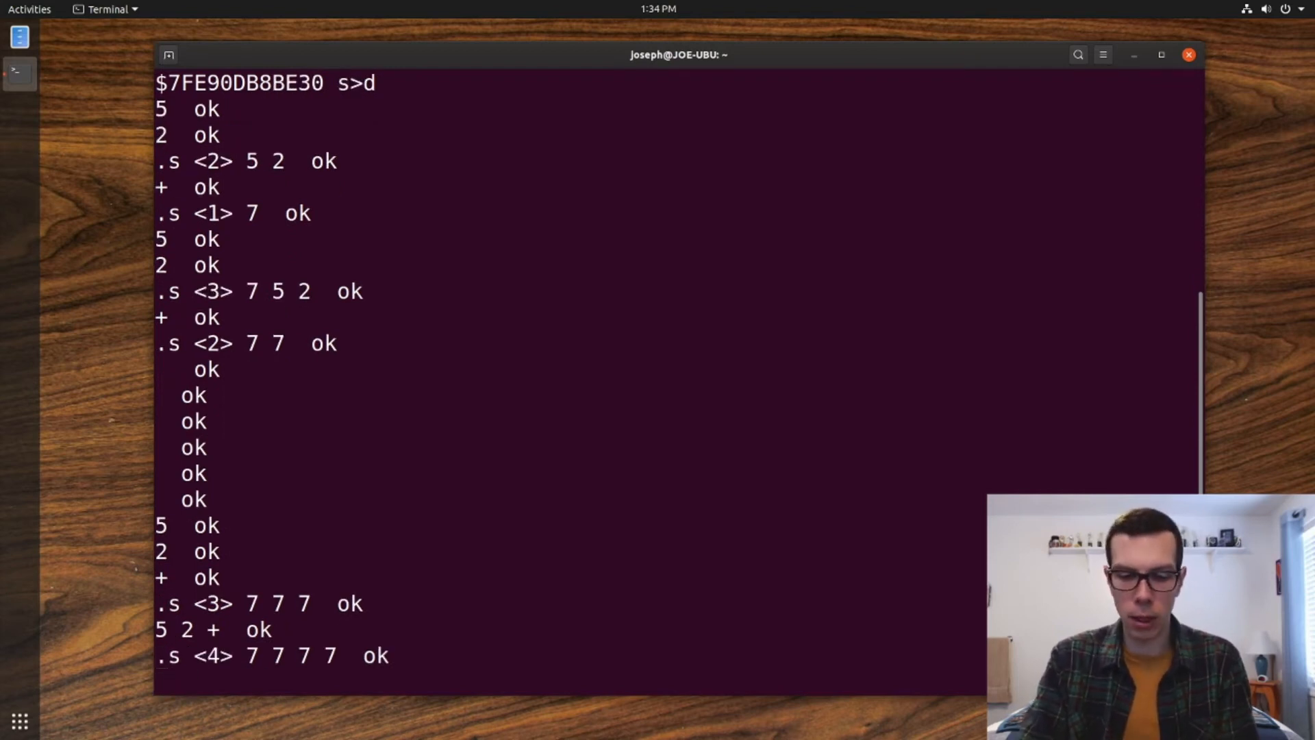
Push a fifth 7, then print the stack values off with '. . . .'.
type("5  ok")
type(".s")
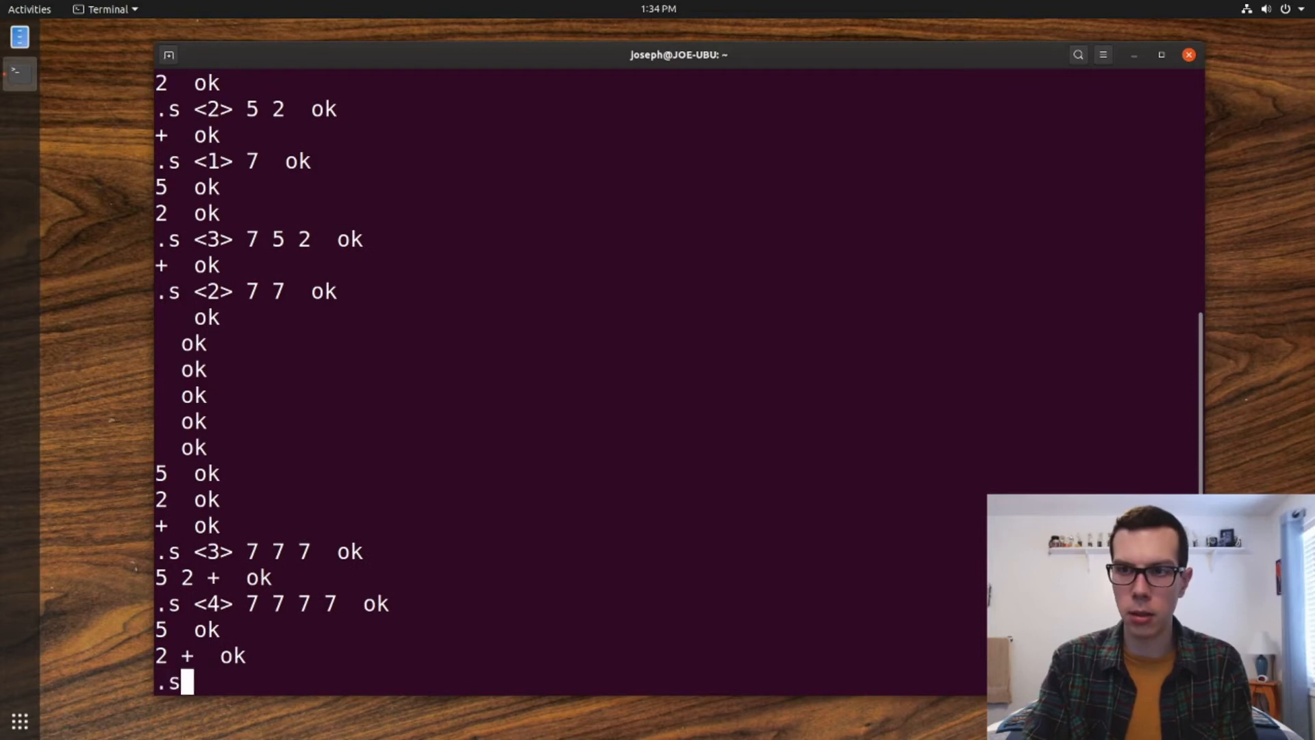
key("Return")
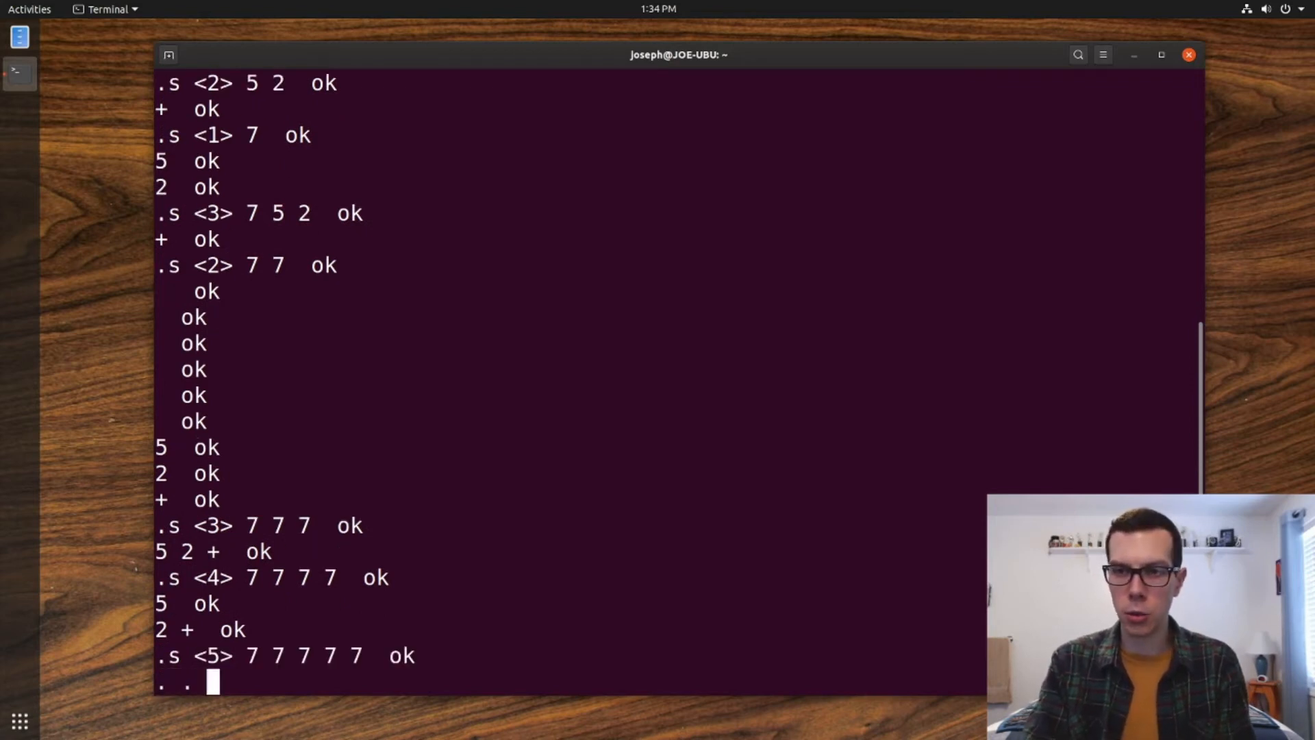
type(". . . . .")
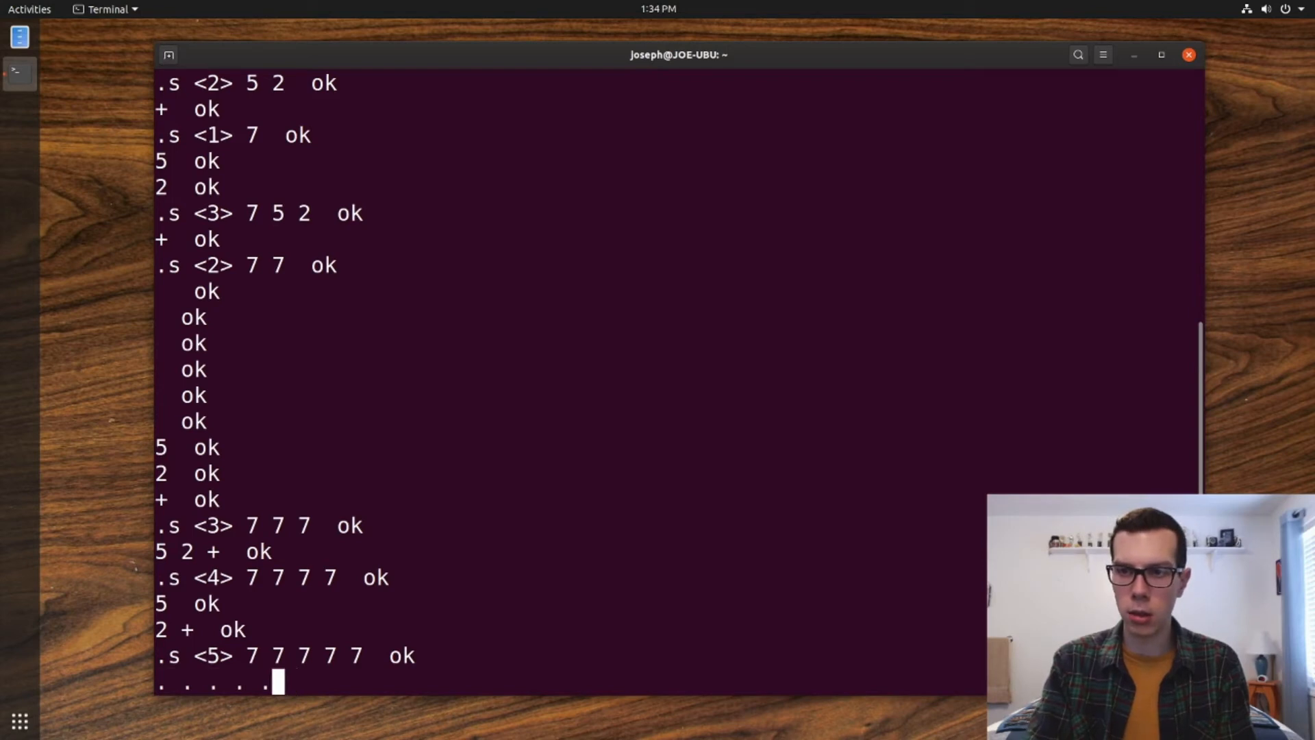
key("Return")
type(".s")
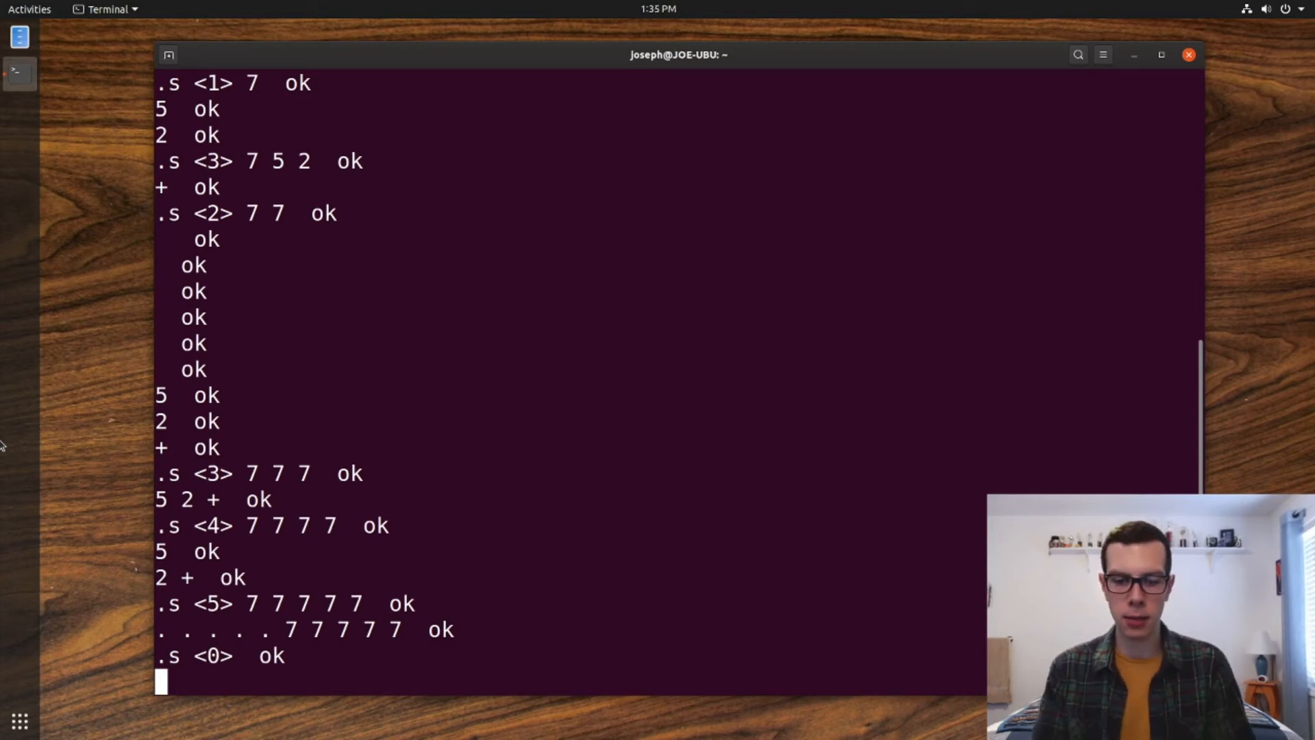
type("10")
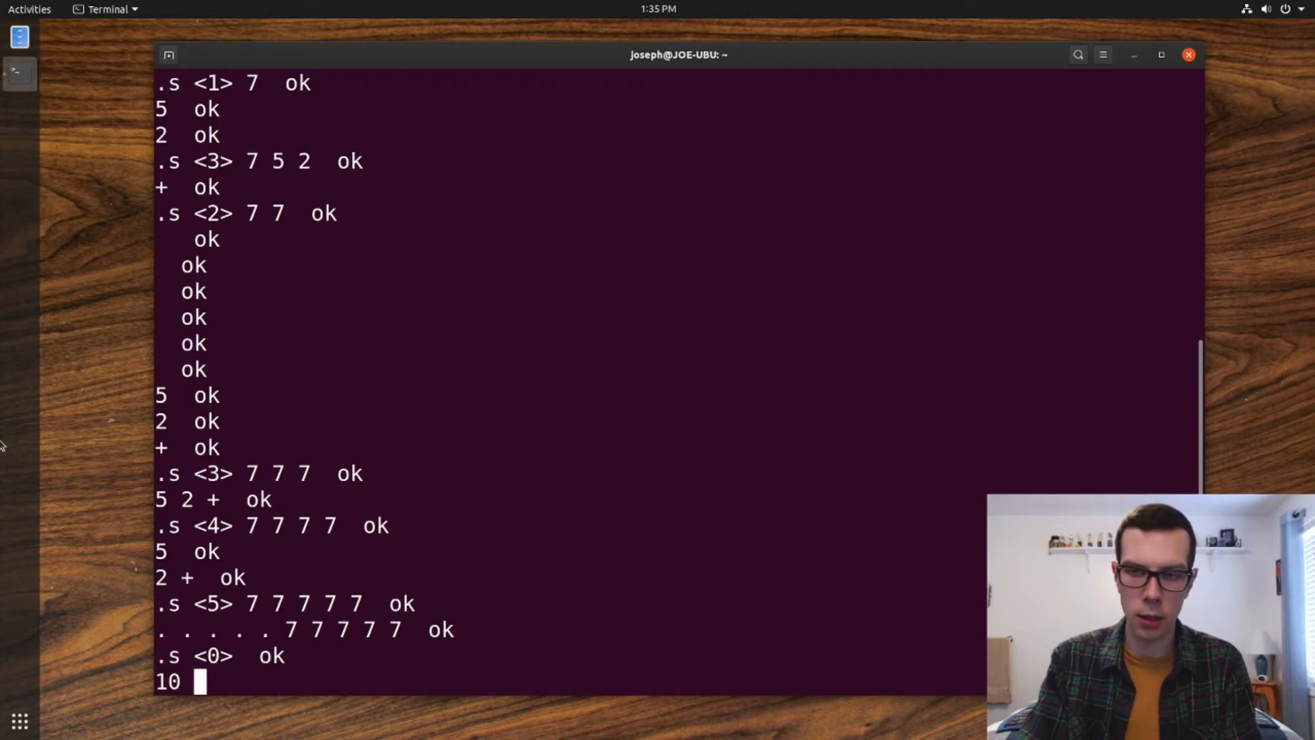
type("* (5")
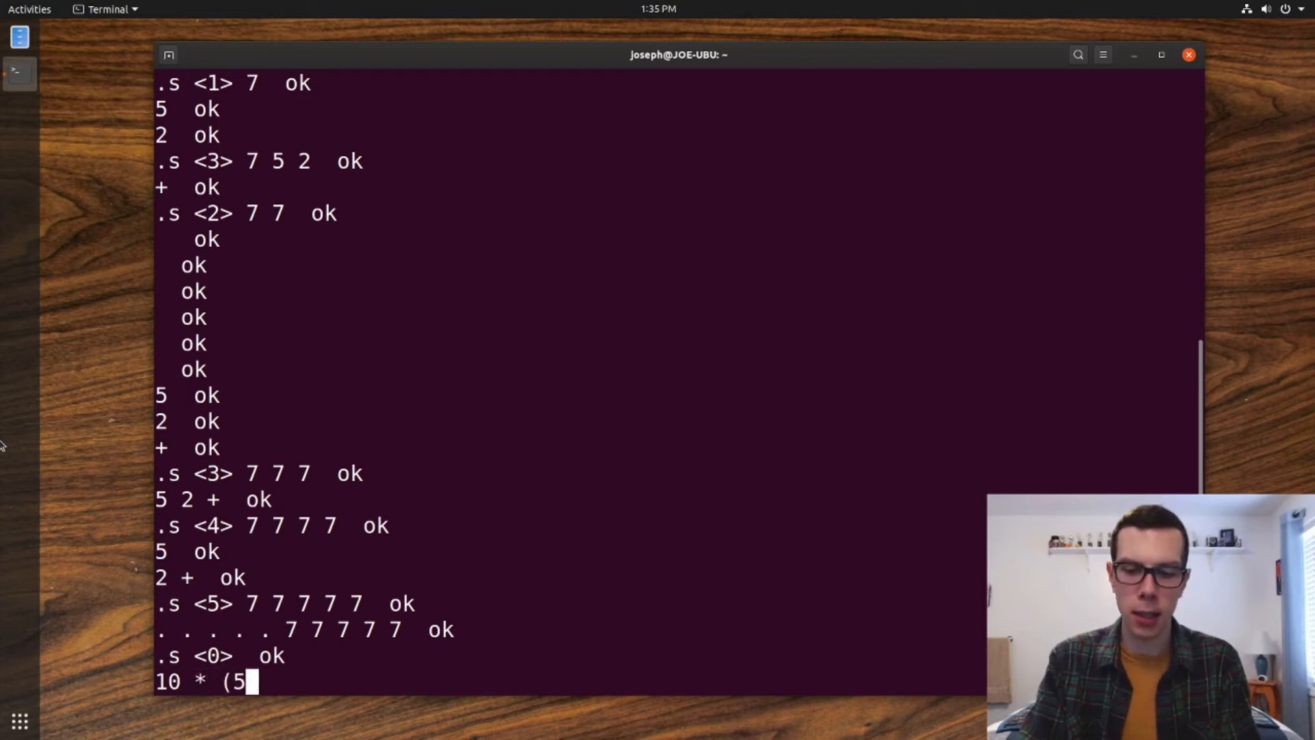
type("+ 2)")
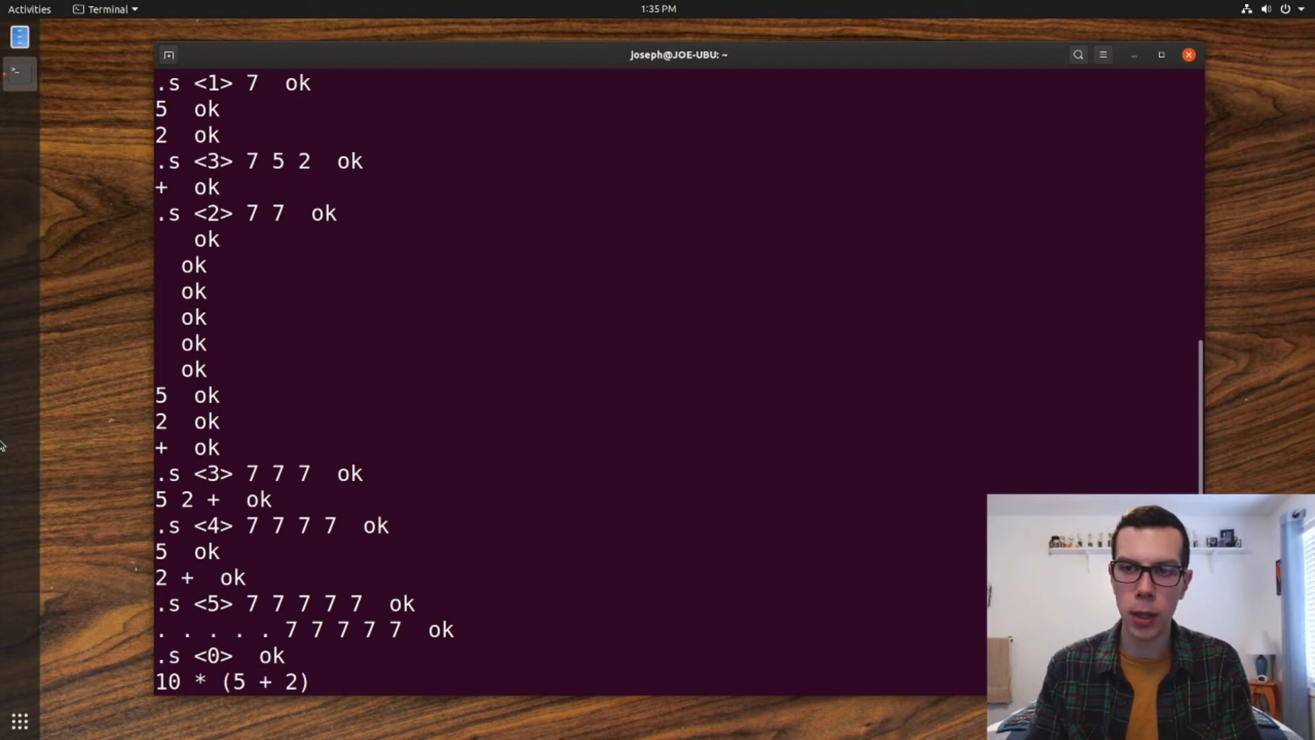
type("p")
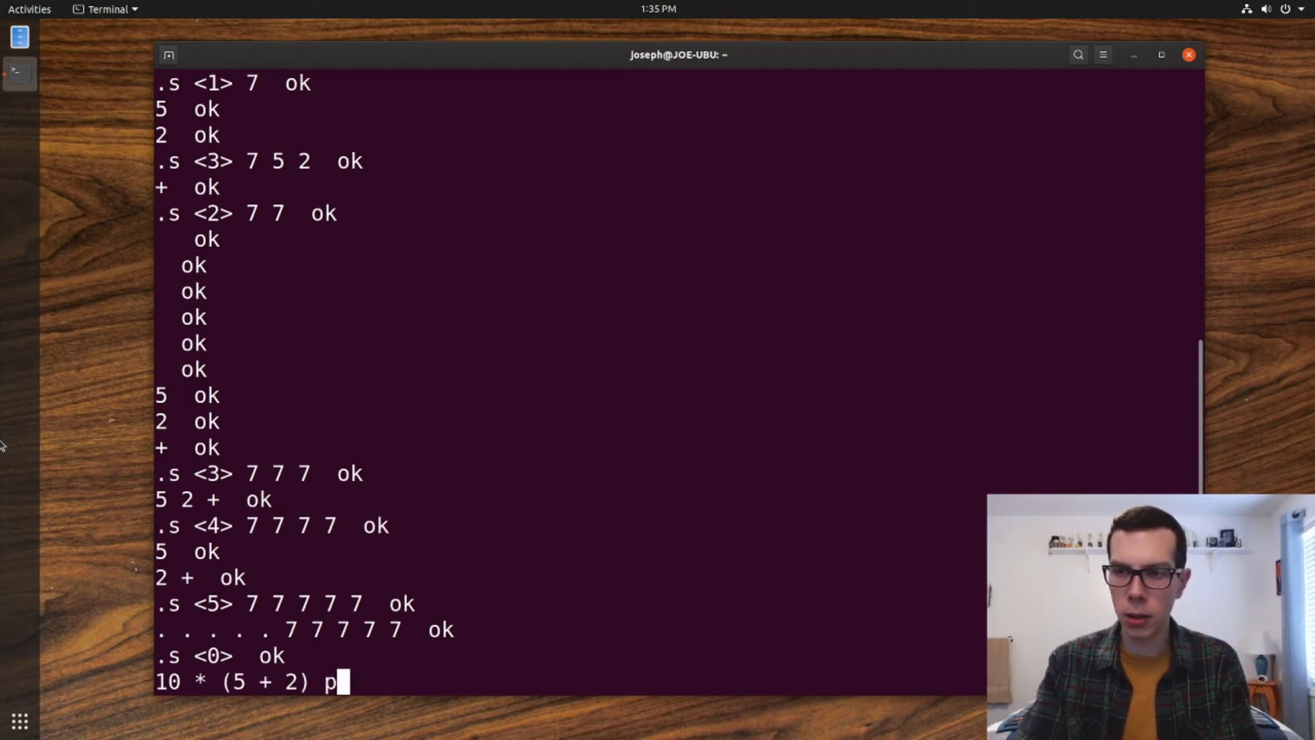
type("emda")
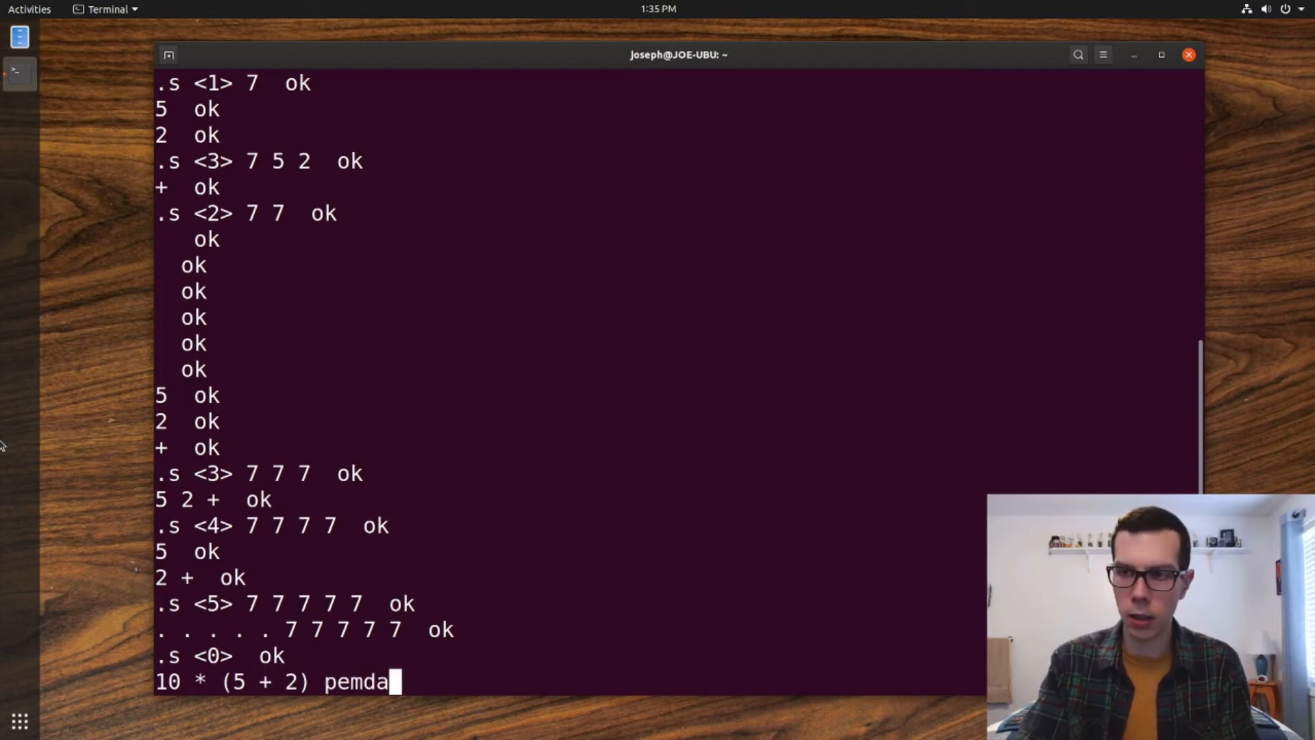
type("s")
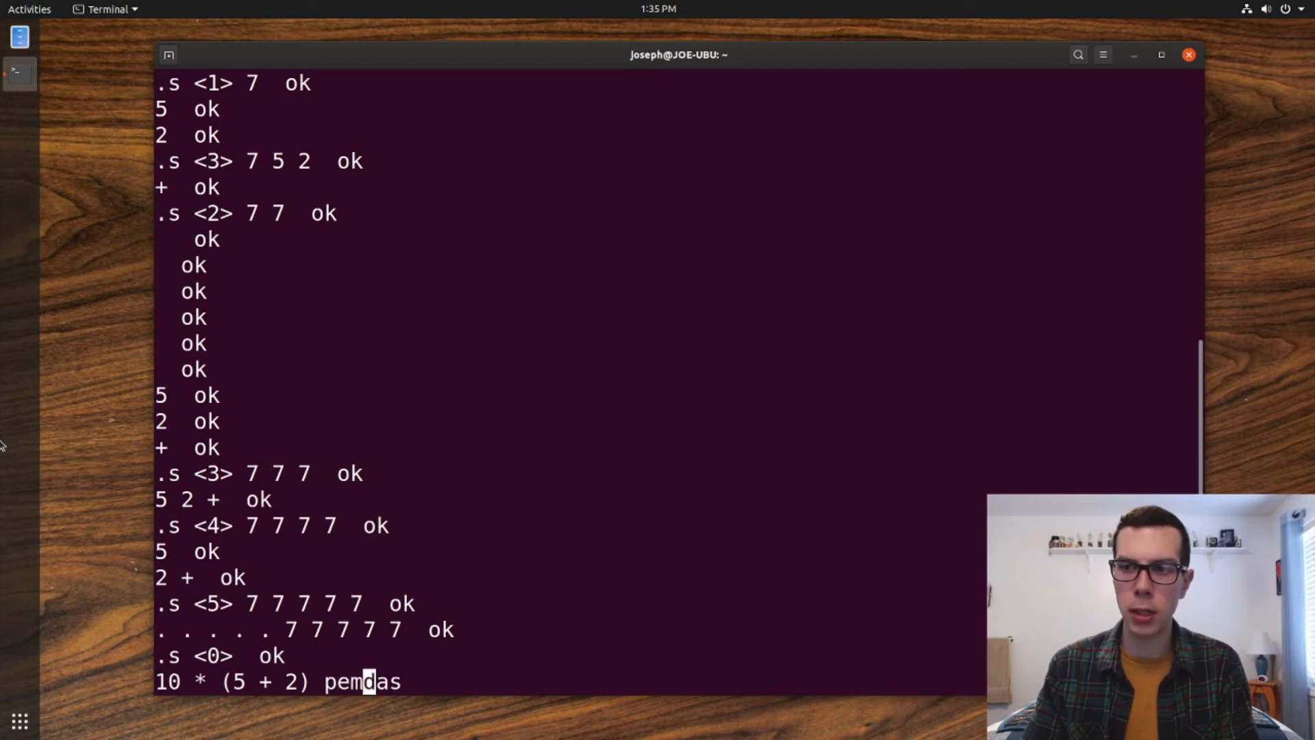
key("Left")
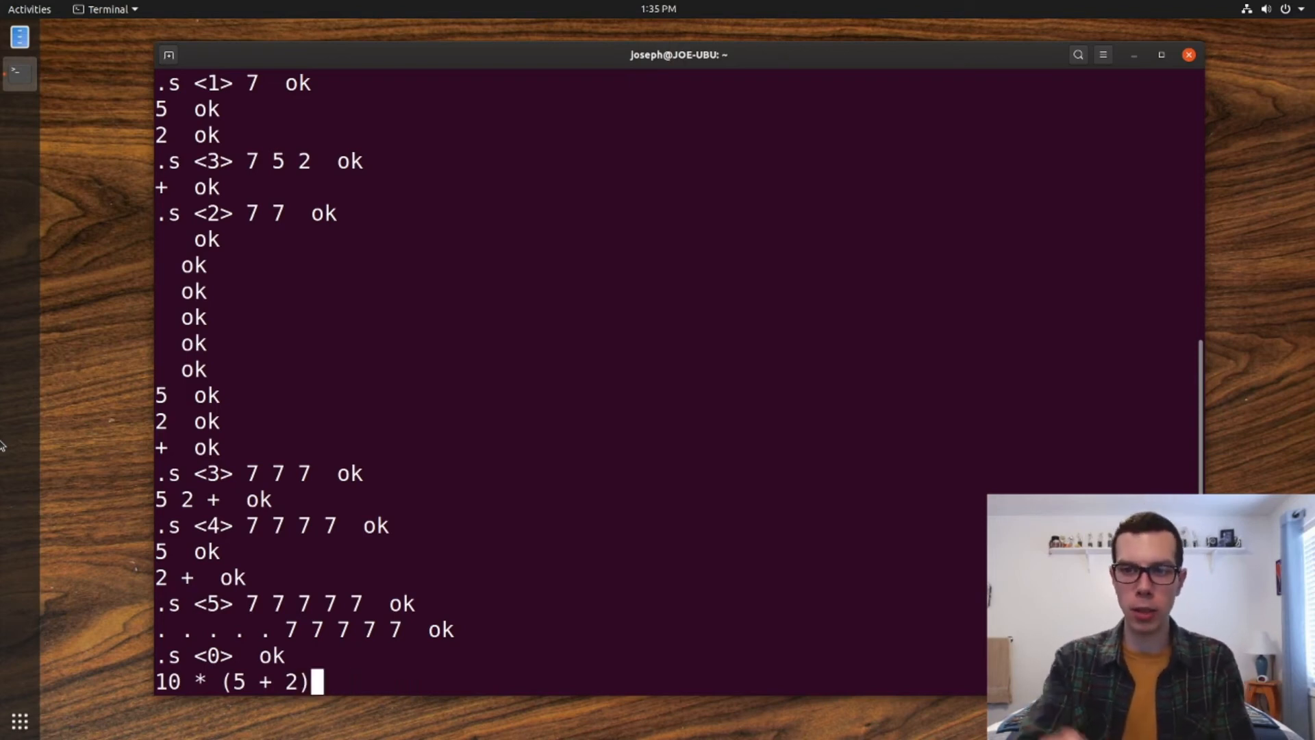
key("BackSpace")
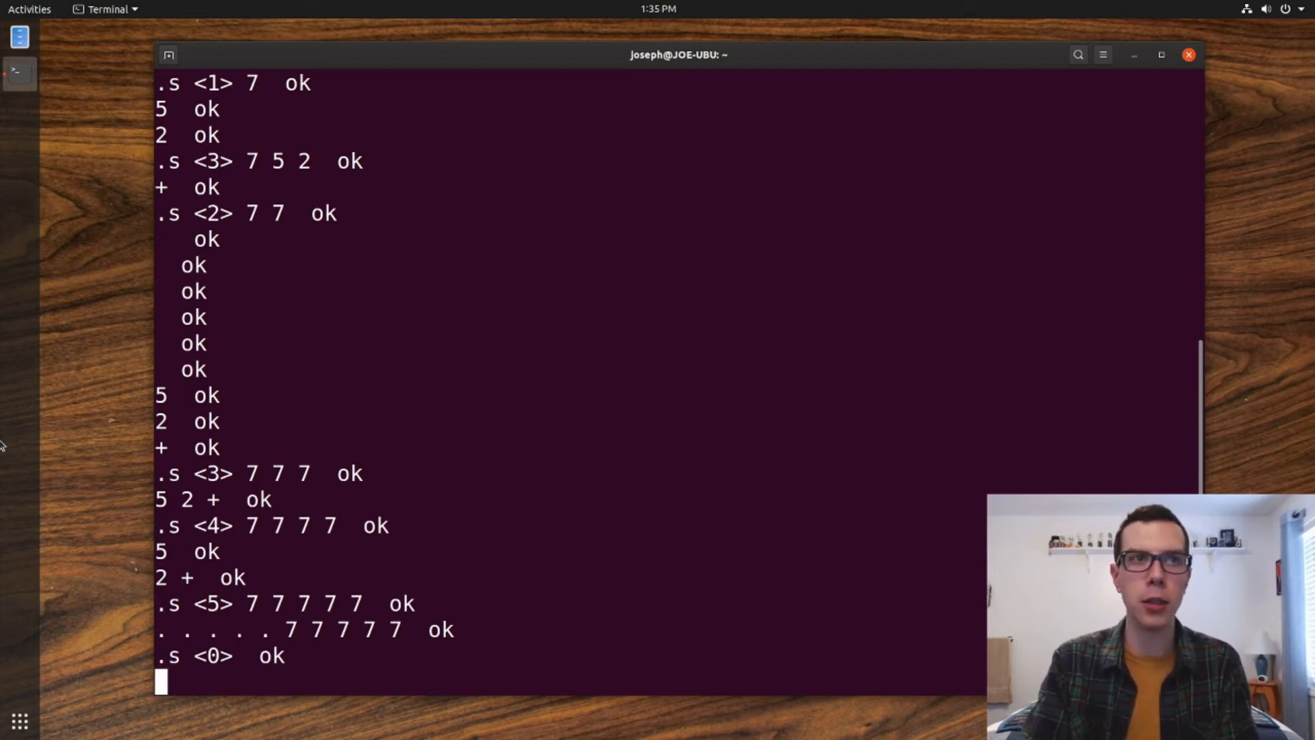
Enter 10 2 5 + * and sketch the infix form 10 * (5 + 2) = 7.
type("10 2")
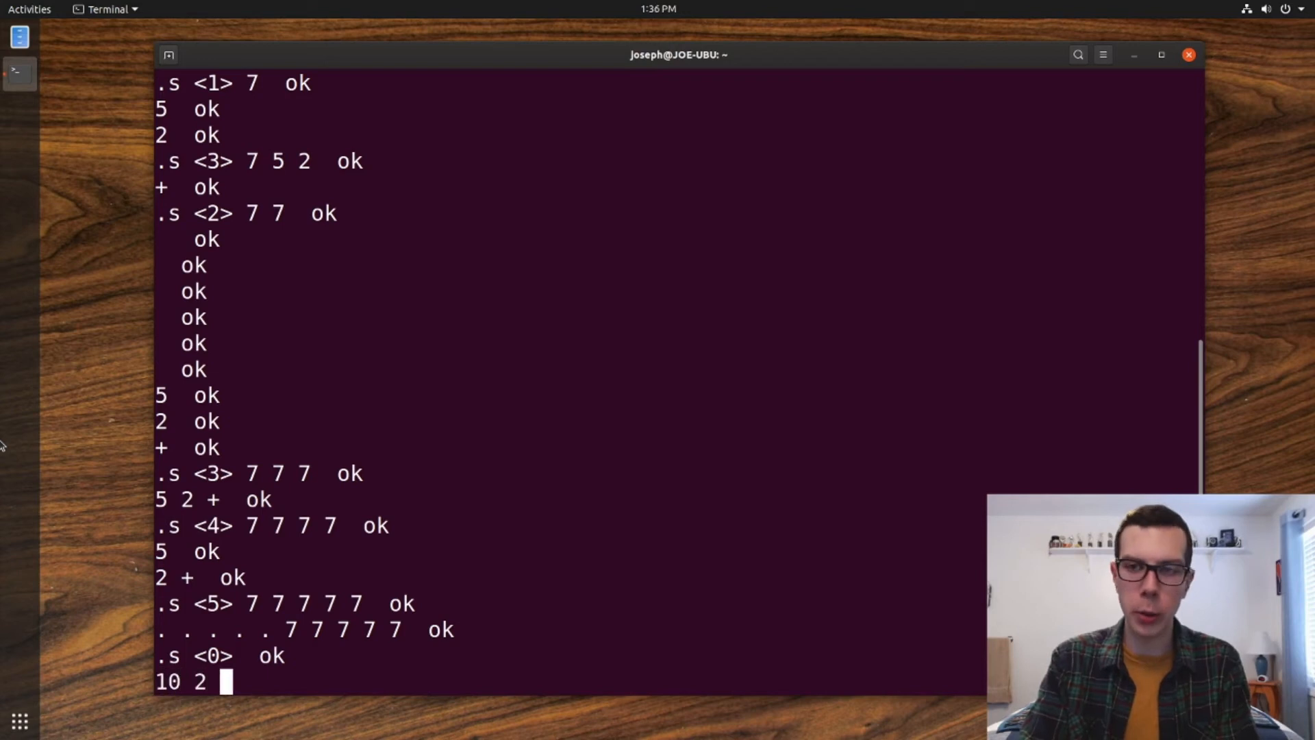
type("5 + *  ok")
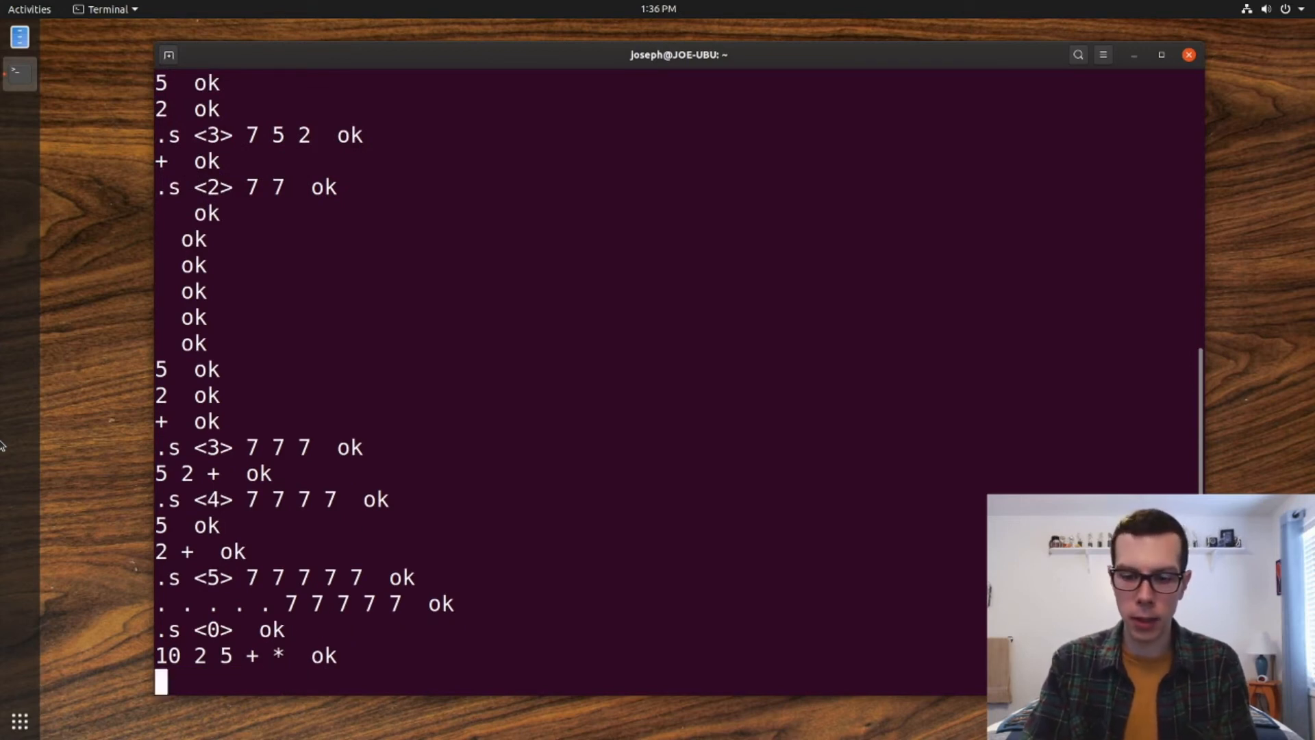
type("10 * 95")
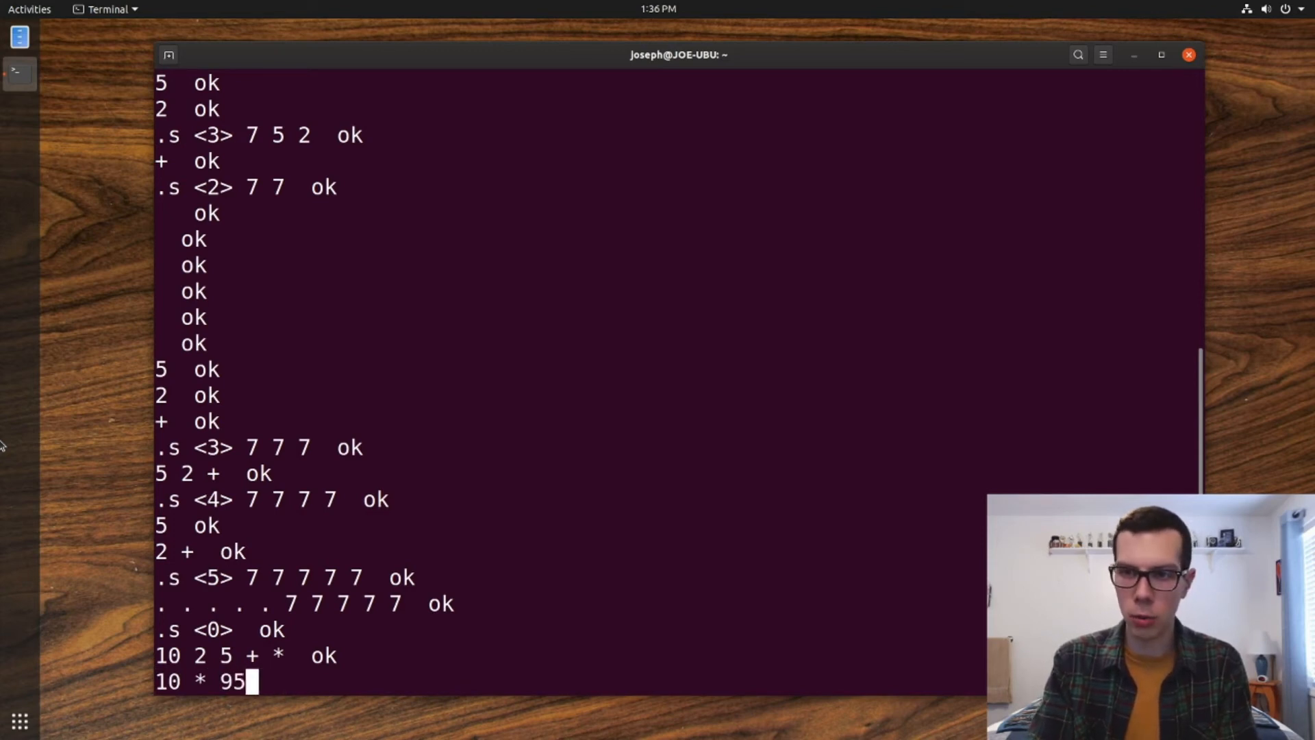
type("(5 +")
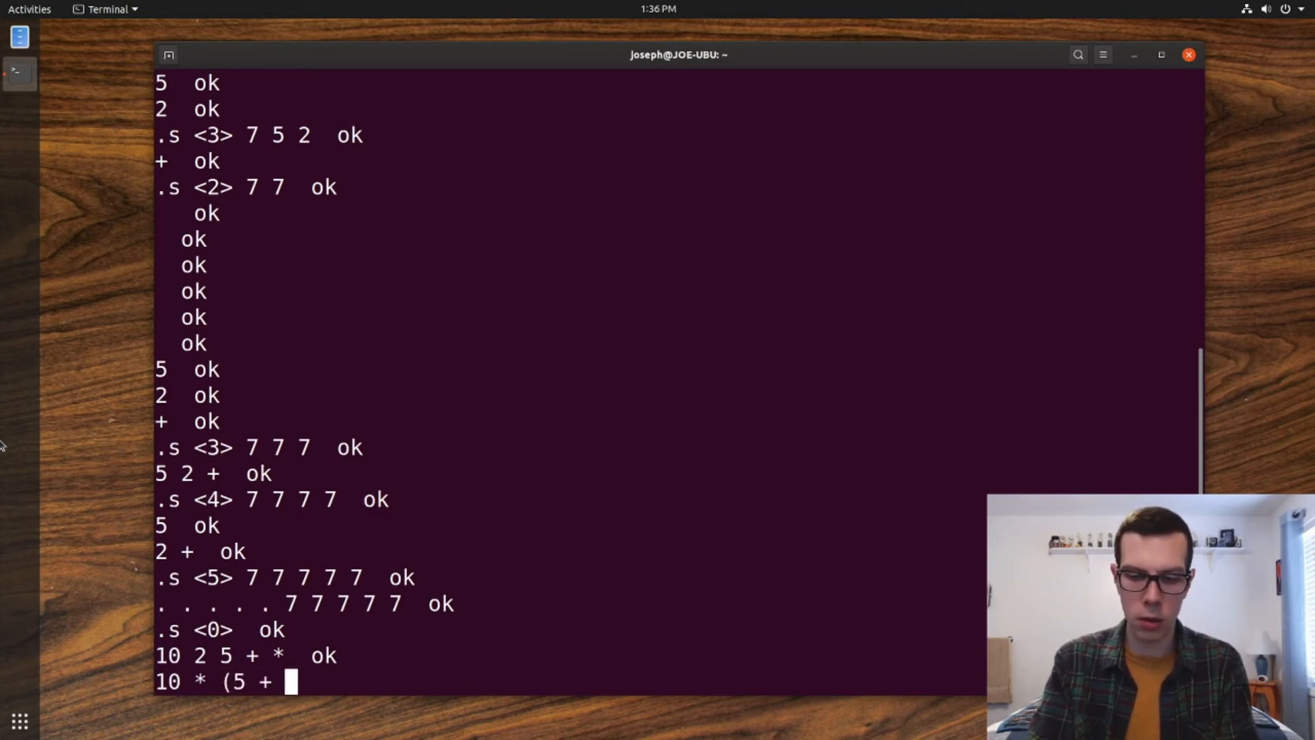
type("2)")
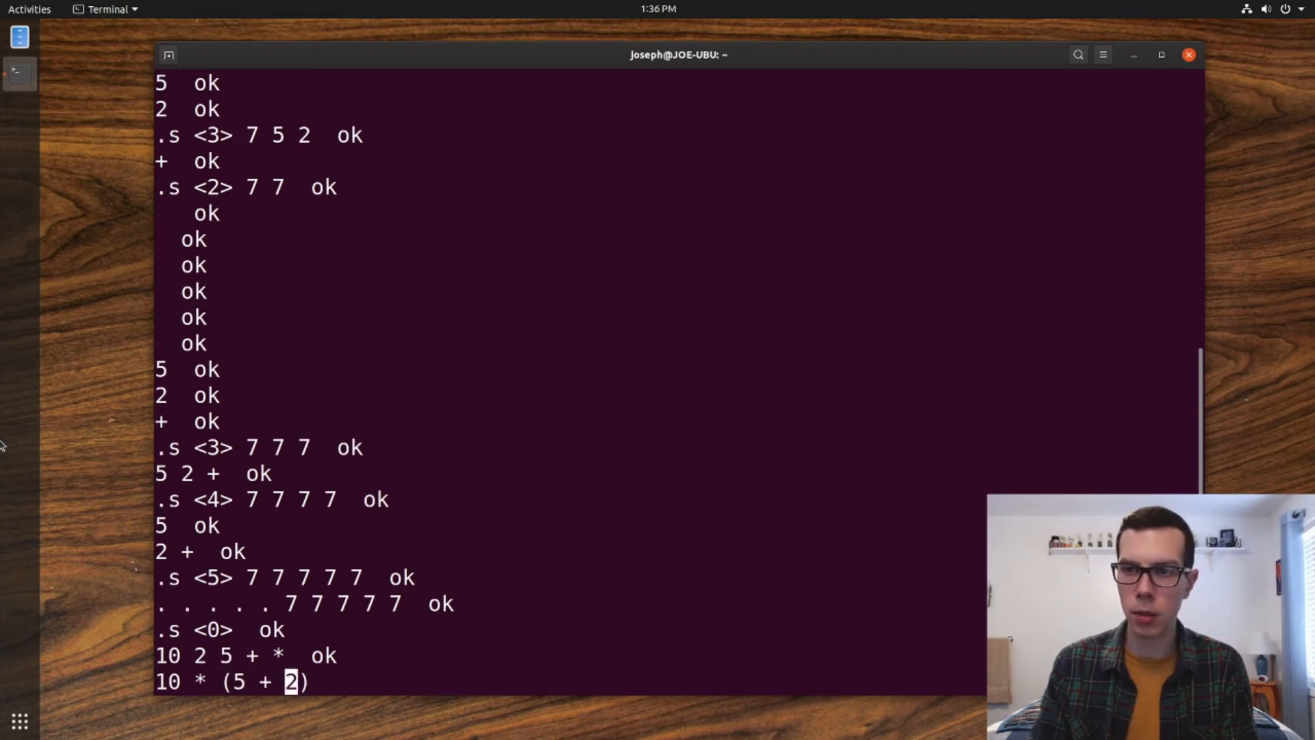
key("BackSpace")
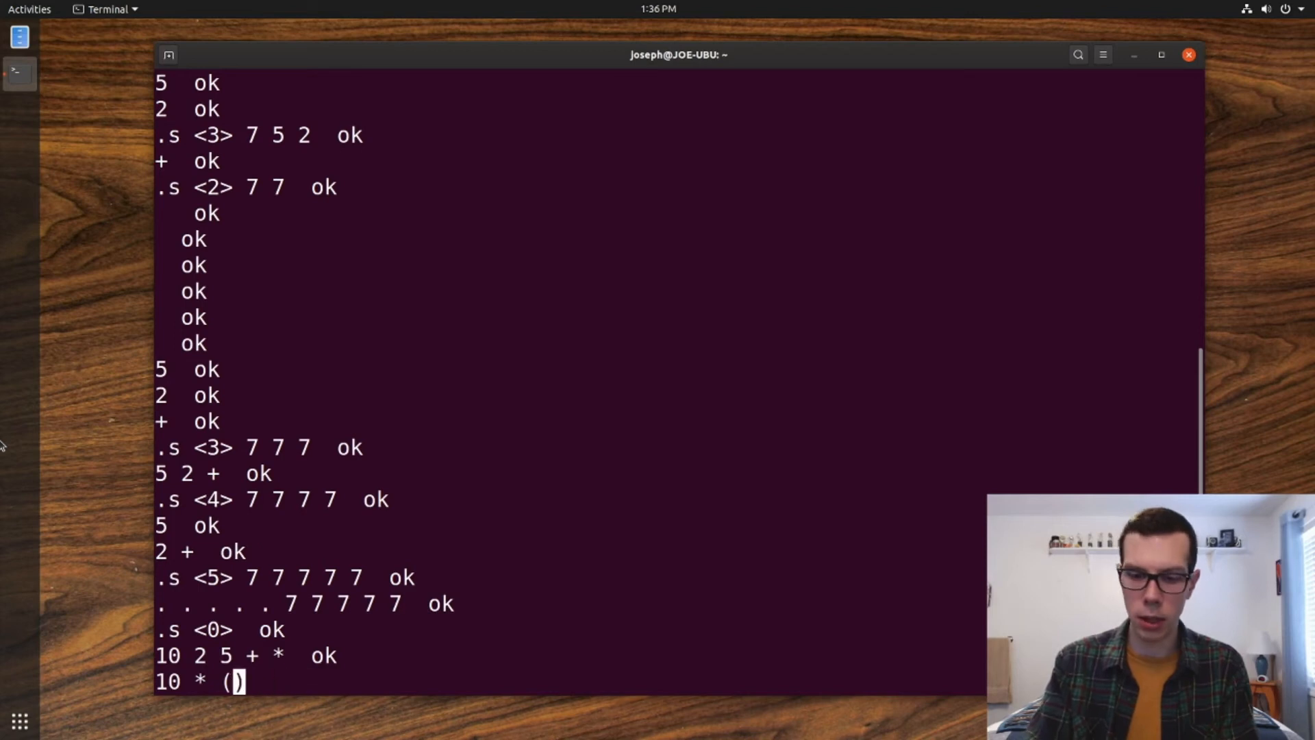
type("7")
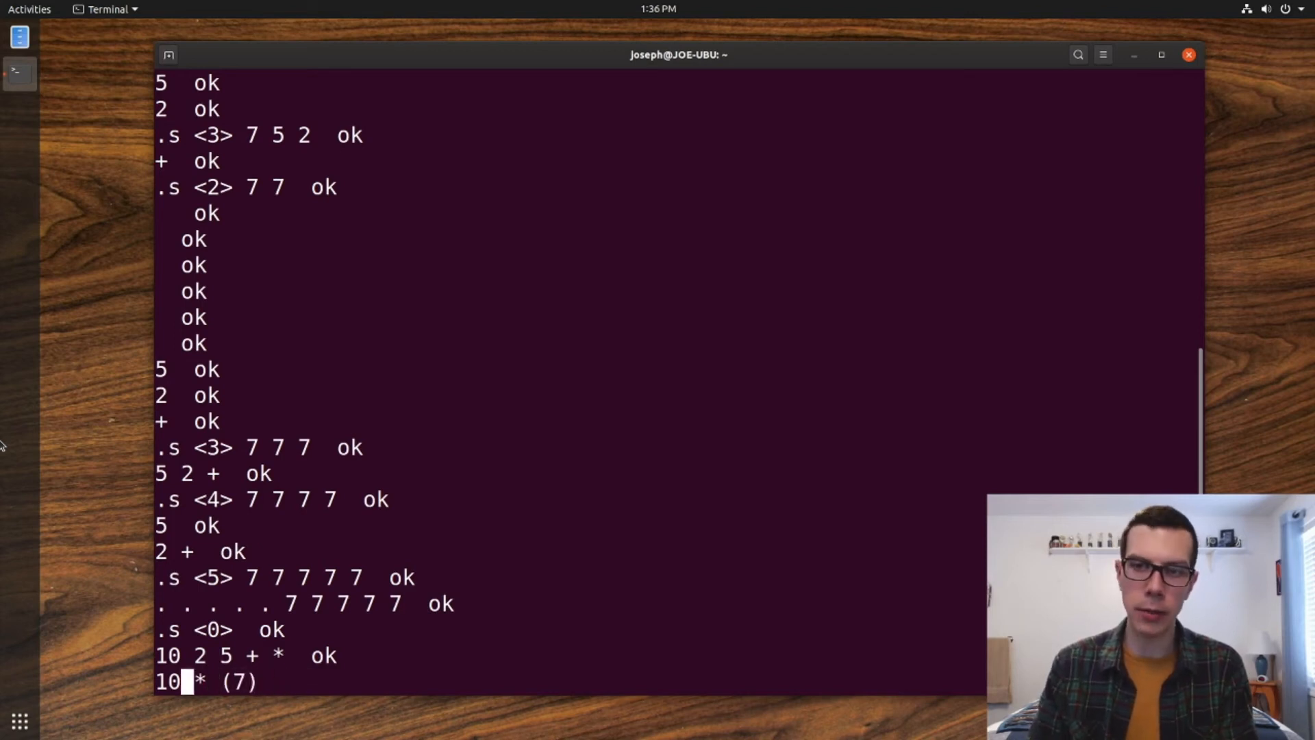
type("=")
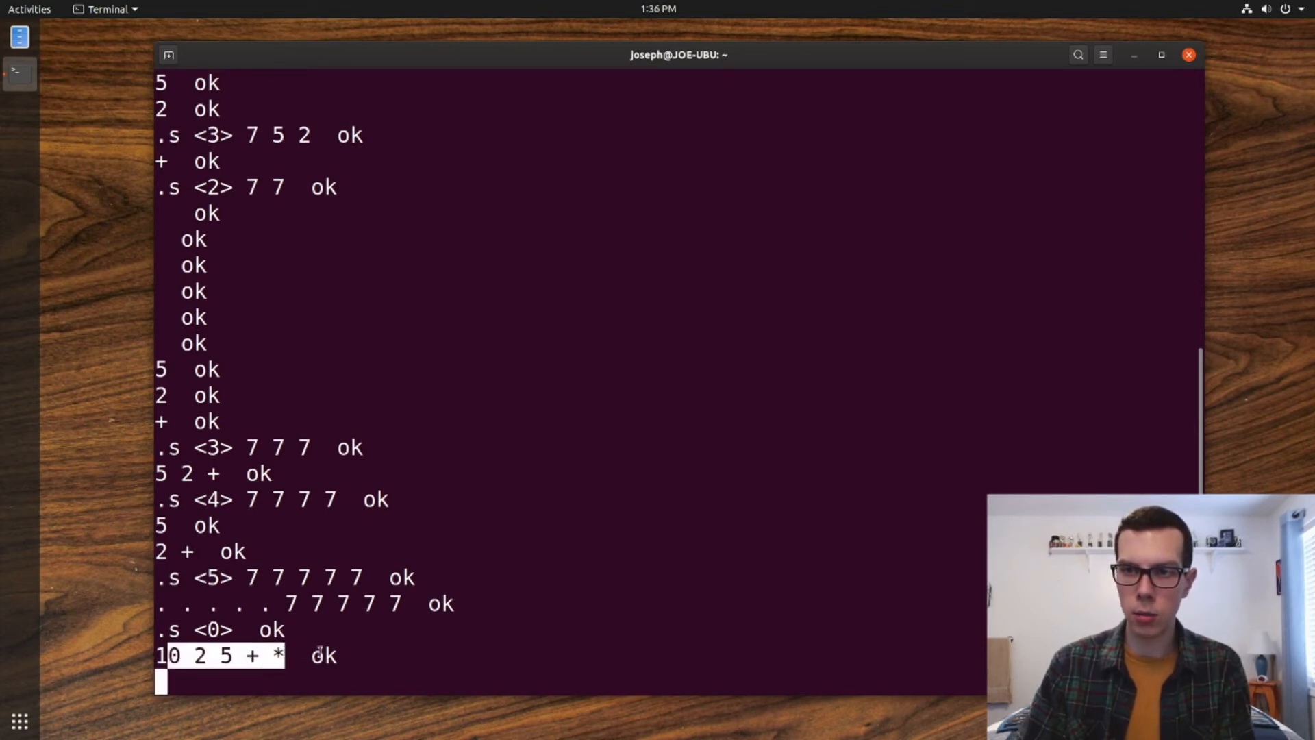
Show the stack with .s, now holding the single result 70.
type(".s")
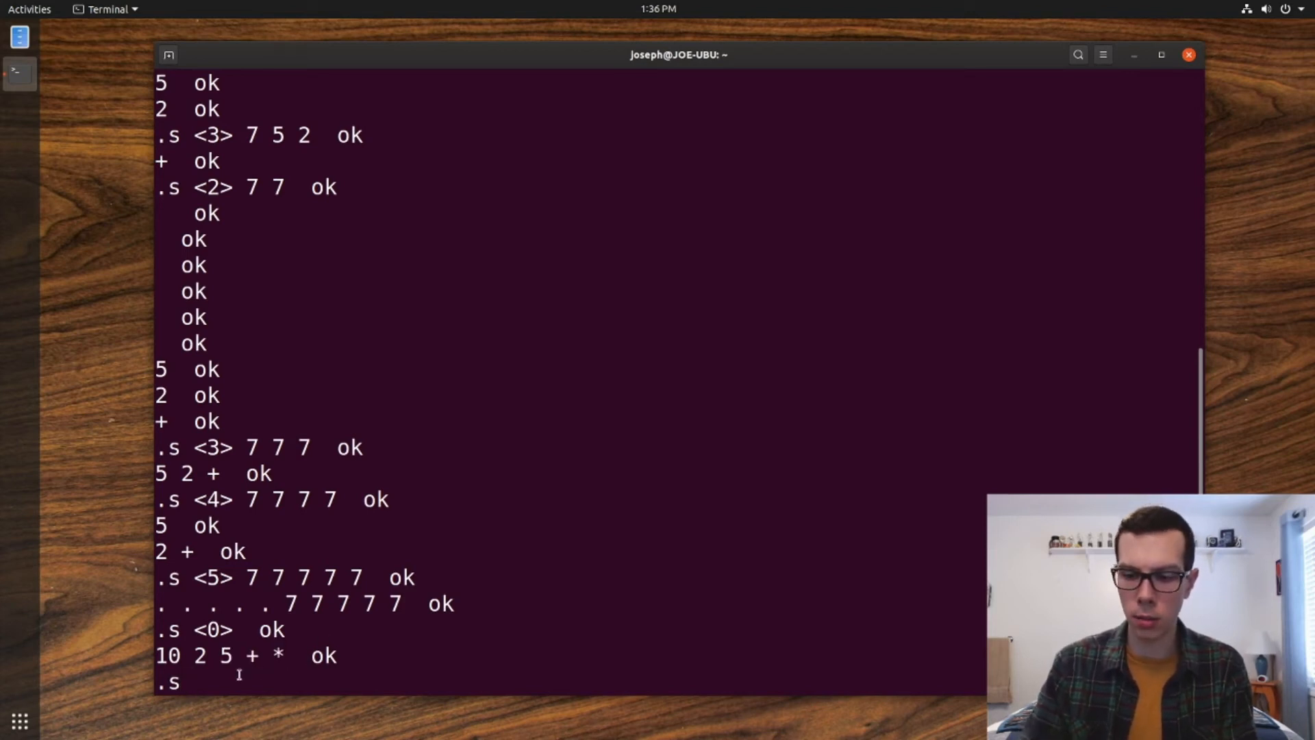
key("Return")
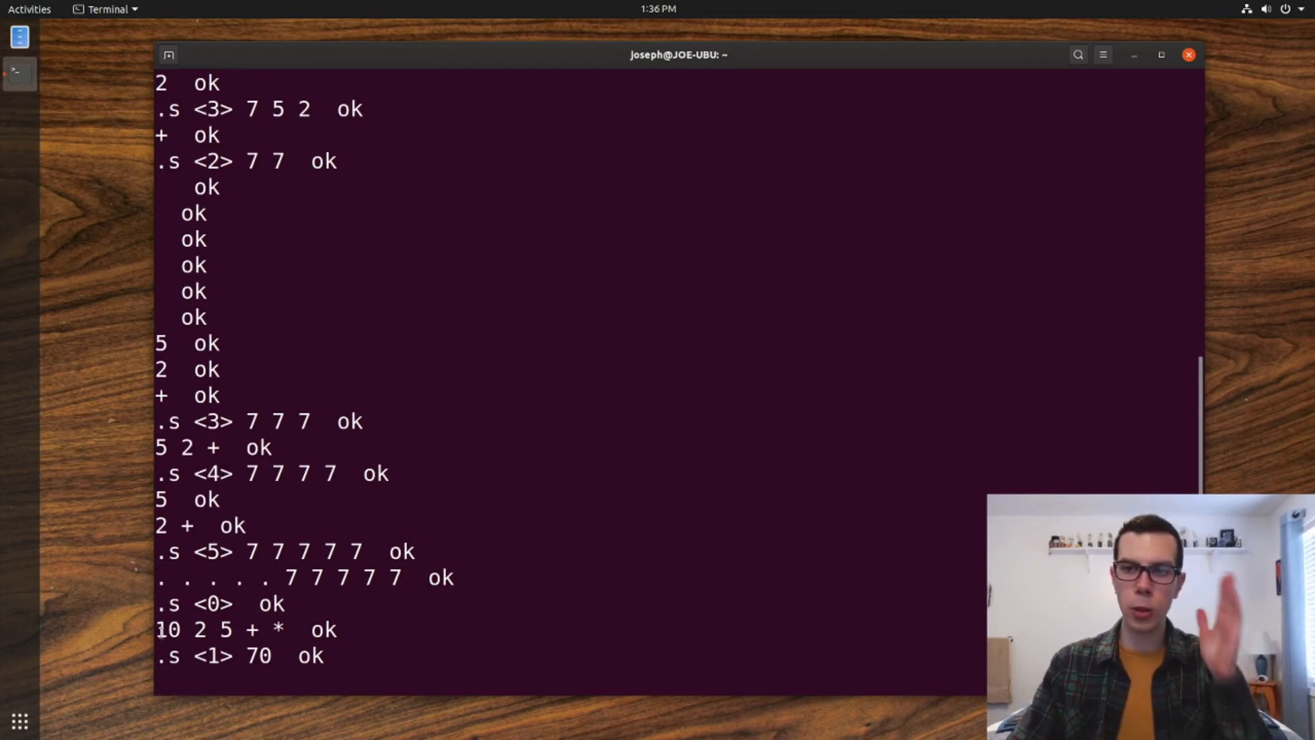
key("Return")
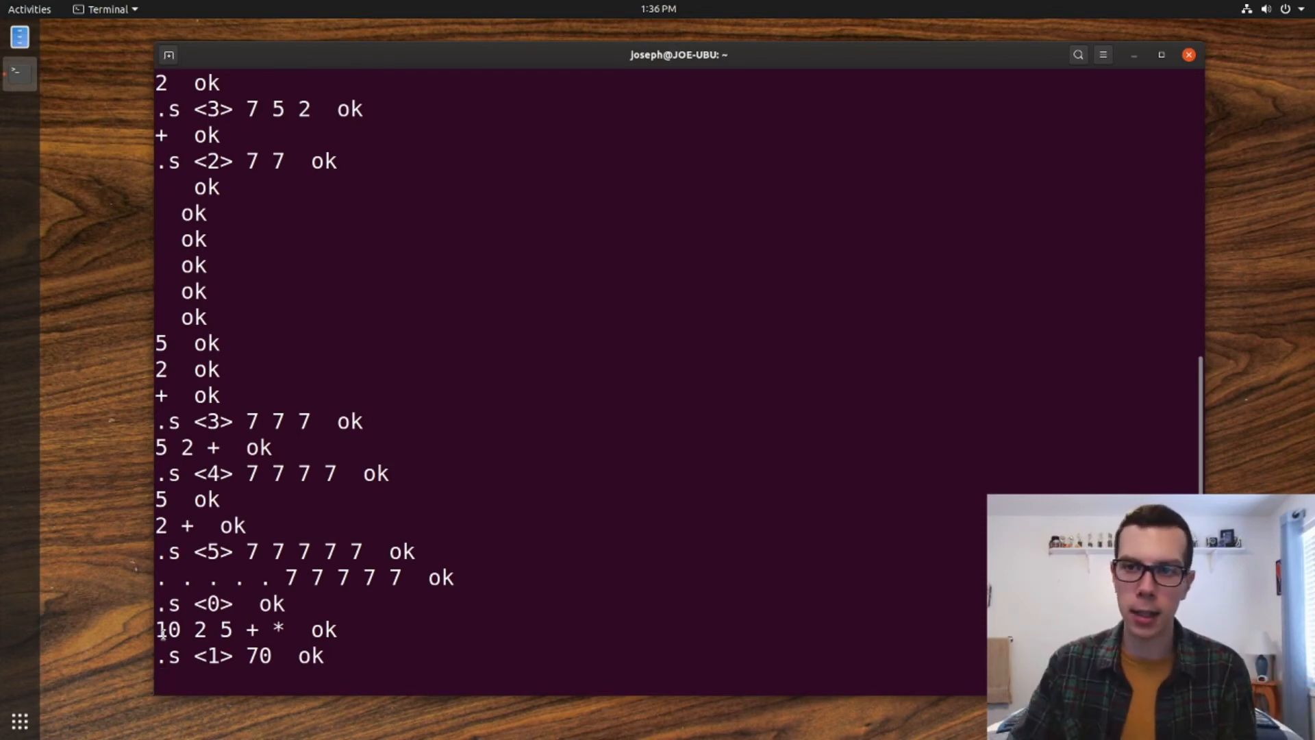
key("Return")
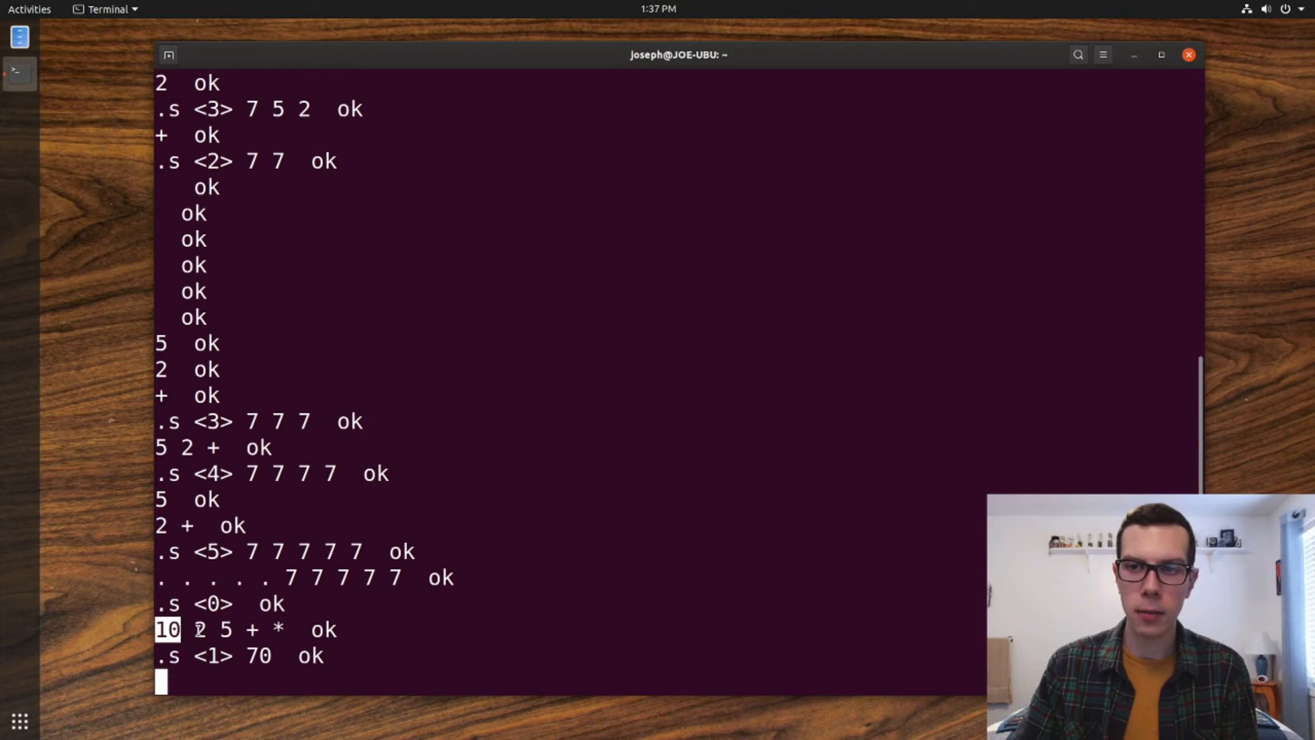
Push 10 and print it off to clear the stack.
type("10")
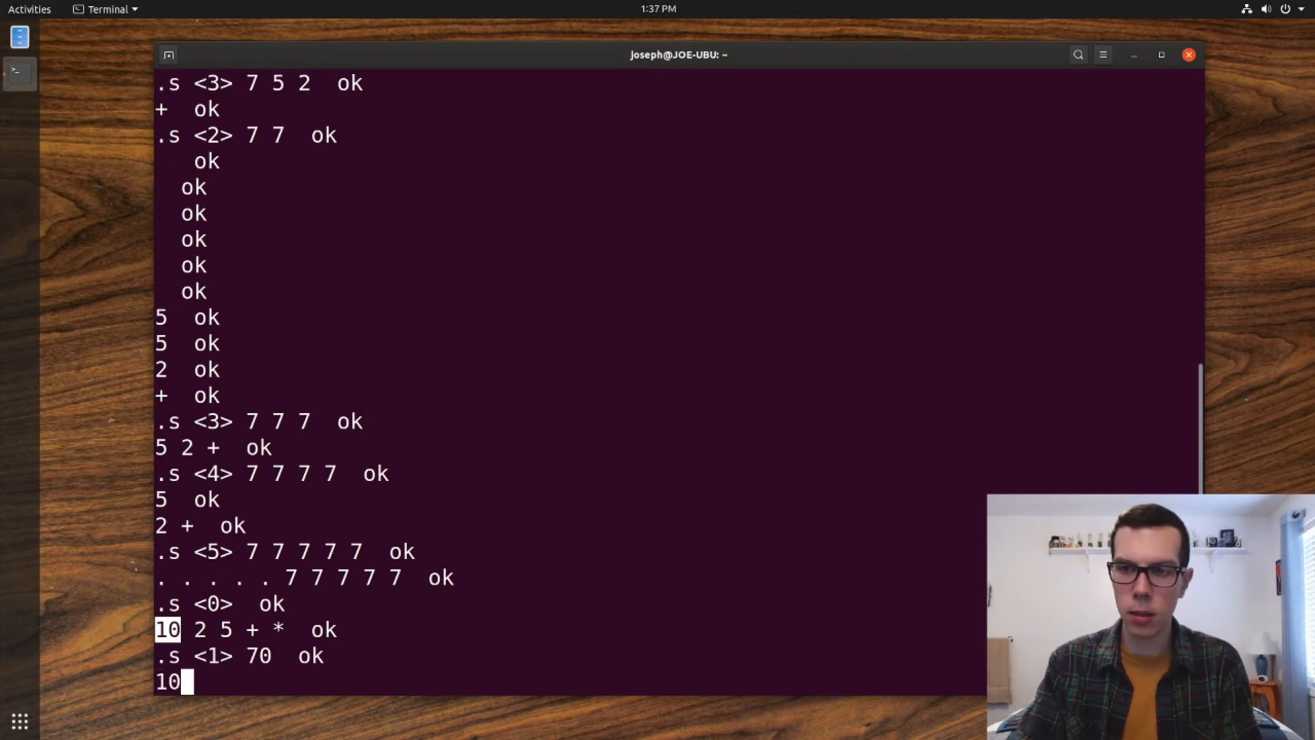
key("Return")
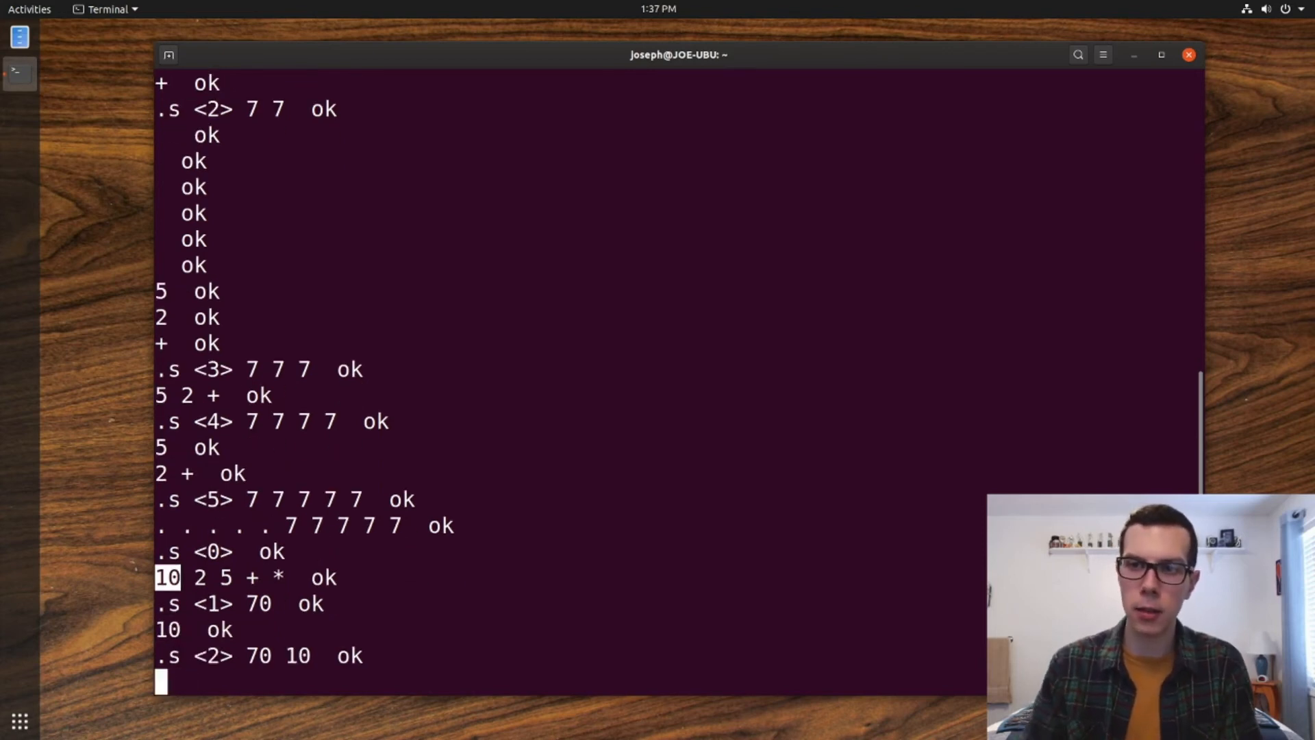
type(".")
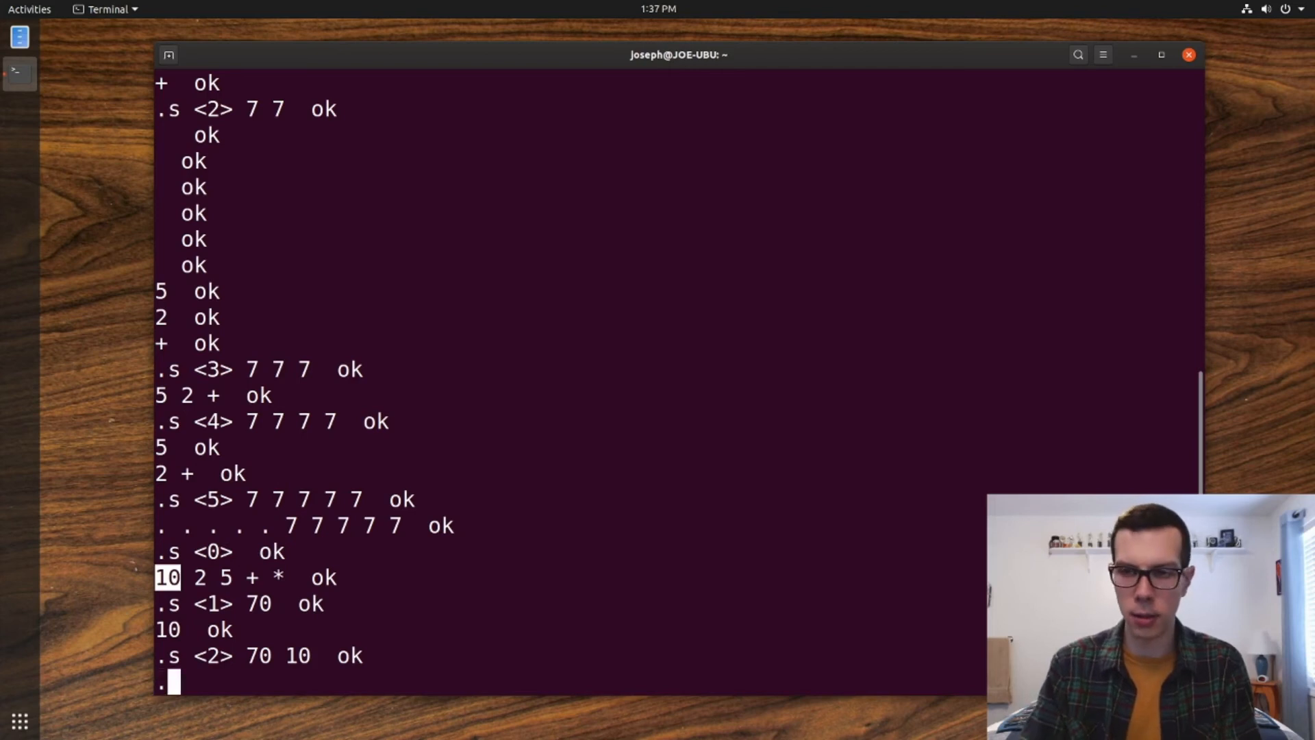
key("Return")
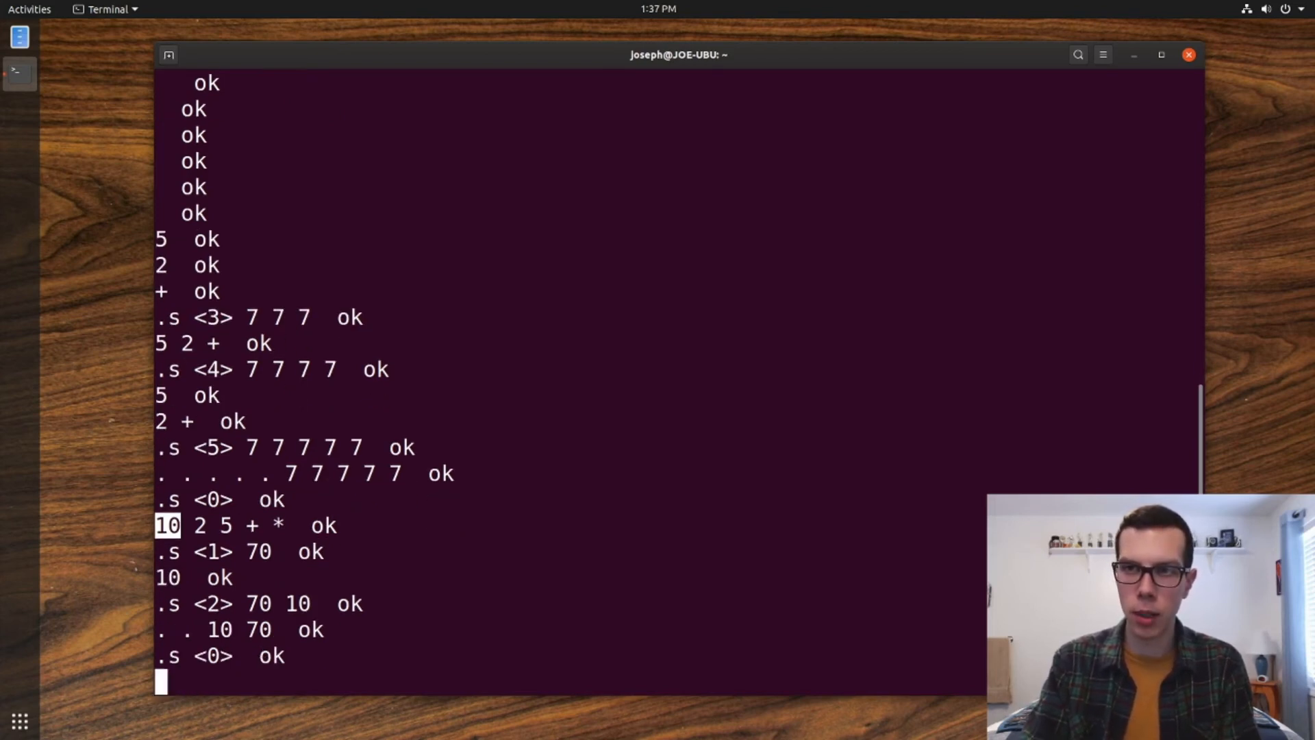
Push 10, 2 and 5 one at a time and show the stack 10 2 5.
type("10")
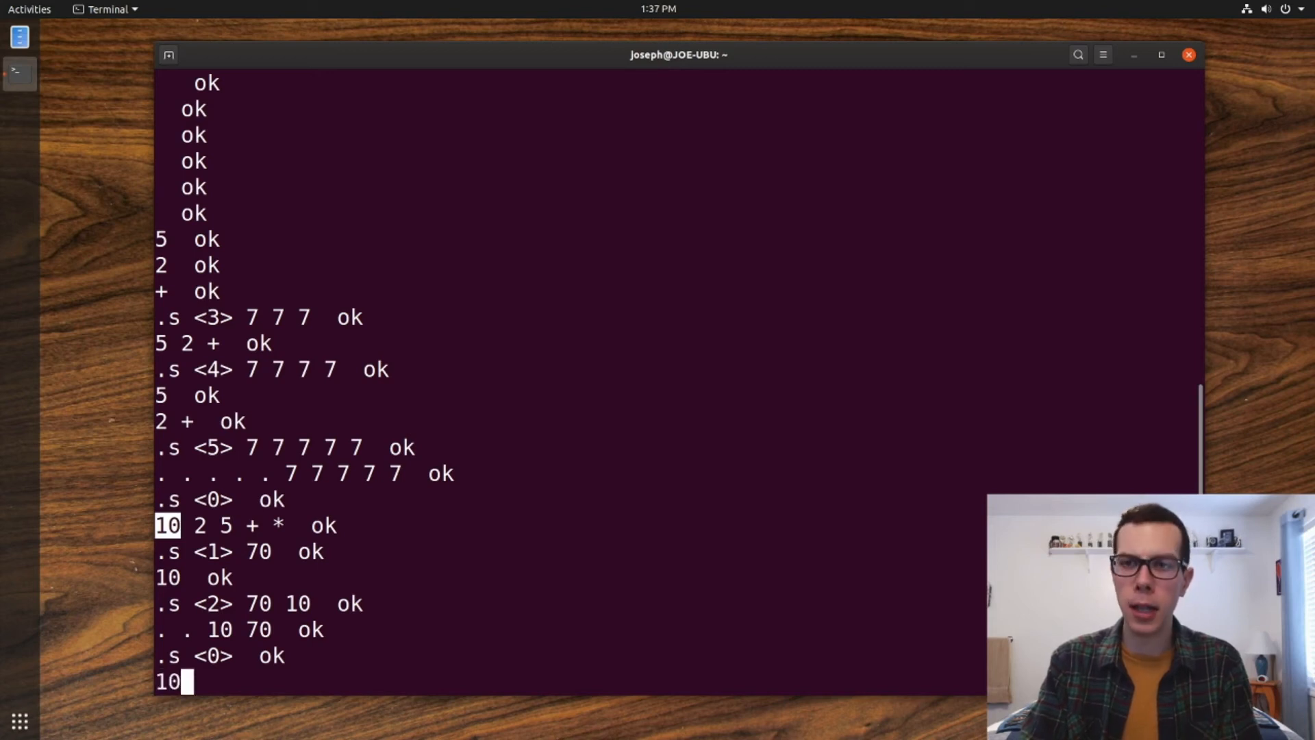
key("Return")
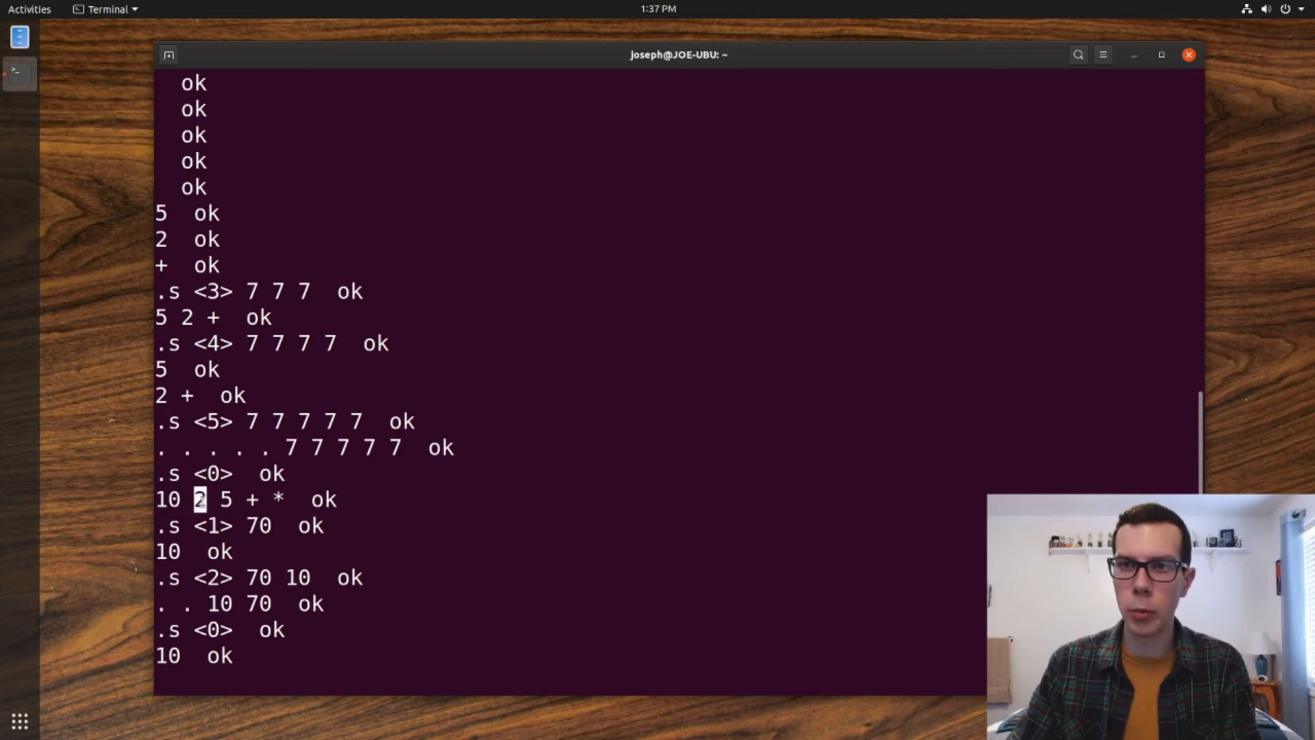
type("2")
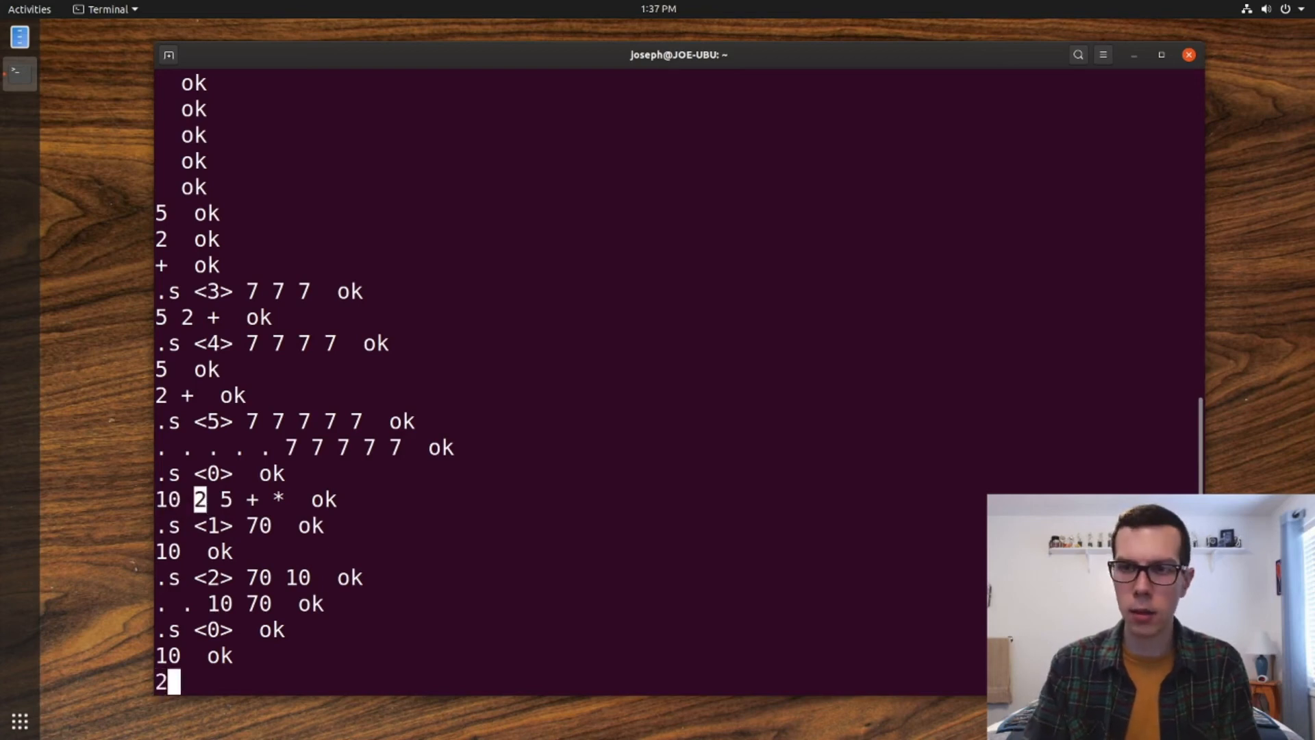
key("Return")
type("5")
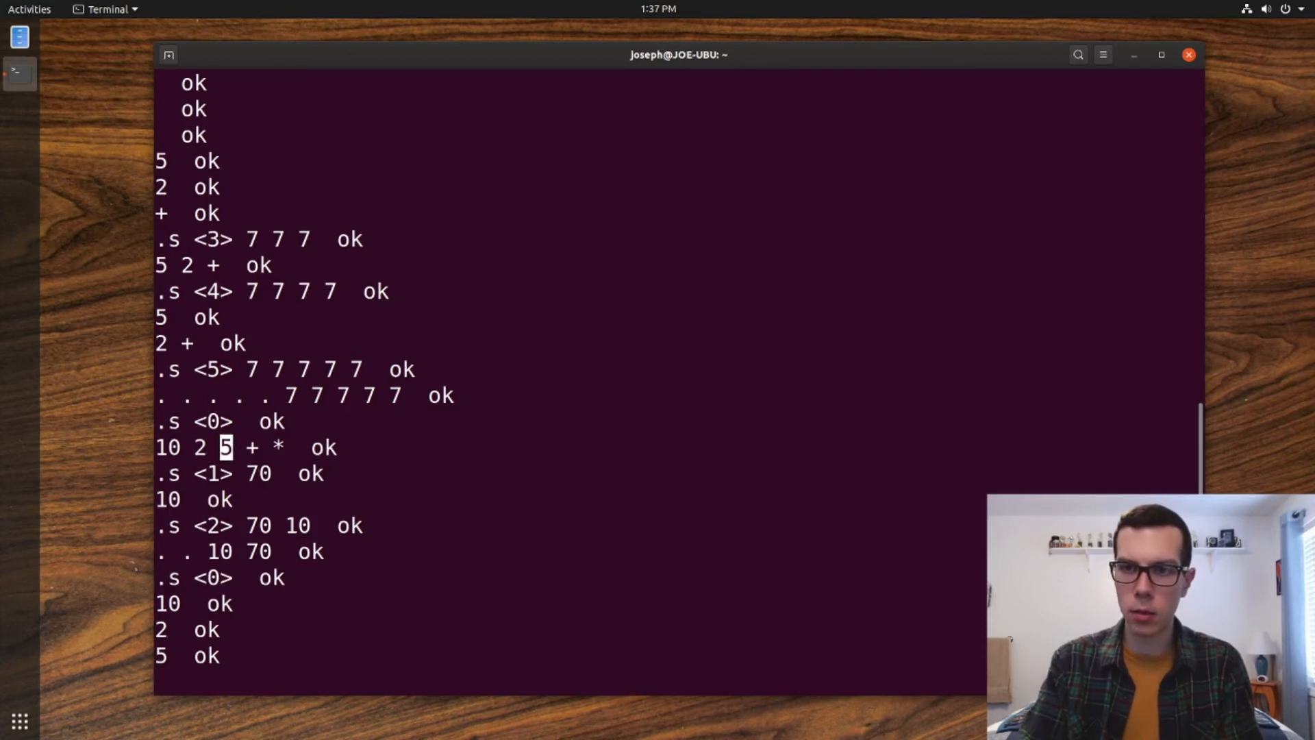
key("Return")
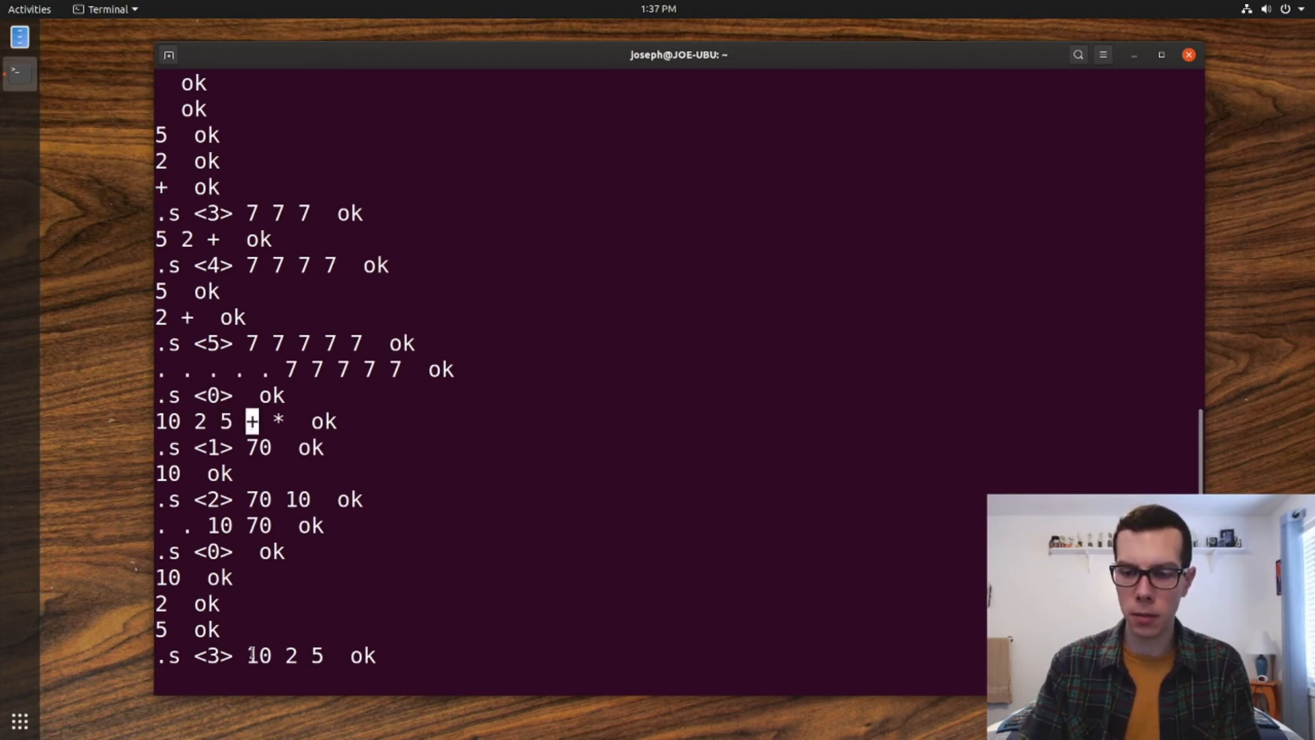
Add to get 10 7 on the stack, then multiply to leave 70.
type("+  ok")
type(".s")
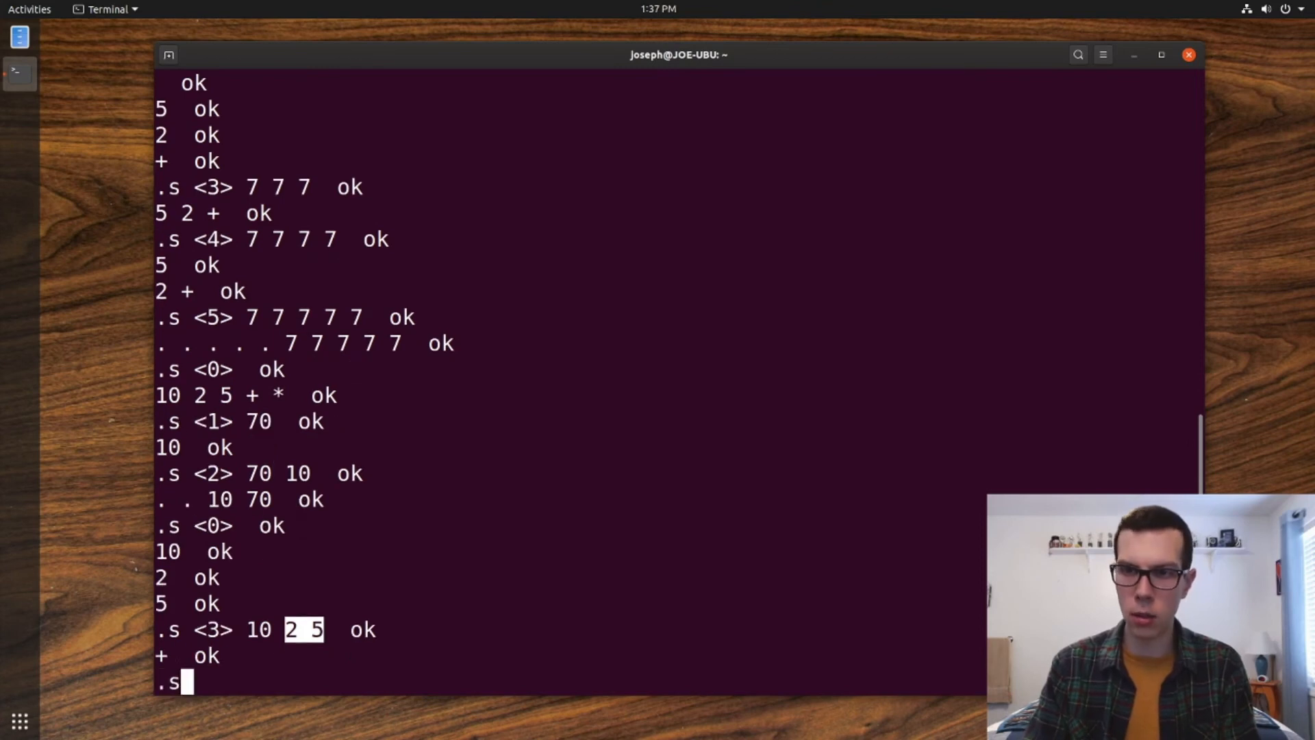
key("Return")
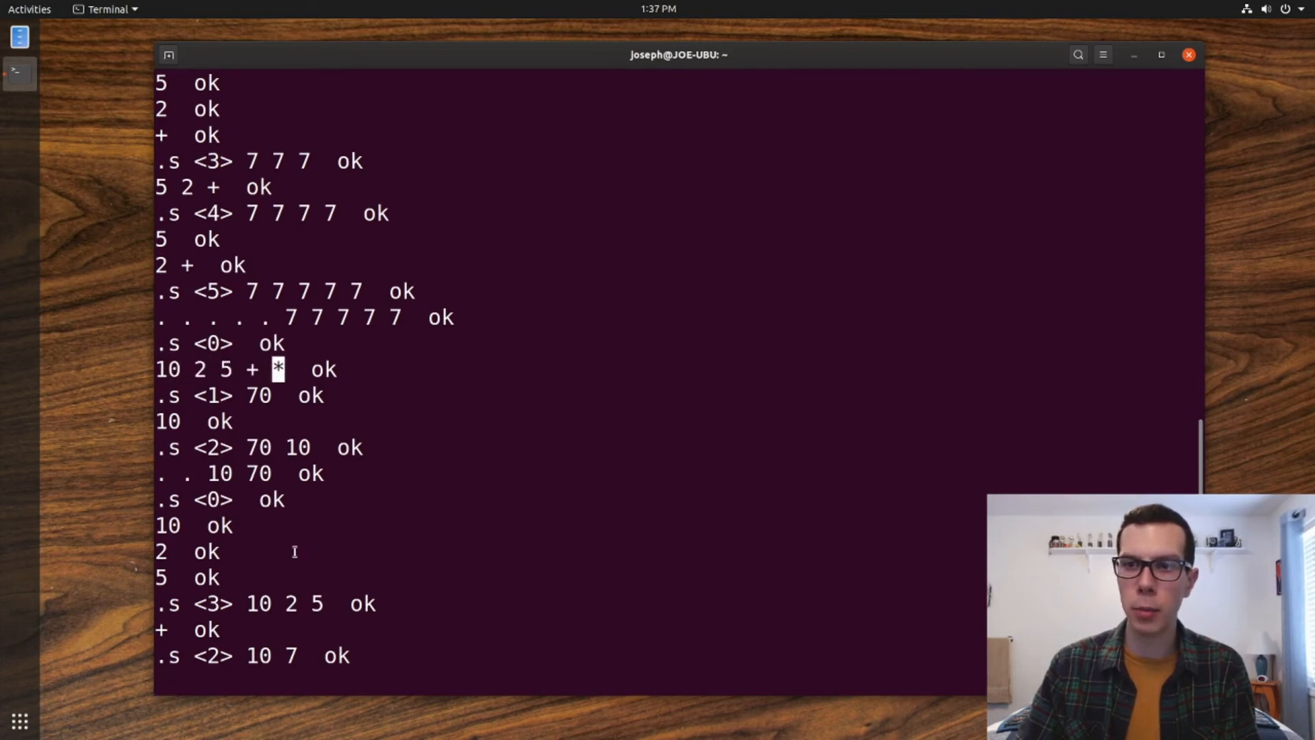
key("Return")
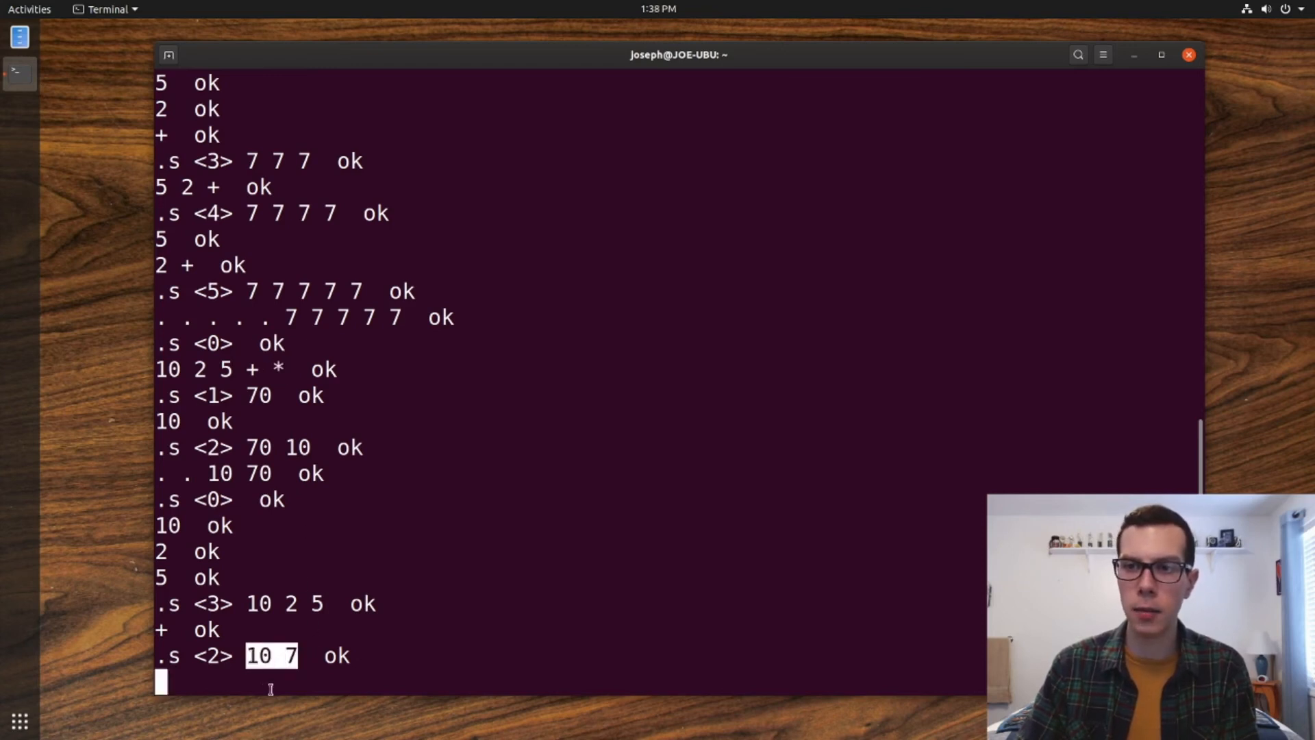
type("*")
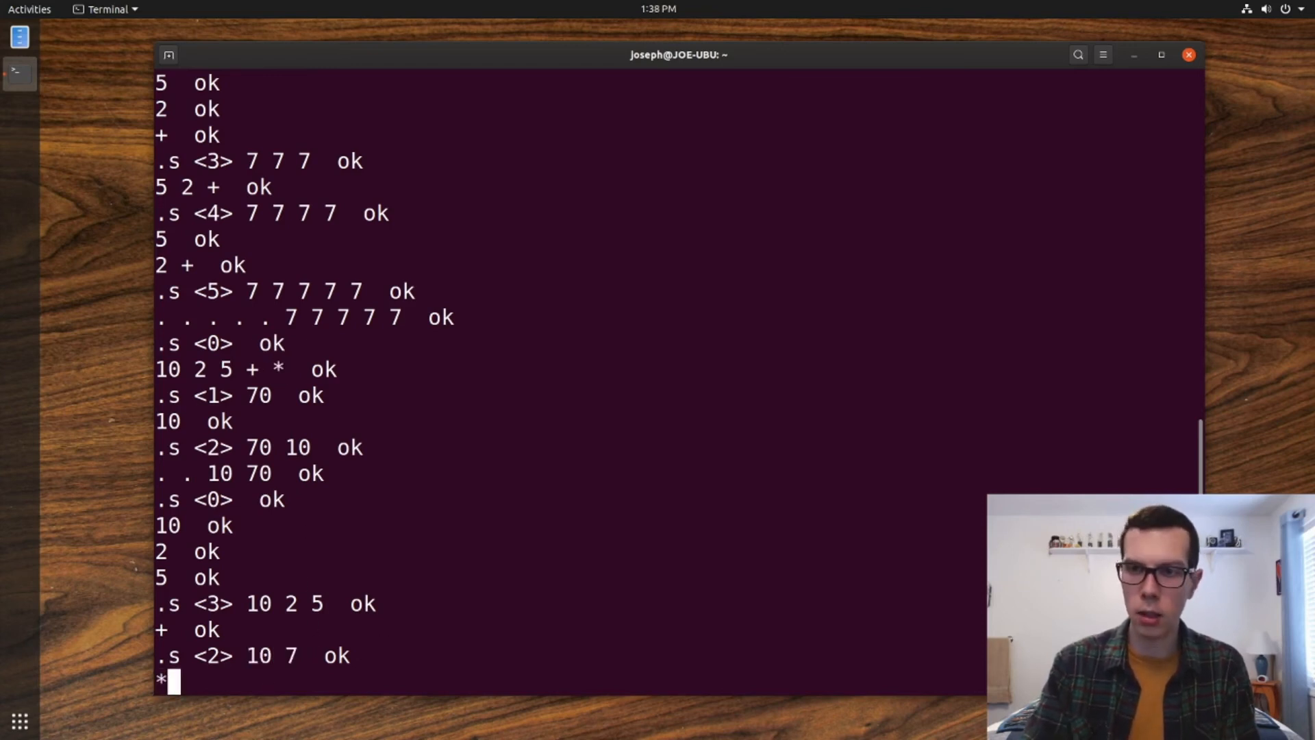
key("Return")
type("5 2 +")
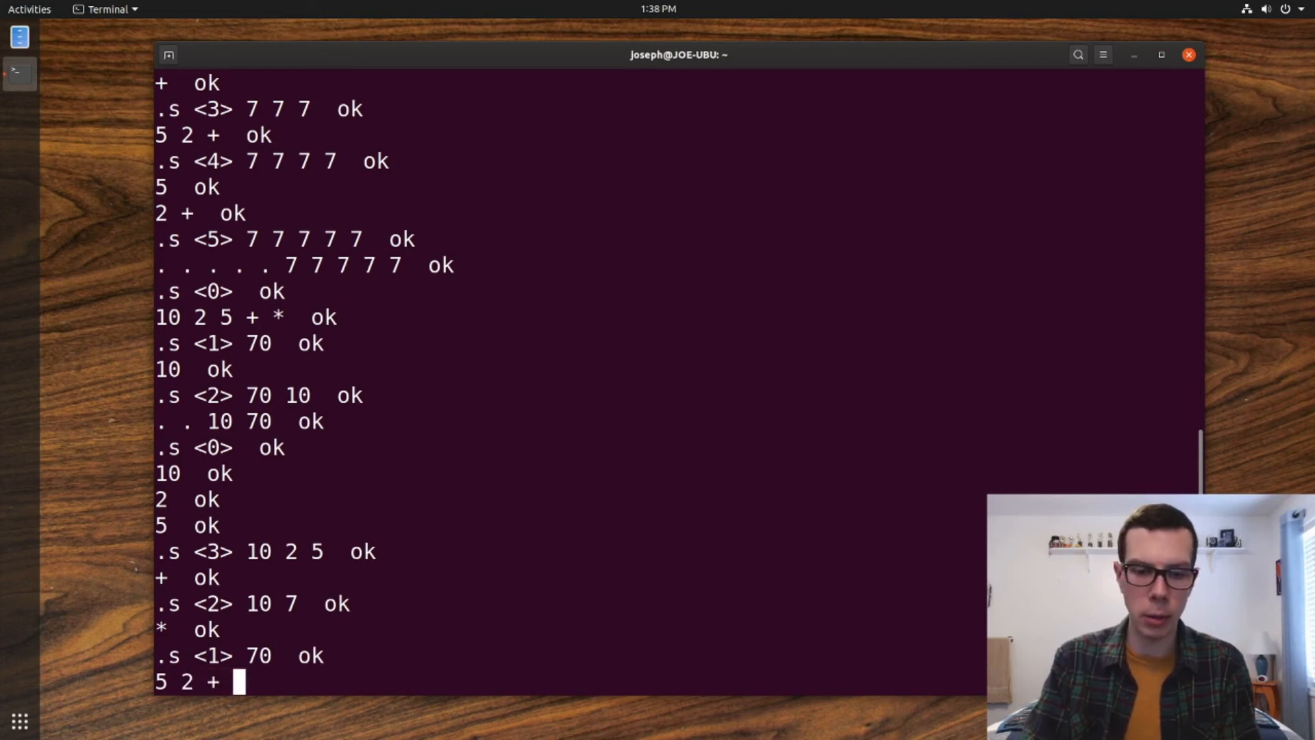
Evaluate 5 2 + 10 * on one line, leaving another 70 on the stack.
type("10")
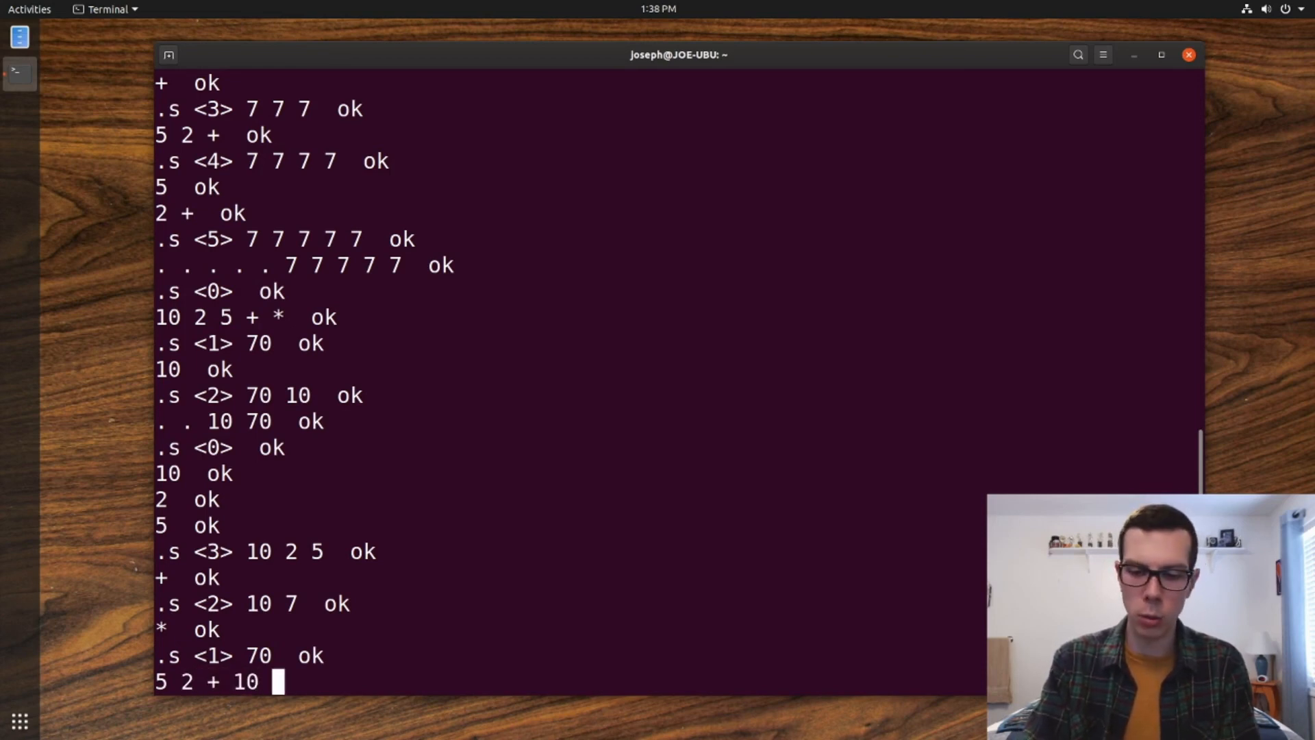
type("*")
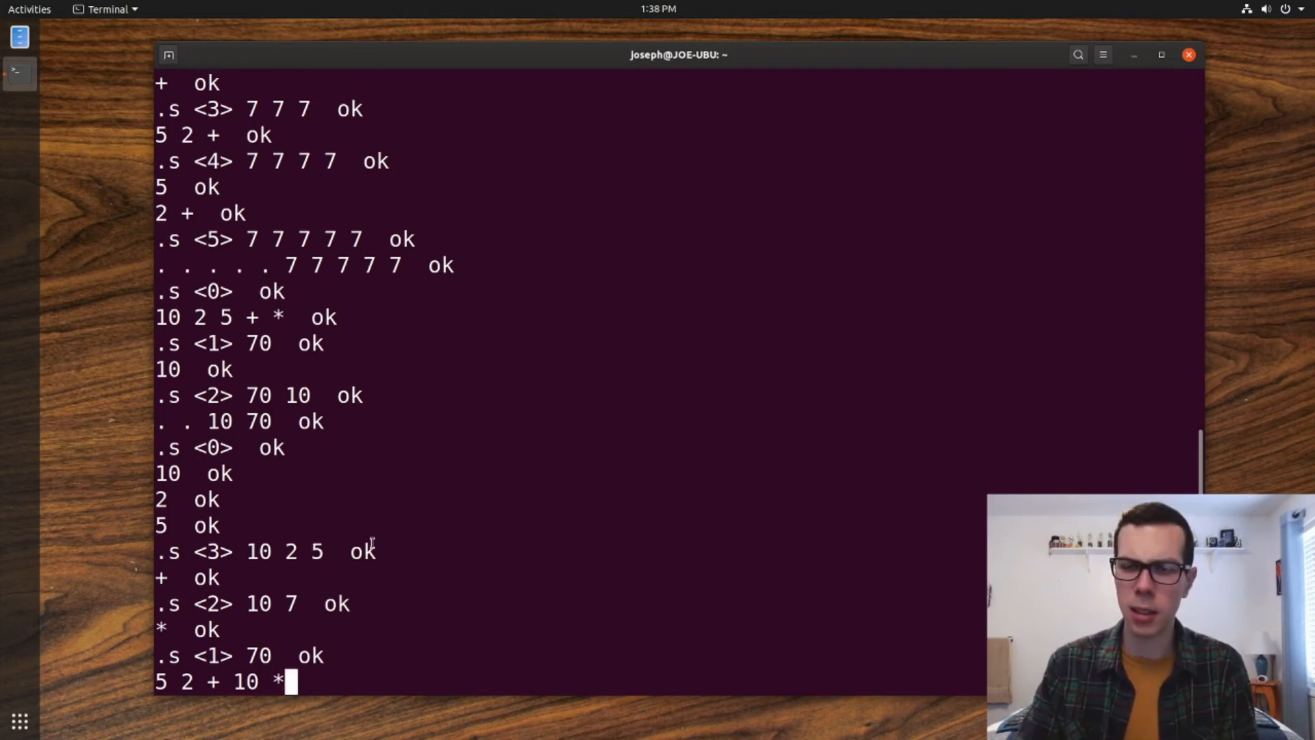
key("Return")
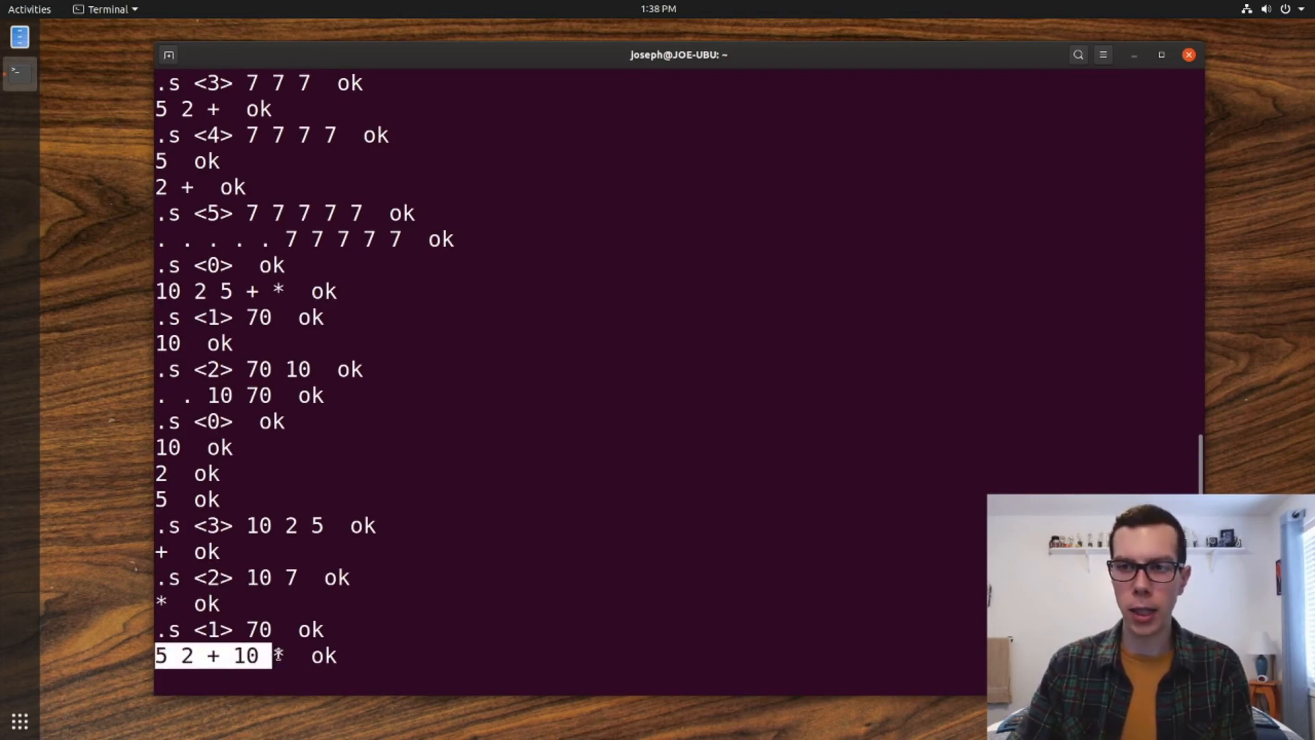
Show the stack holding 70 70 with .s, then print both values to empty it.
key("Return")
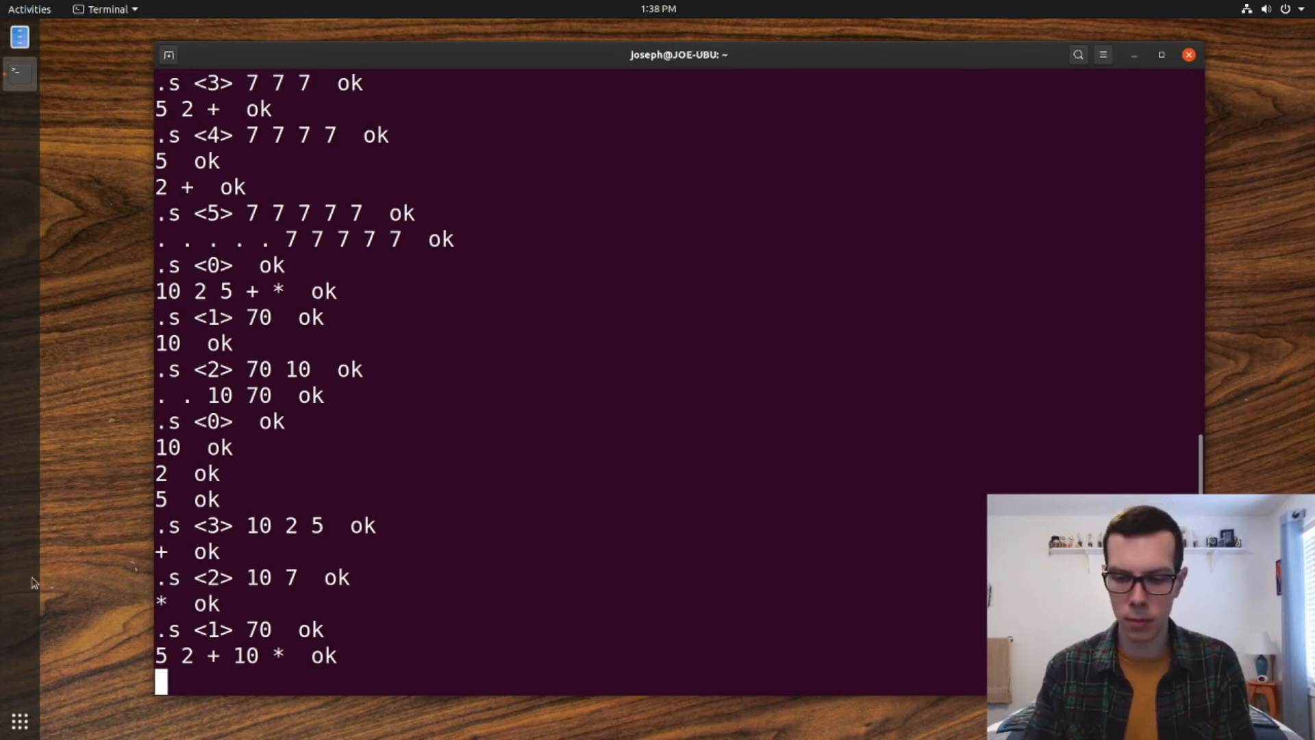
key("Return")
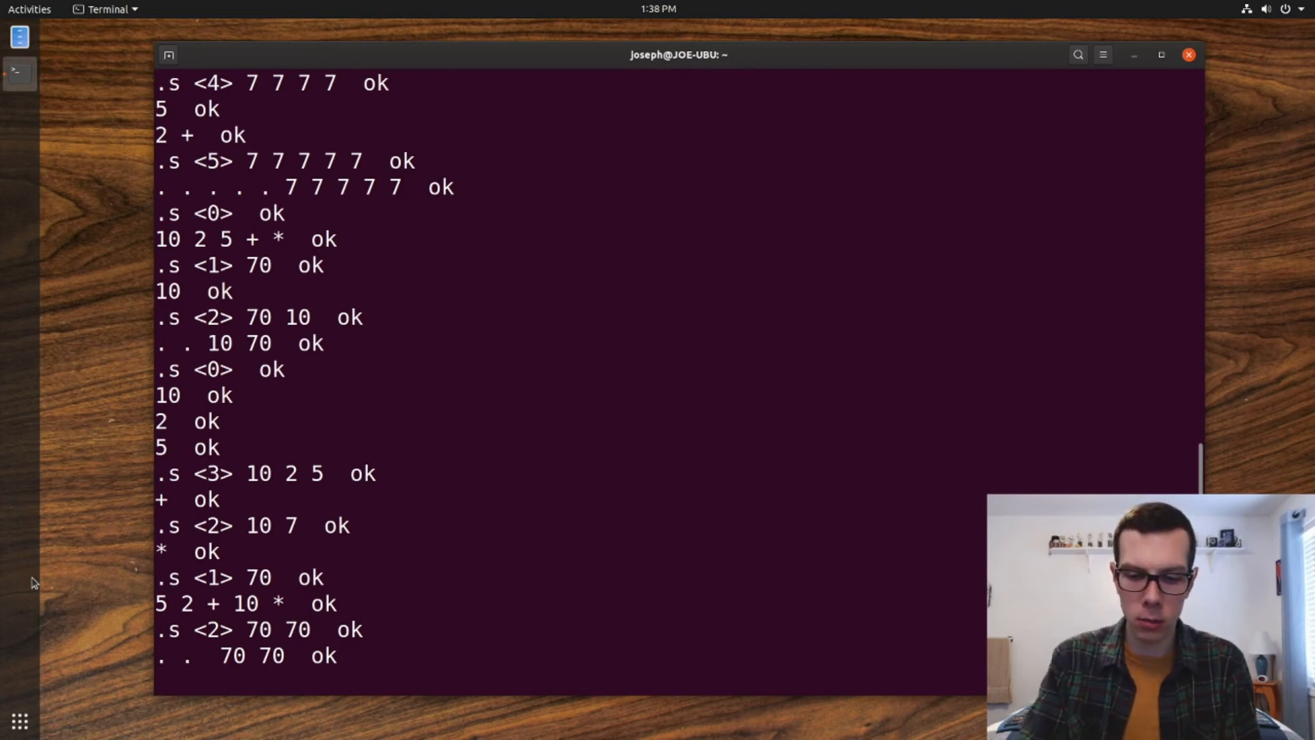
key("Return")
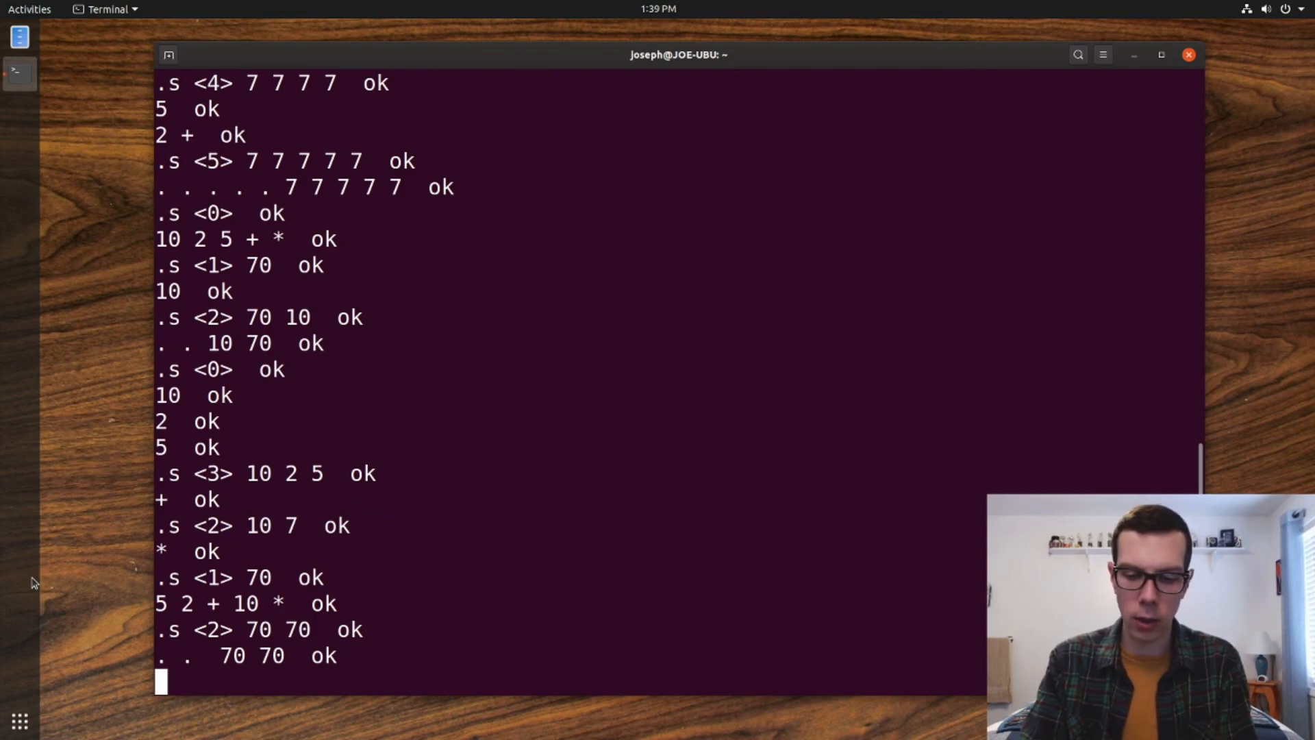
Enter 2 7+ to trigger the Undefined word error, then highlight 7+ and 'Undefined'.
type("2 7+")
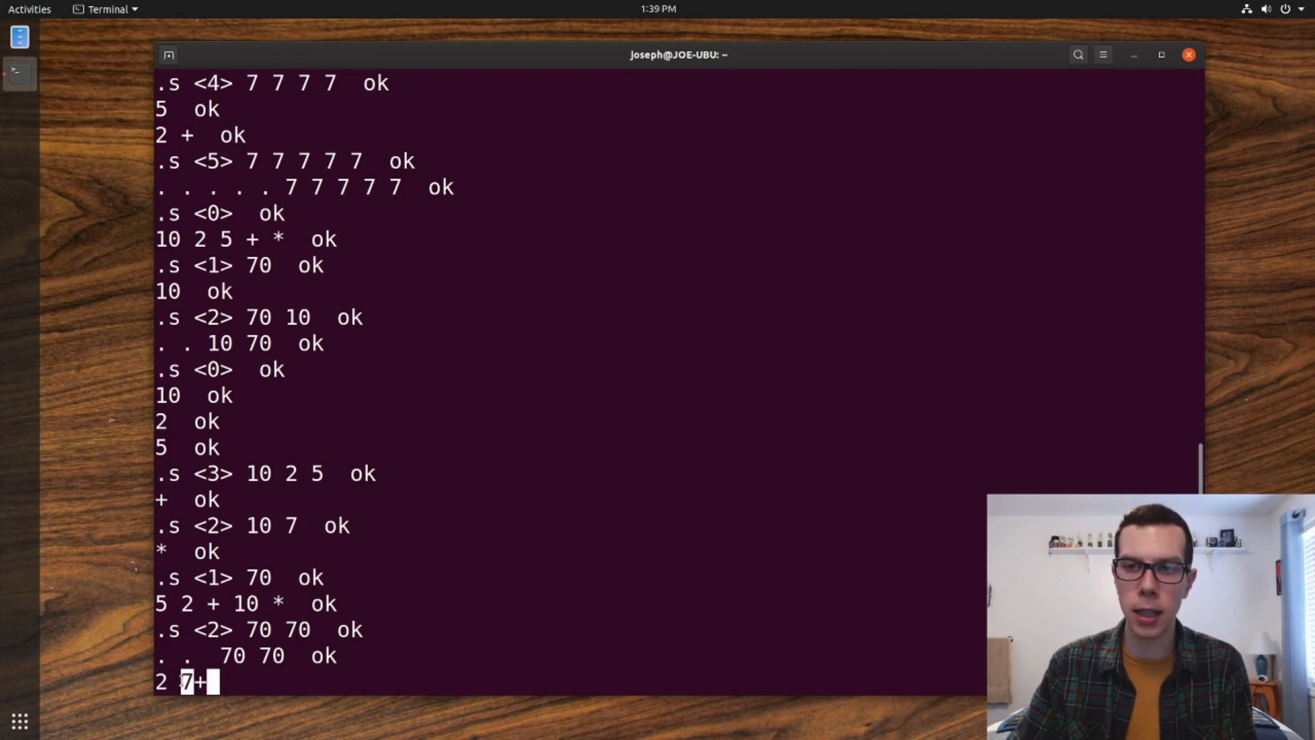
key("Return")
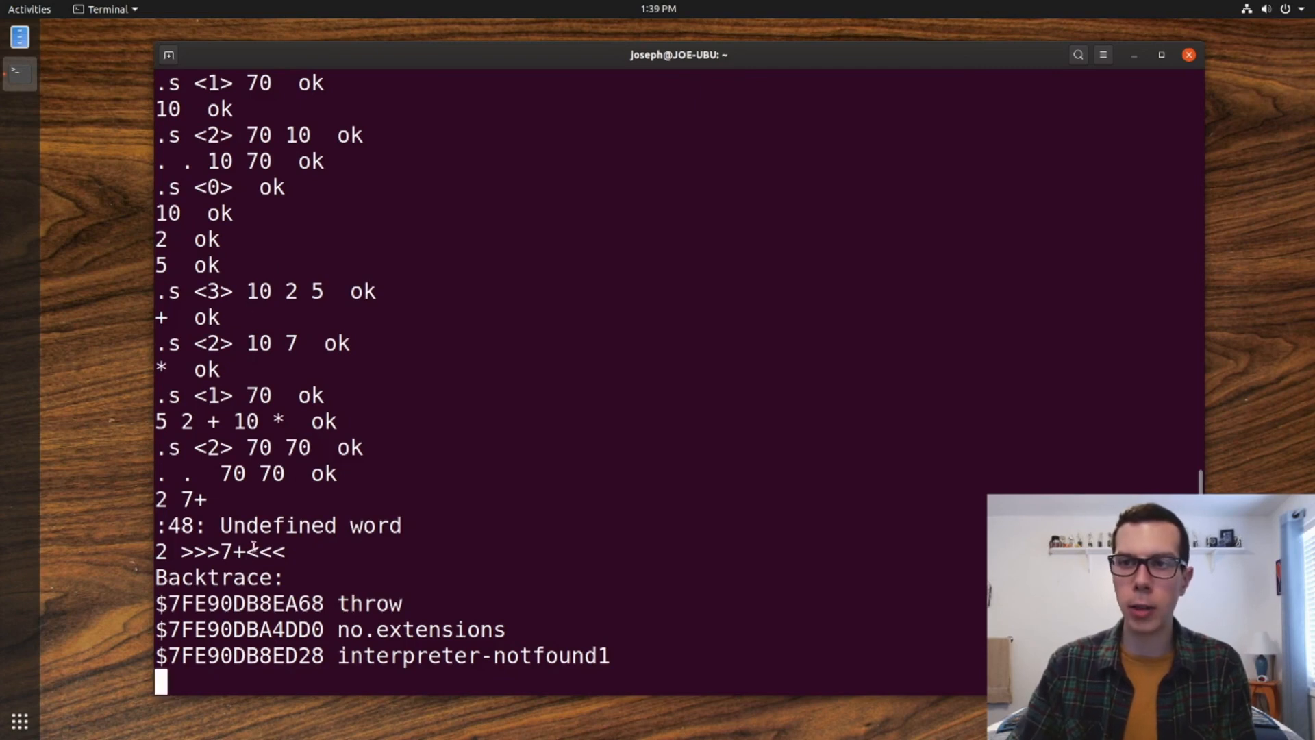
mouse_move(327, 579)
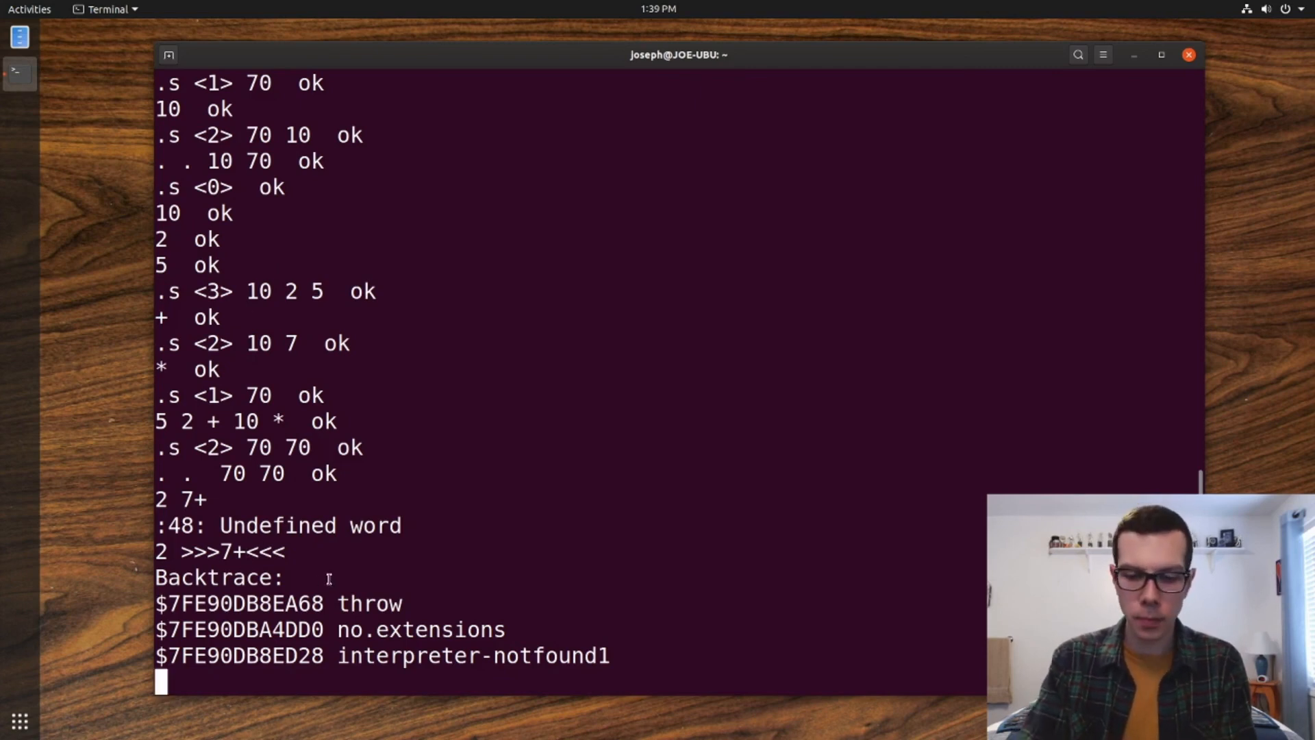
type("7+")
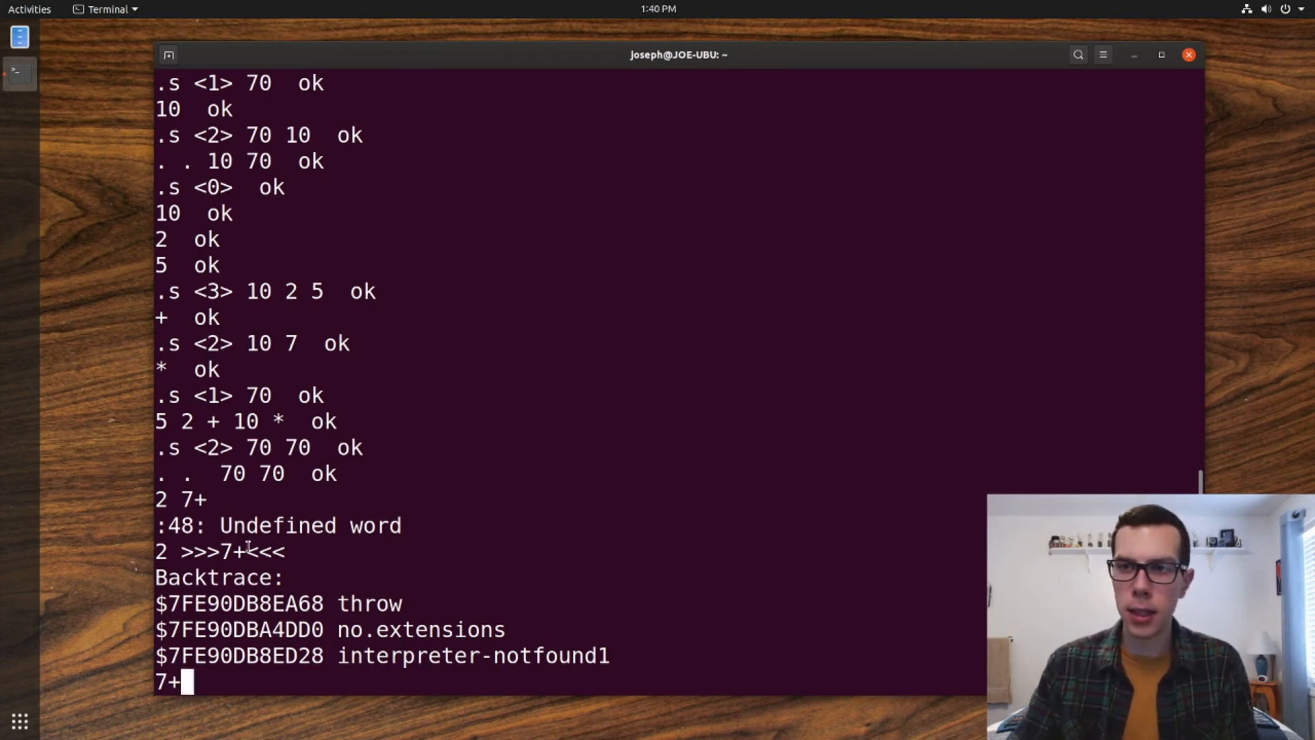
double_click(233, 550)
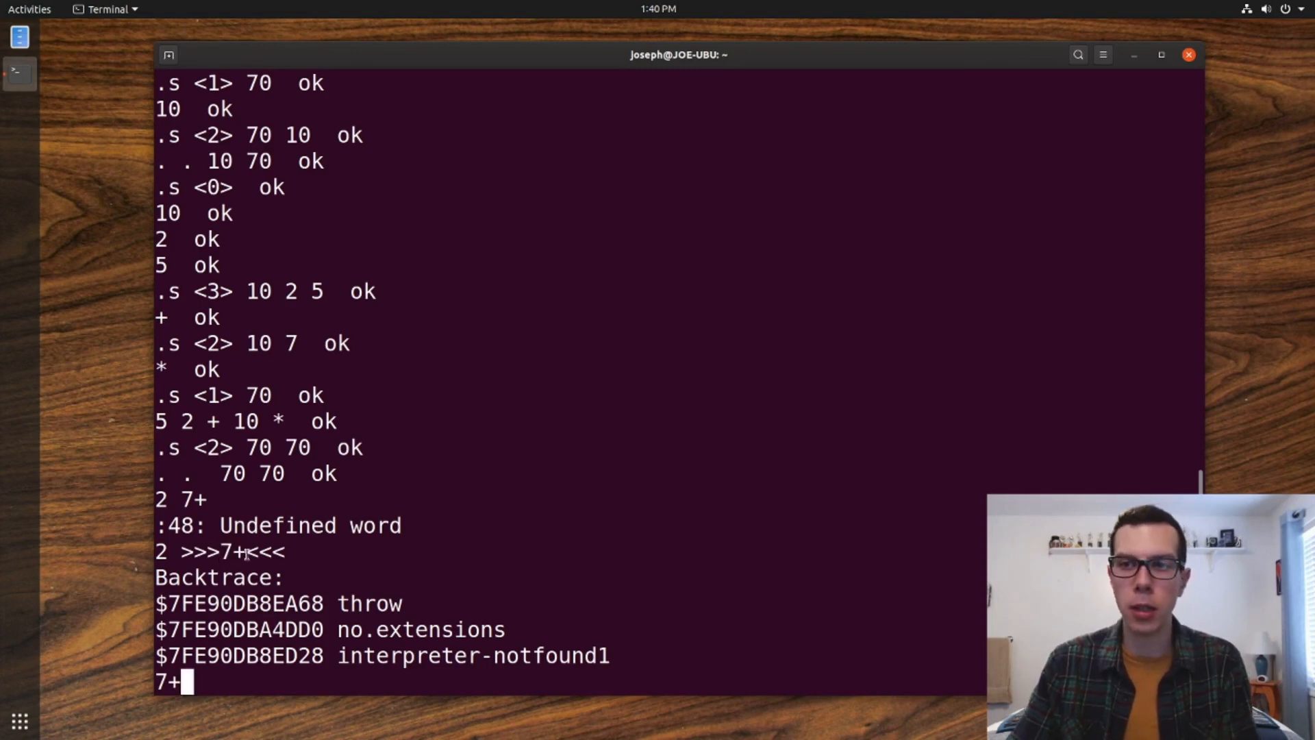
double_click(277, 525)
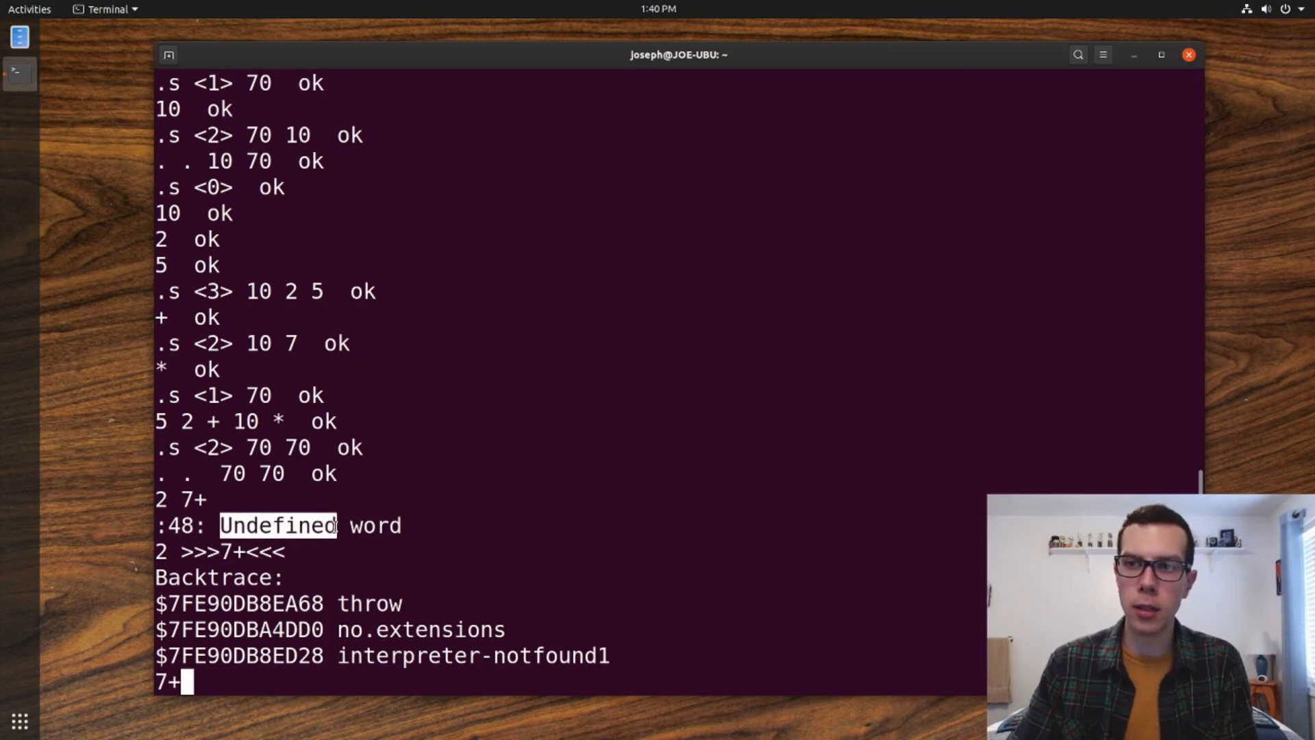